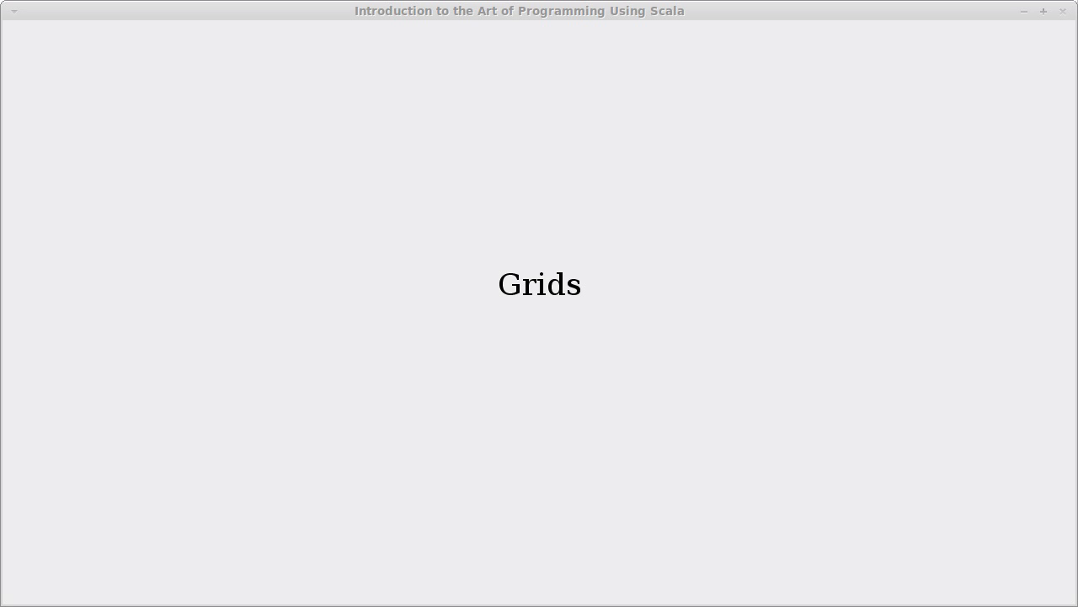
pyautogui.moveTo(660, 322)
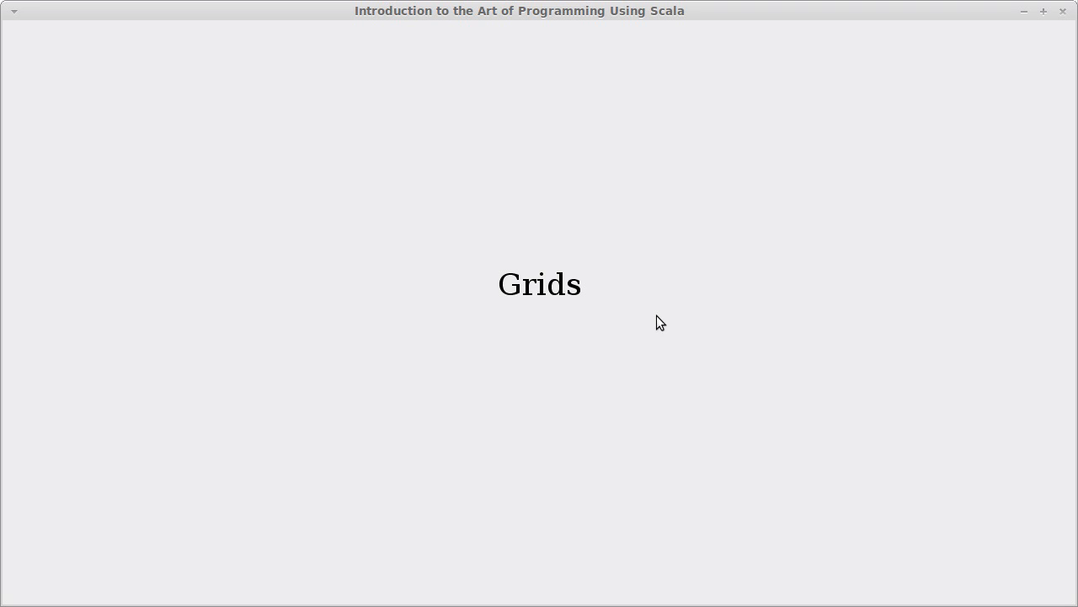
pyautogui.moveTo(466, 329)
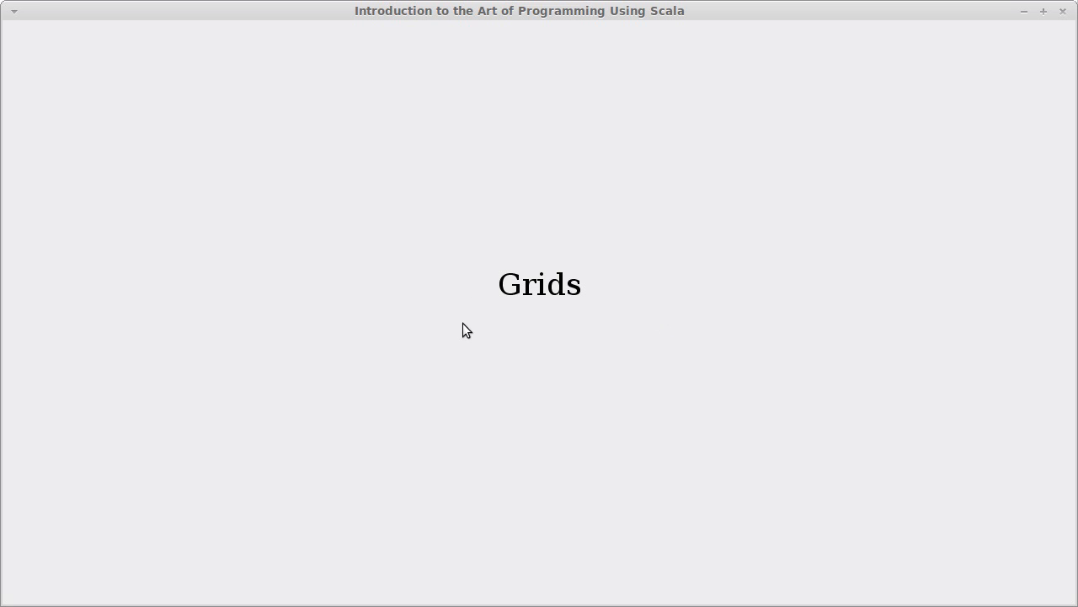
pyautogui.moveTo(487, 314)
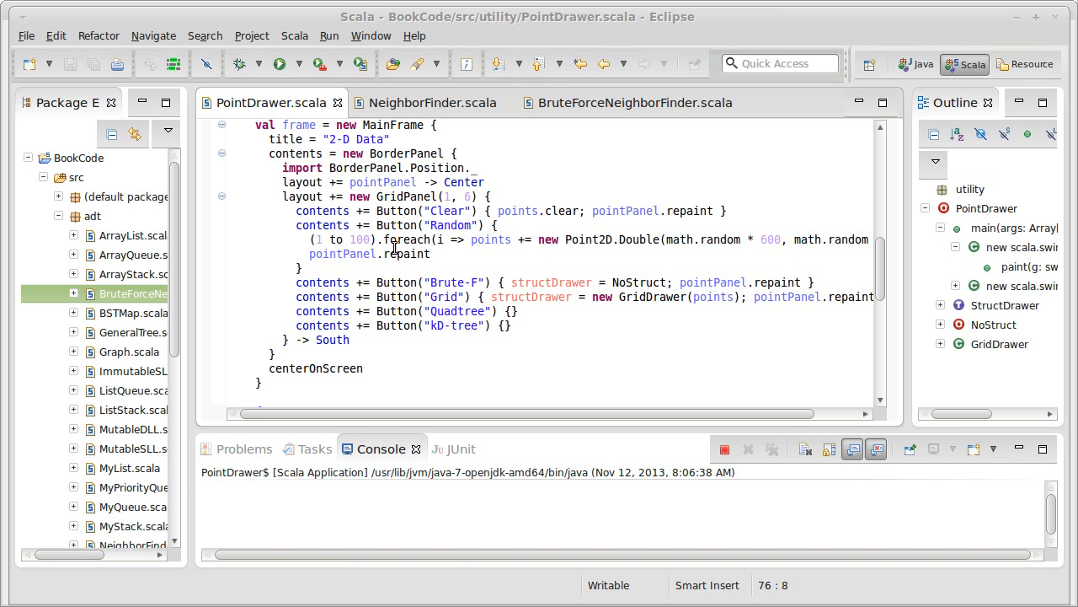
# Run PointDrawer as a Scala Application to show the empty 2-D Data window
pyautogui.click(634, 102)
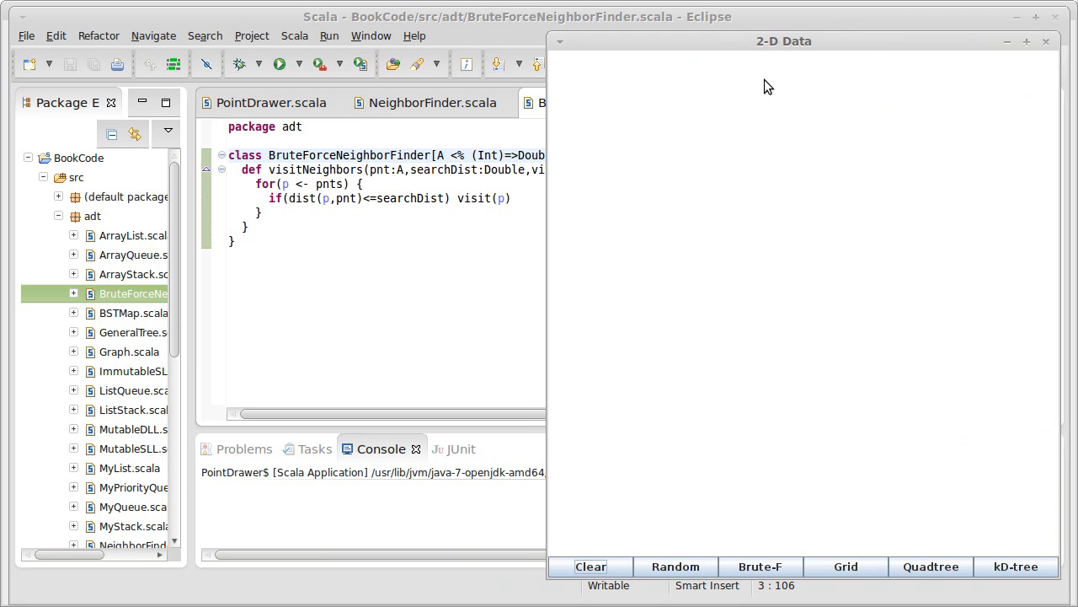
pyautogui.moveTo(787, 139)
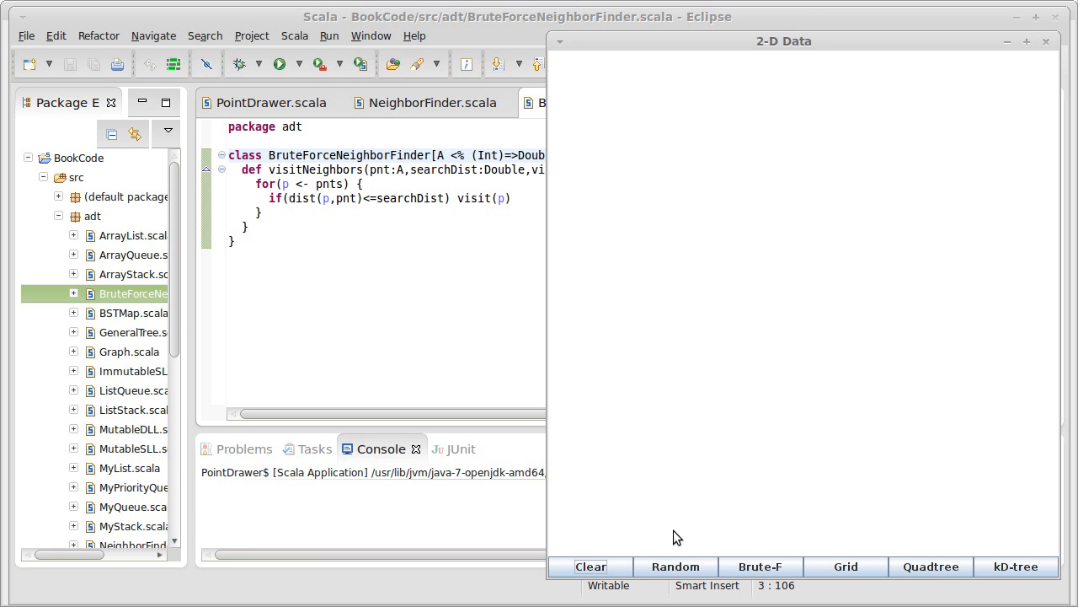
# Add two batches of random points with the Random button
pyautogui.click(675, 567)
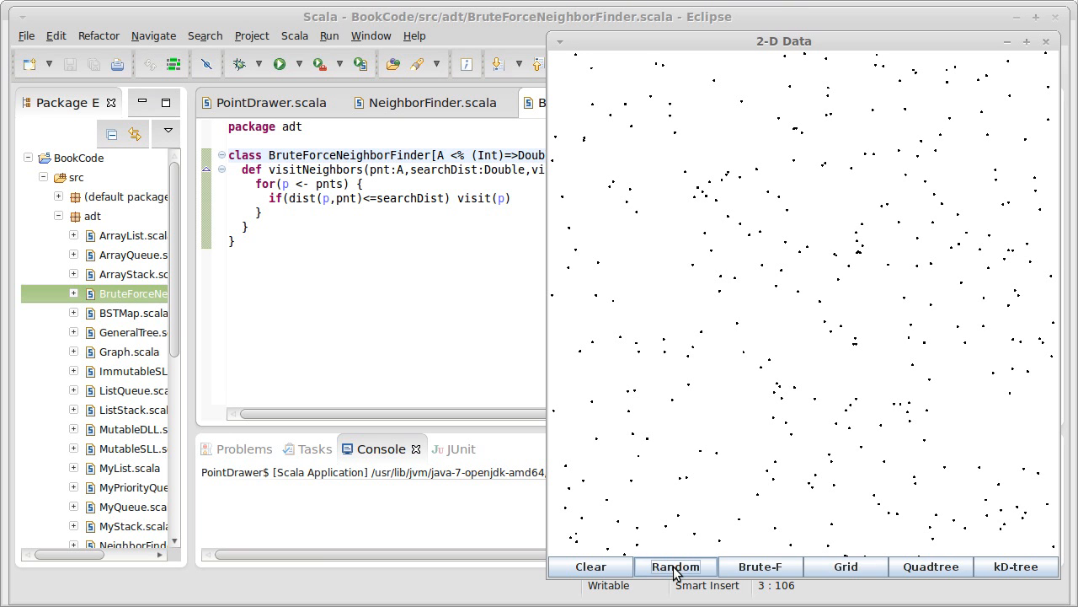
pyautogui.click(675, 566)
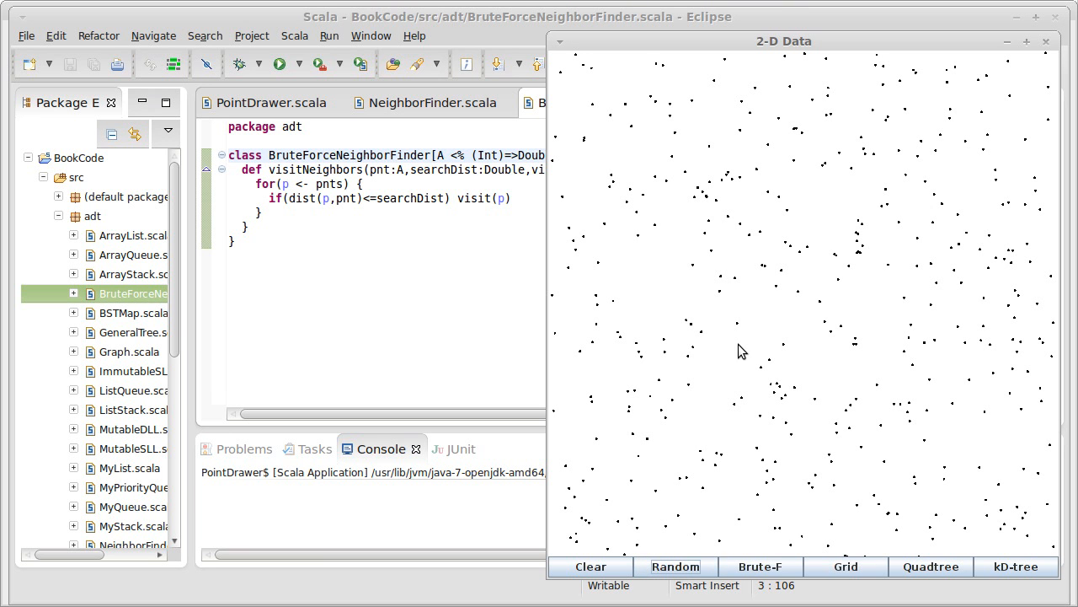
pyautogui.moveTo(693, 327)
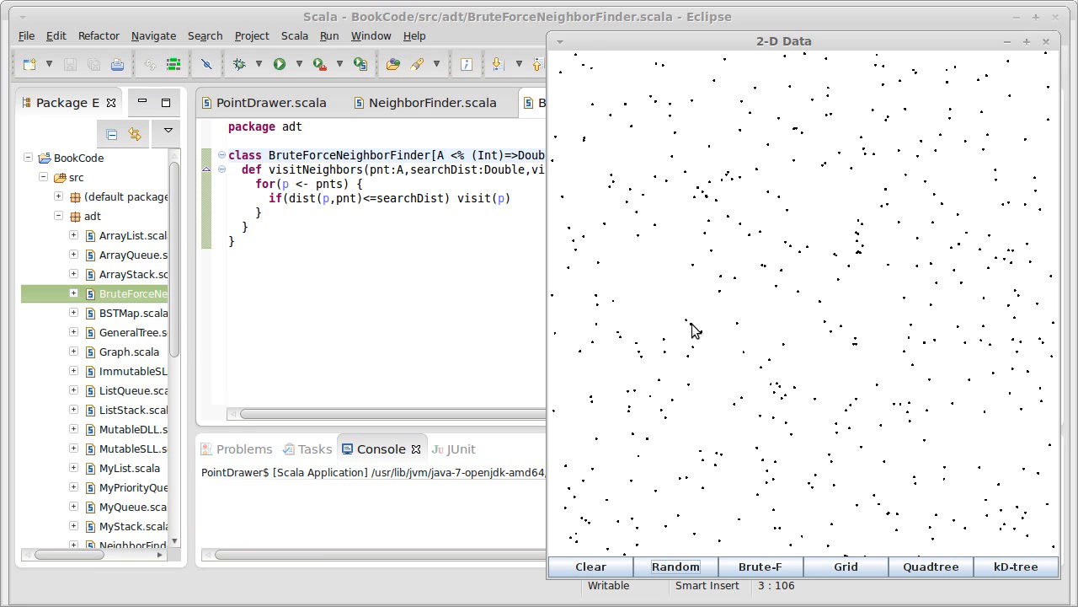
pyautogui.moveTo(703, 367)
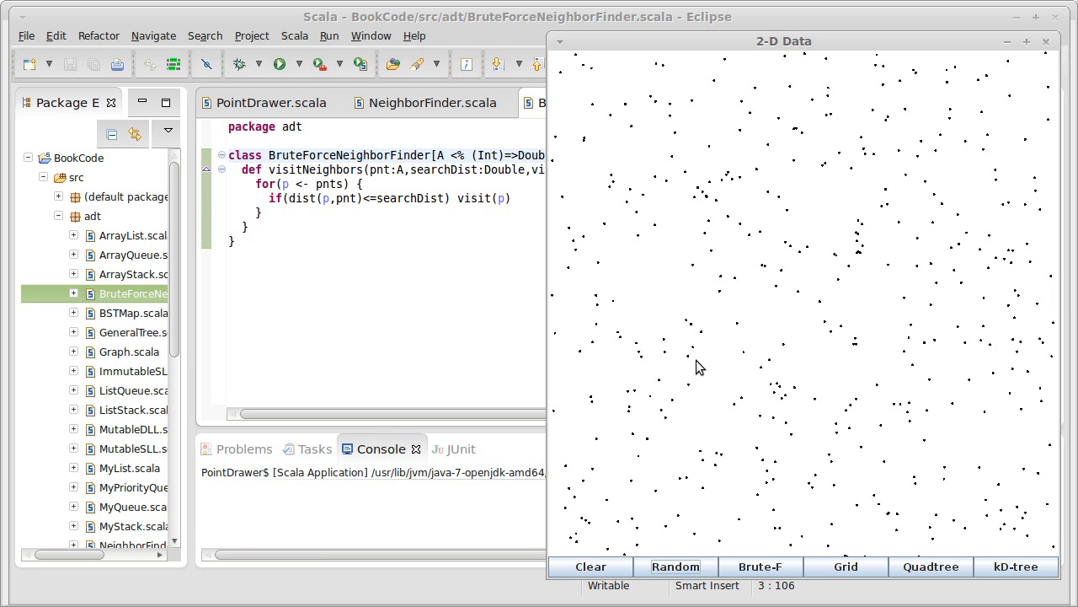
pyautogui.moveTo(706, 353)
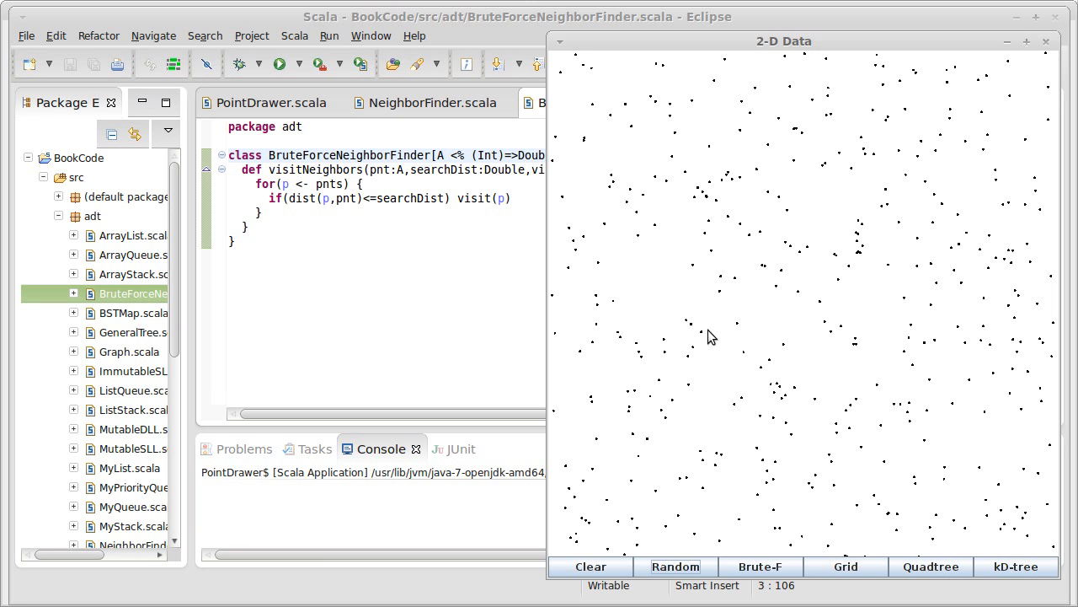
pyautogui.moveTo(729, 478)
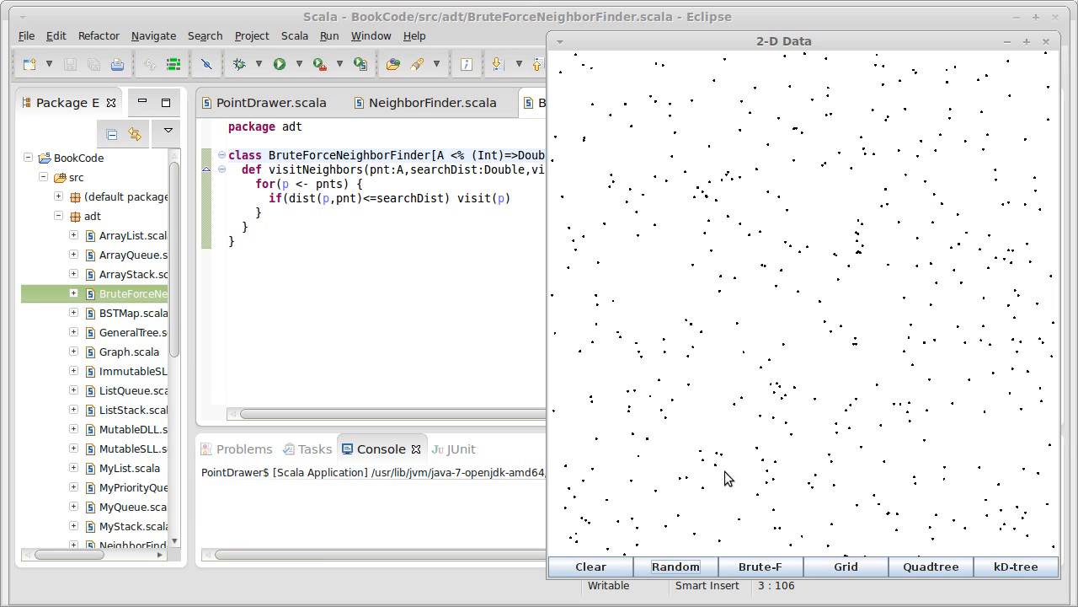
pyautogui.moveTo(741, 483)
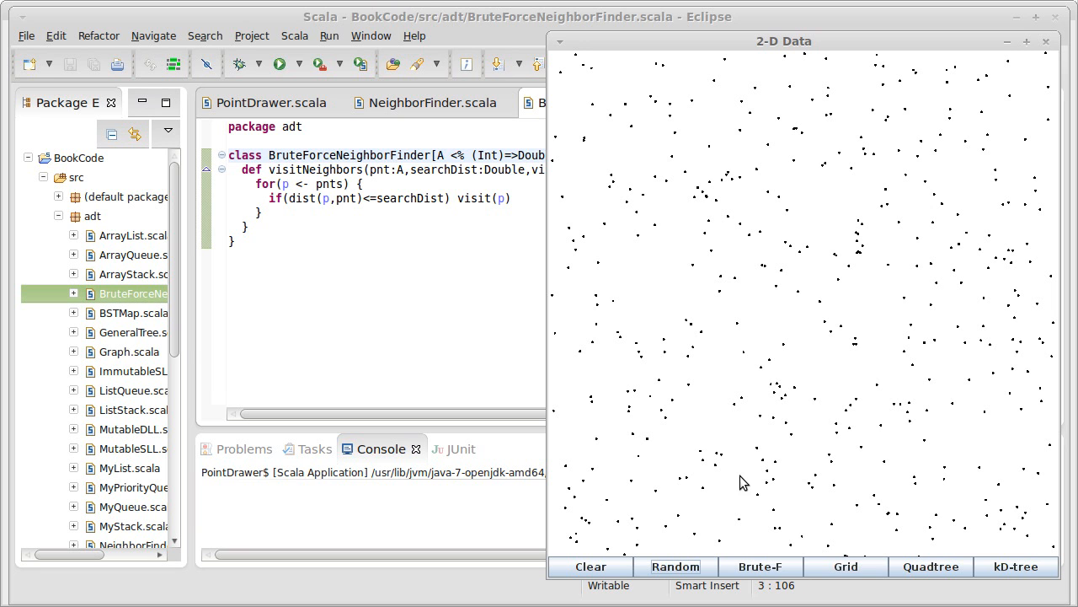
pyautogui.moveTo(733, 479)
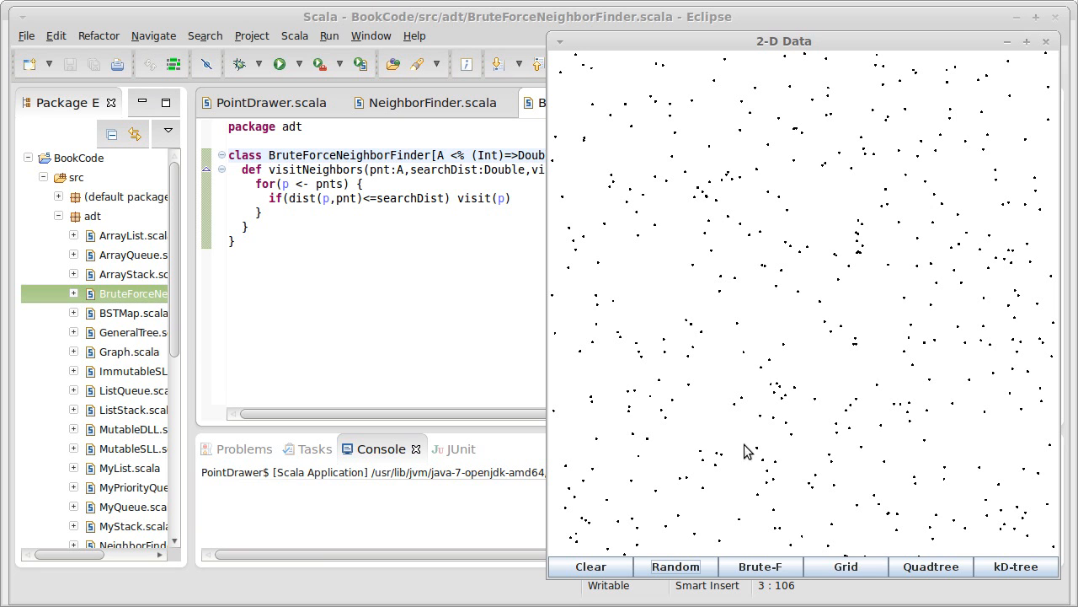
pyautogui.moveTo(773, 411)
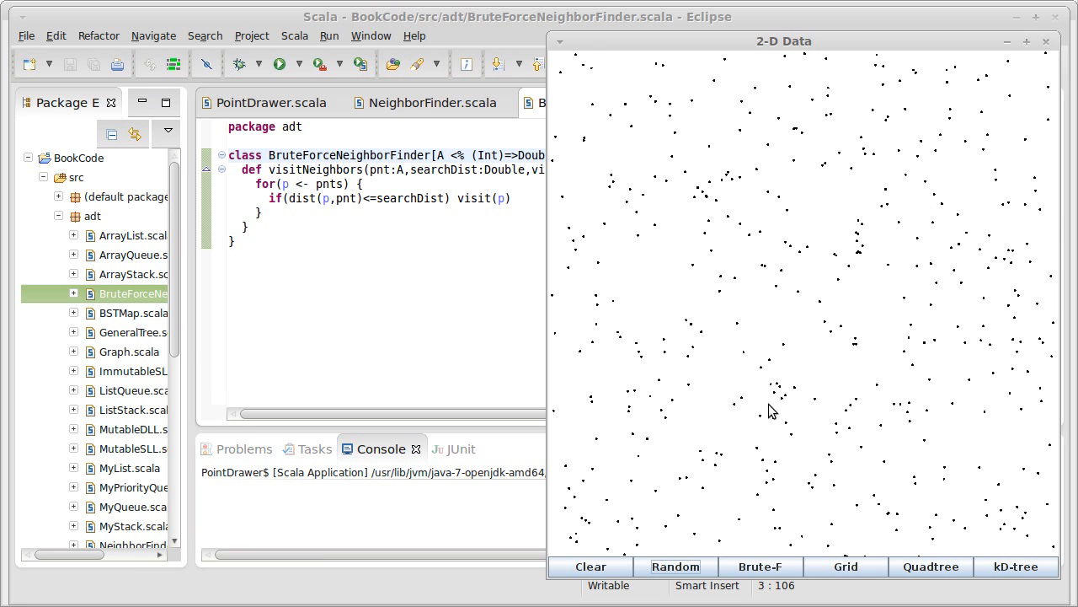
pyautogui.moveTo(777, 387)
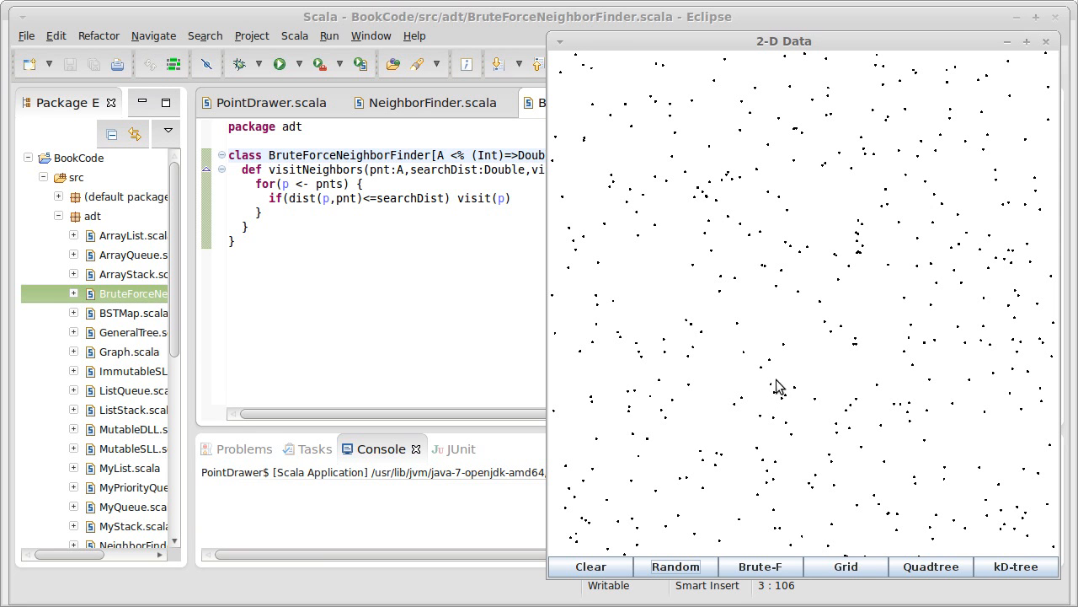
pyautogui.moveTo(772, 408)
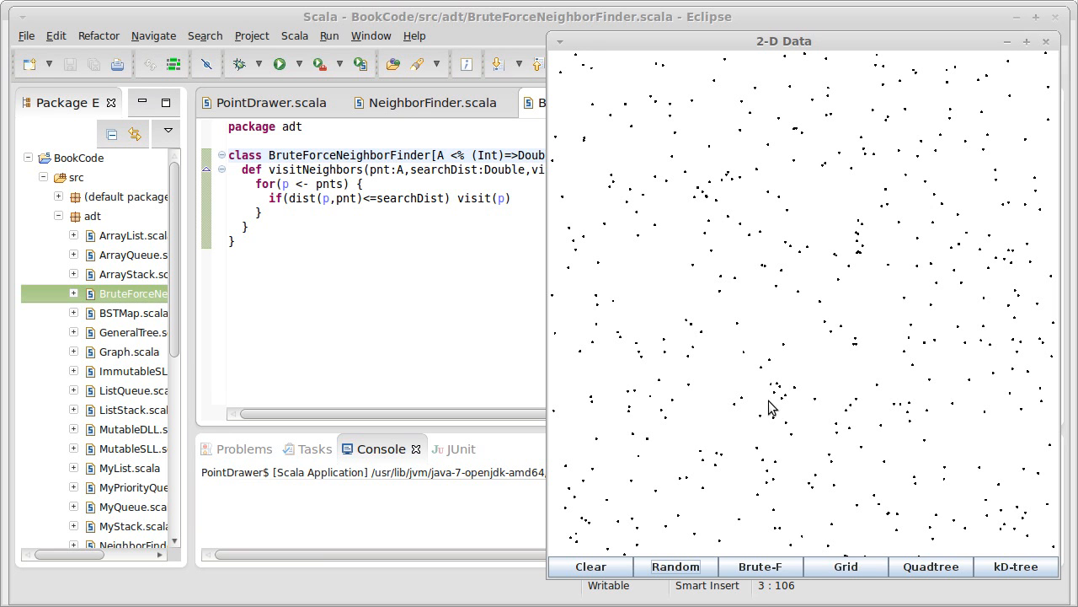
pyautogui.moveTo(589, 363)
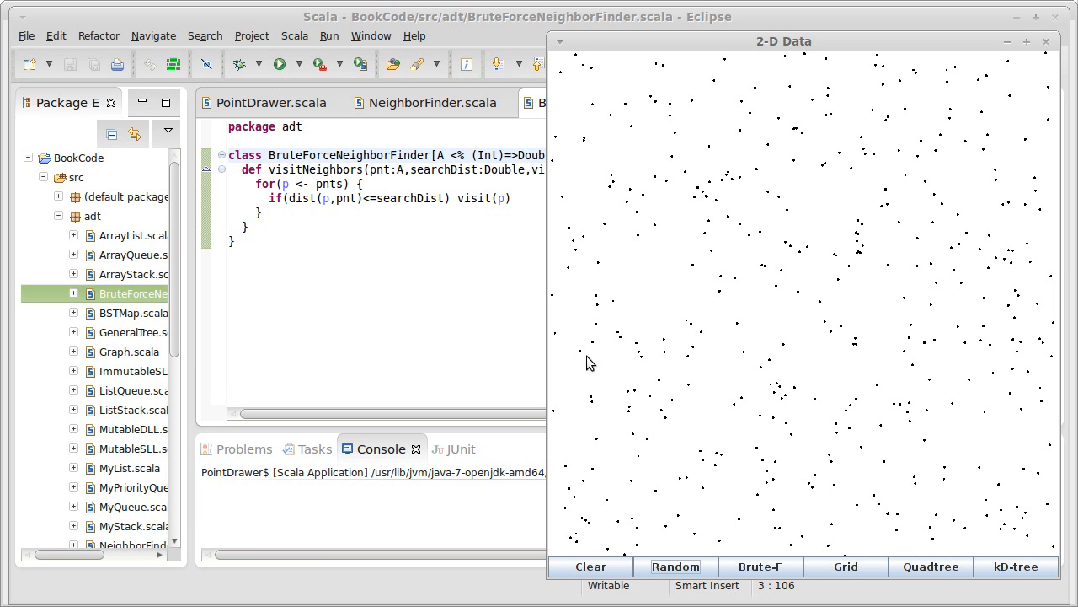
pyautogui.moveTo(834, 329)
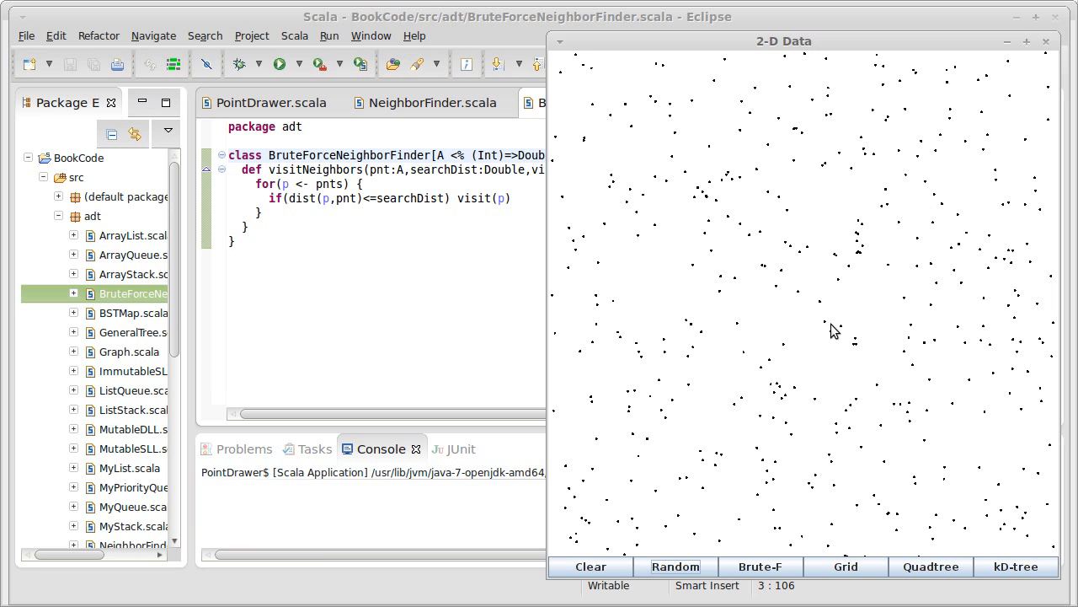
pyautogui.moveTo(655, 383)
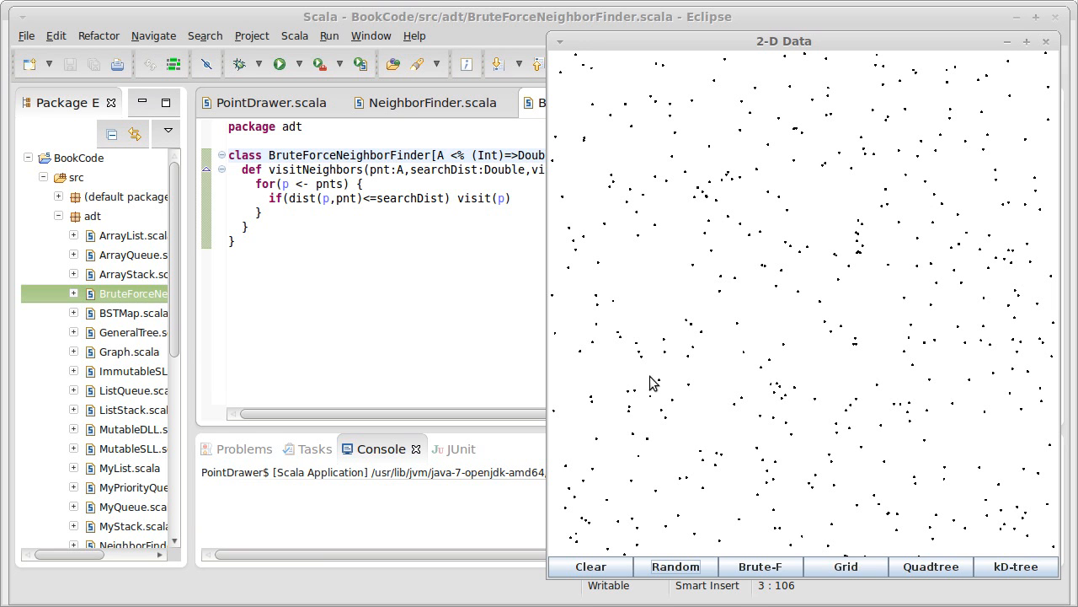
pyautogui.moveTo(704, 366)
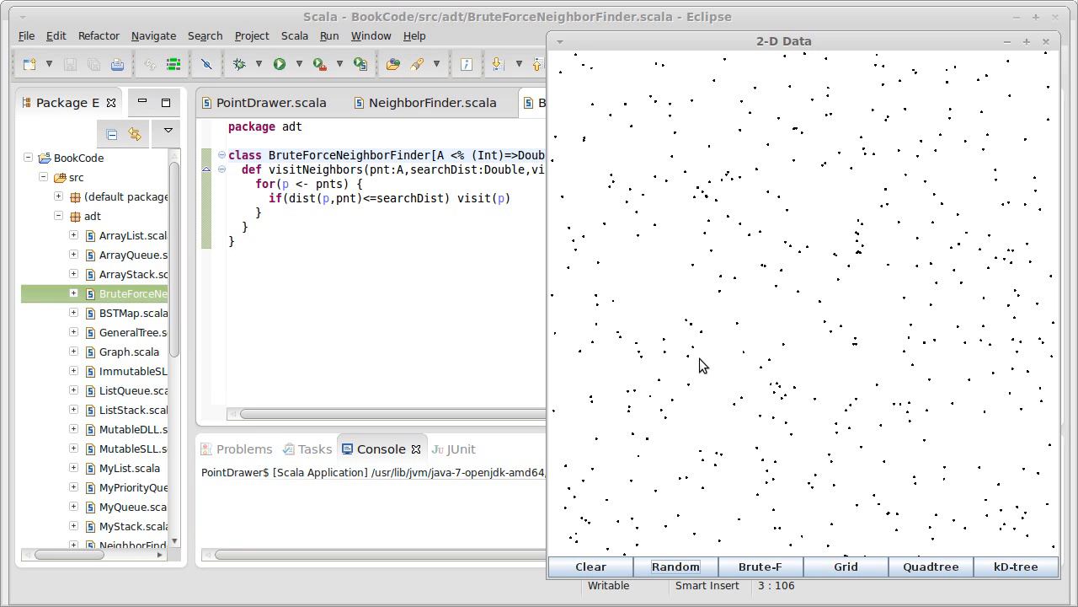
pyautogui.moveTo(830, 329)
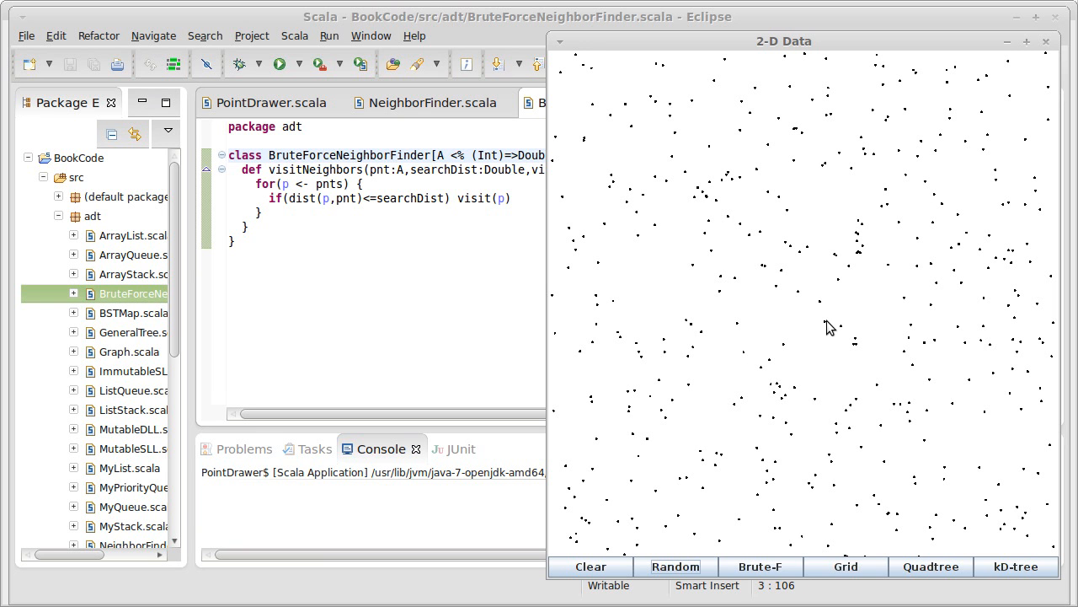
pyautogui.moveTo(921, 286)
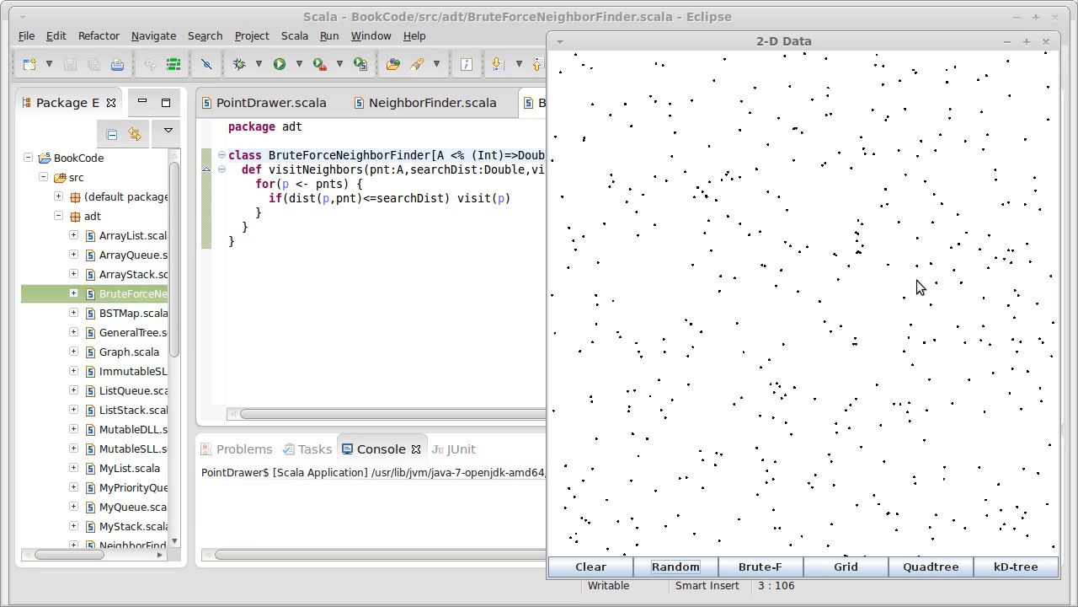
pyautogui.moveTo(858, 263)
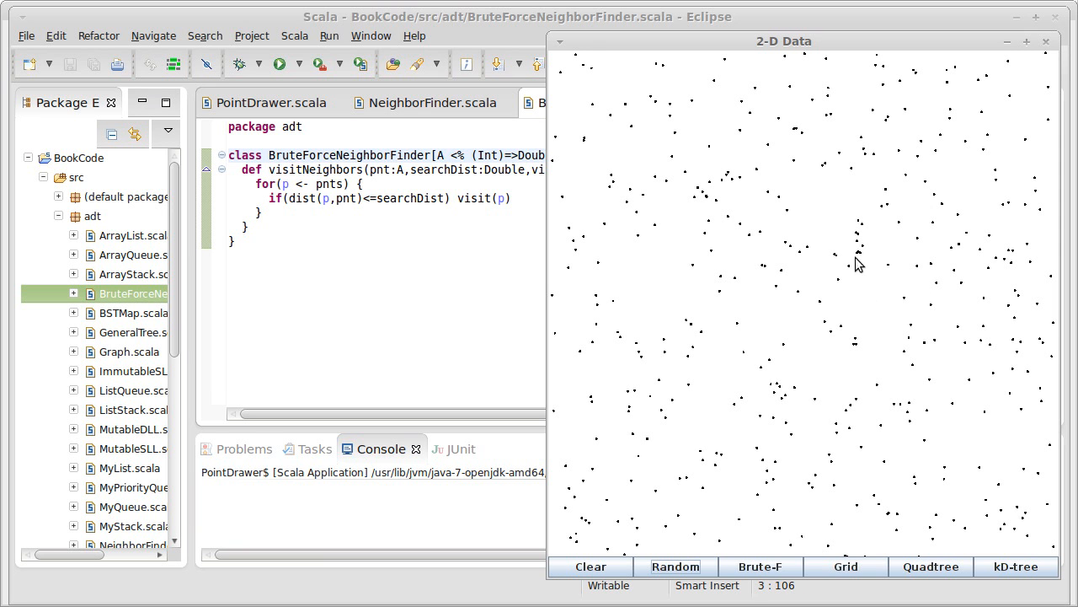
pyautogui.moveTo(861, 246)
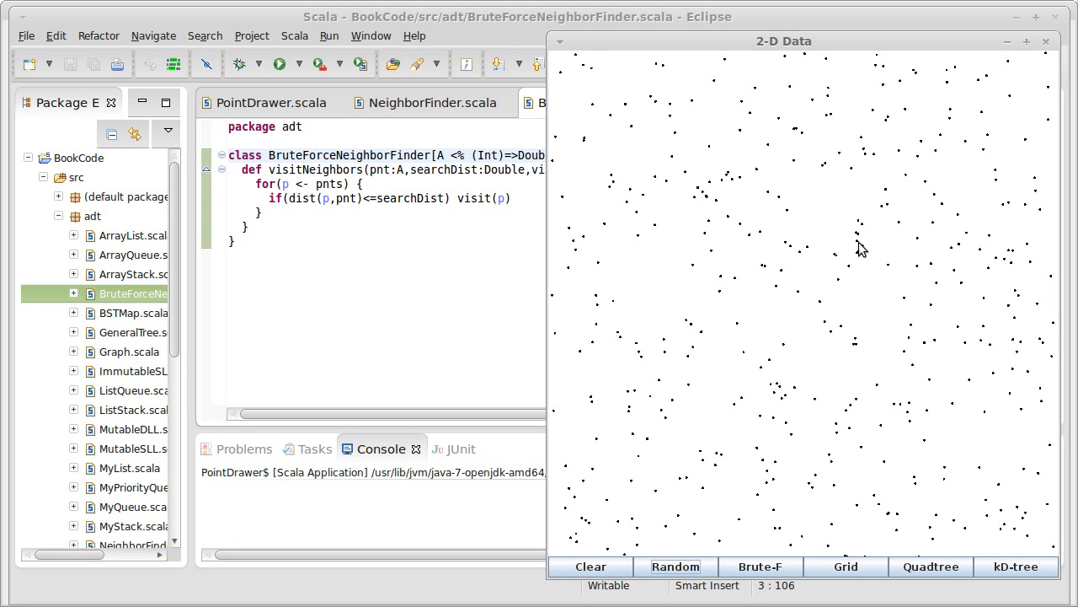
pyautogui.moveTo(854, 259)
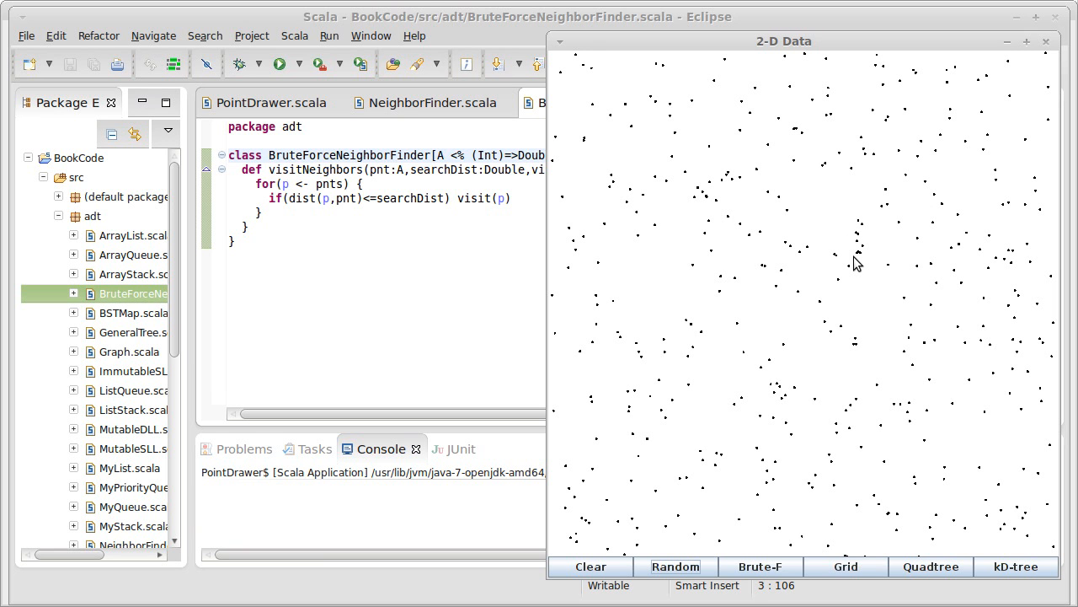
pyautogui.moveTo(937, 246)
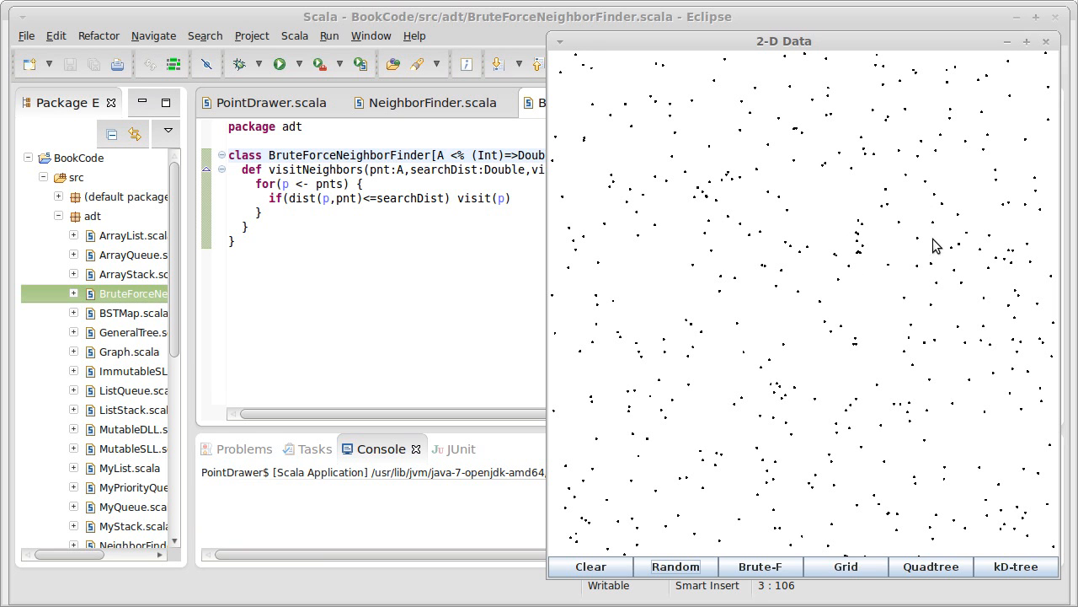
pyautogui.moveTo(869, 495)
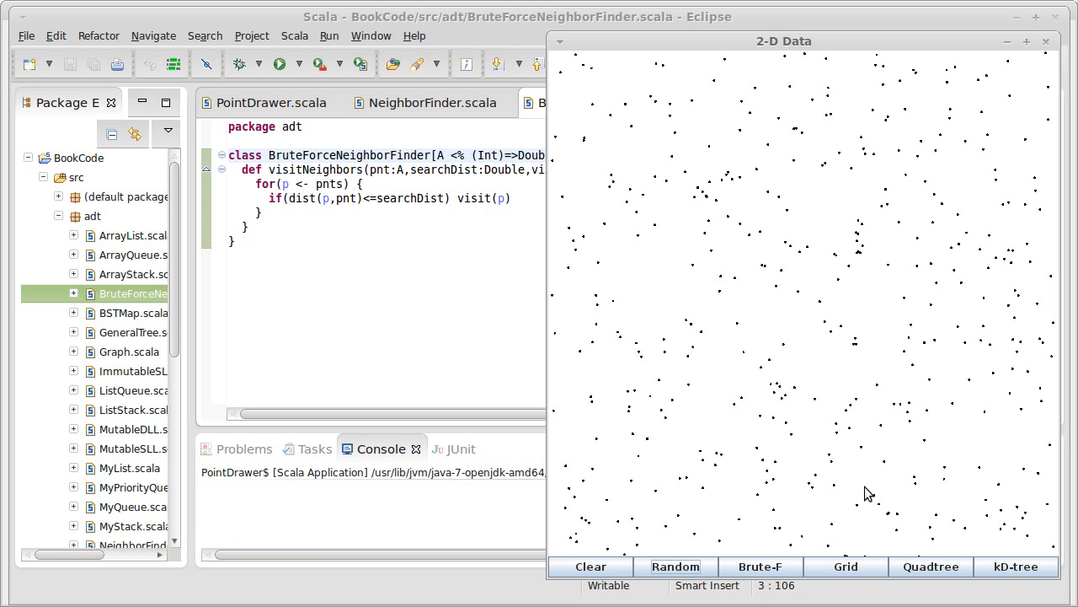
pyautogui.moveTo(776, 340)
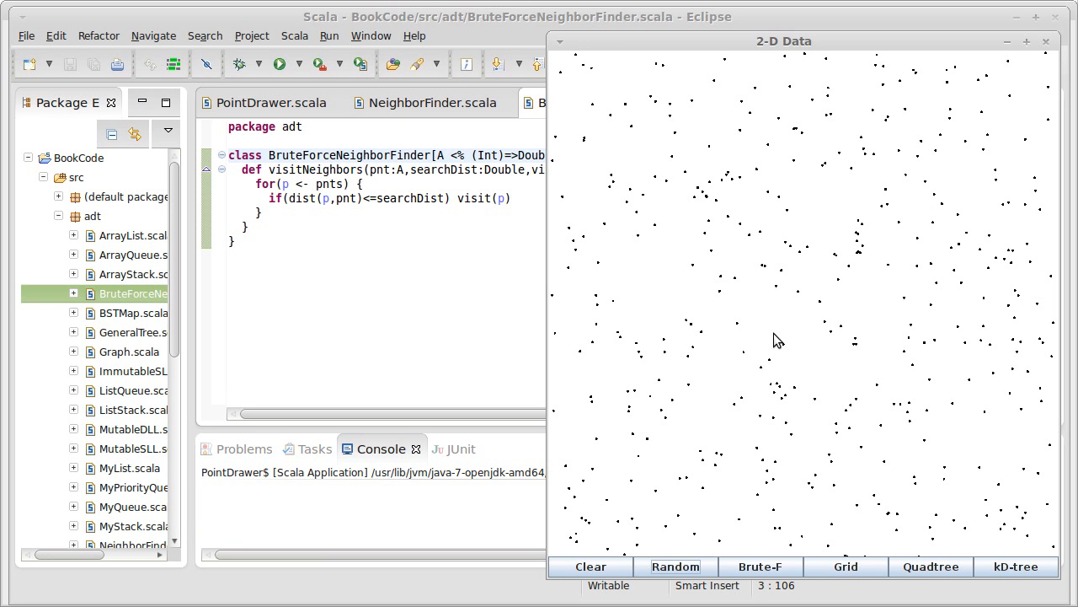
pyautogui.moveTo(782, 424)
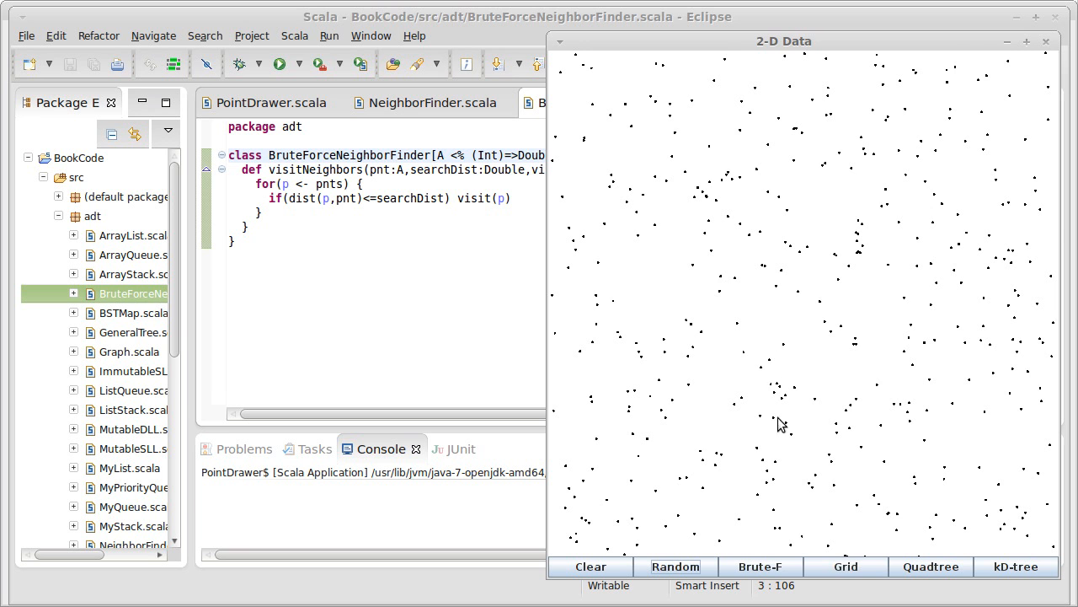
# Overlay the grid on the points, regenerate a random scatter, then close the 2-D Data window
pyautogui.click(845, 566)
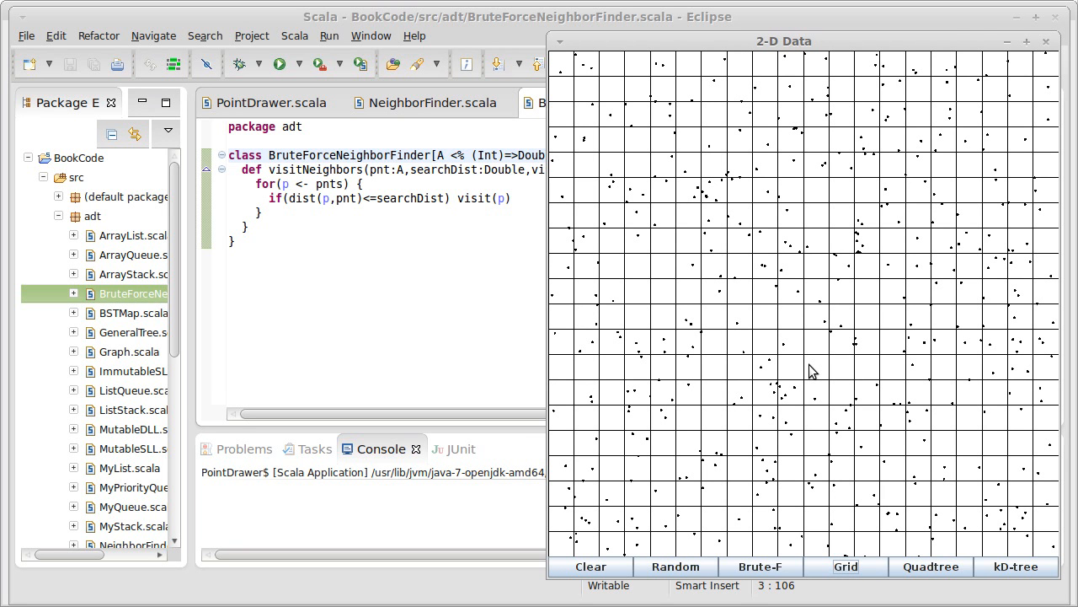
pyautogui.moveTo(891, 180)
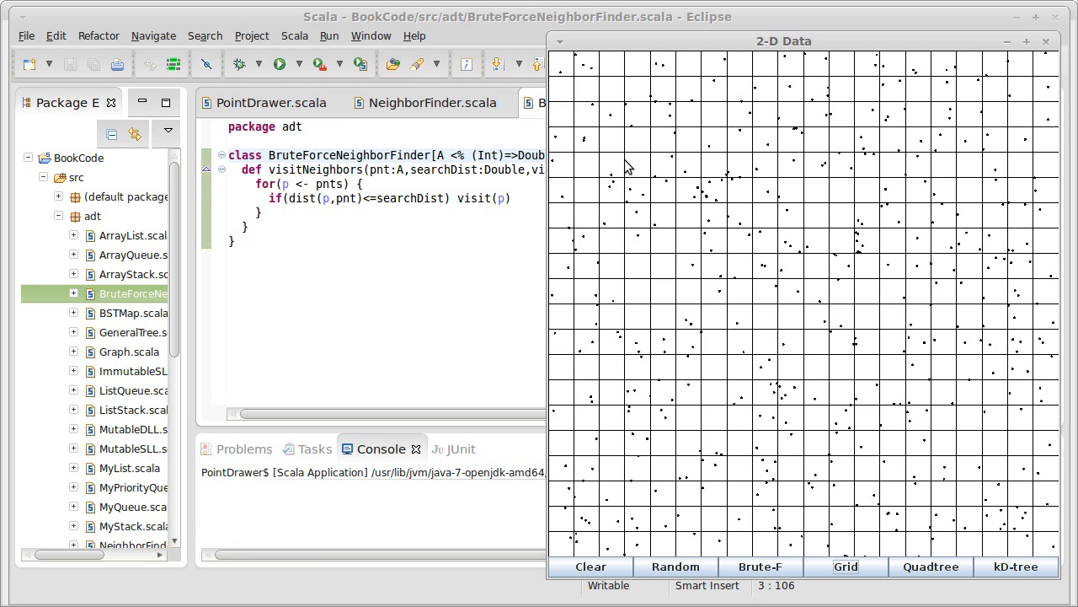
pyautogui.moveTo(592, 70)
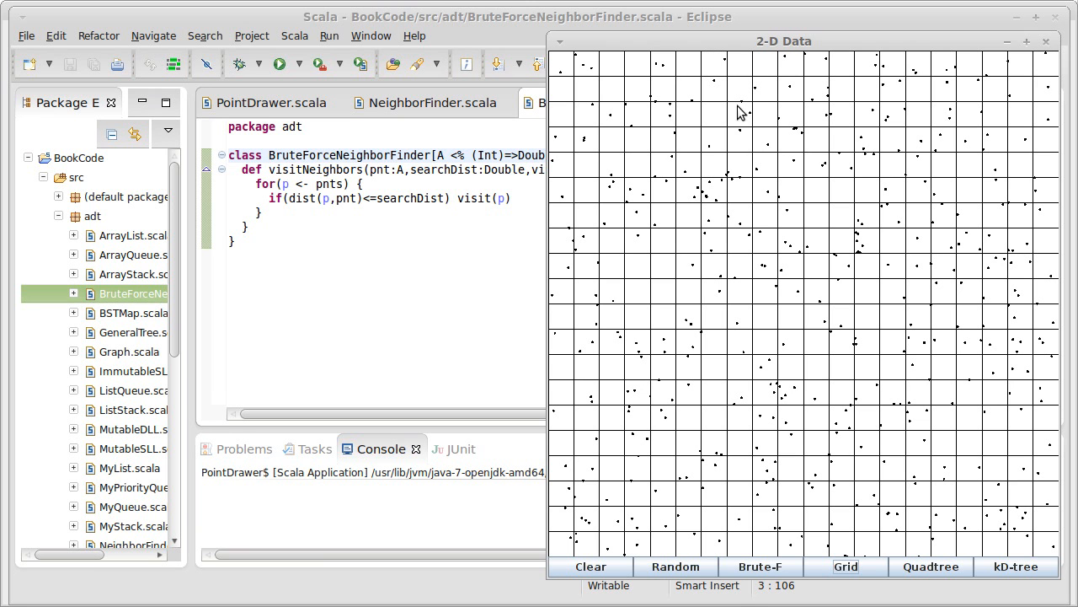
pyautogui.moveTo(826, 308)
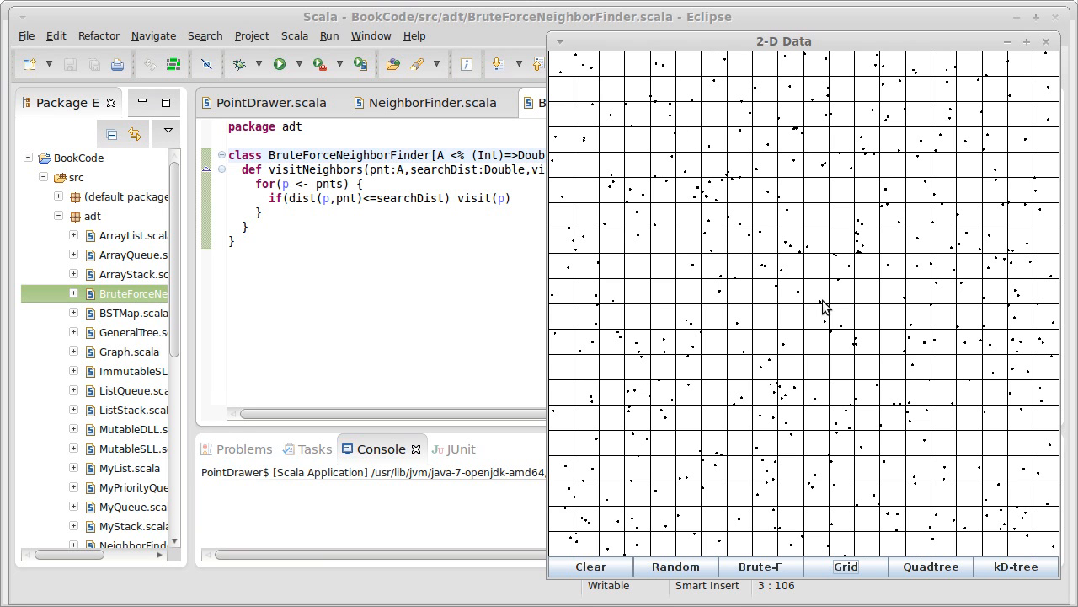
pyautogui.moveTo(942, 464)
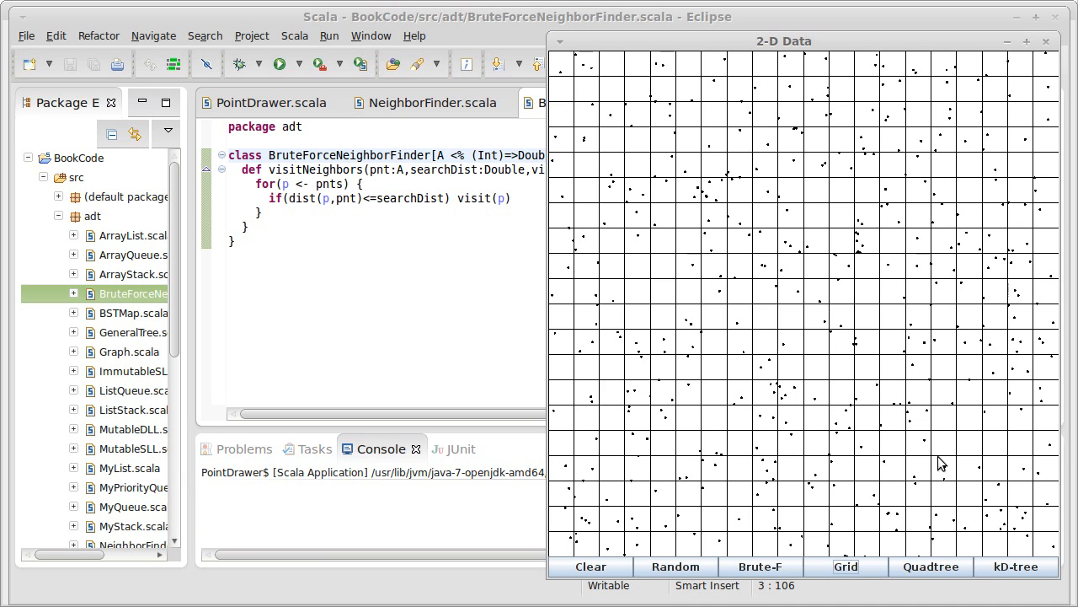
pyautogui.moveTo(710, 494)
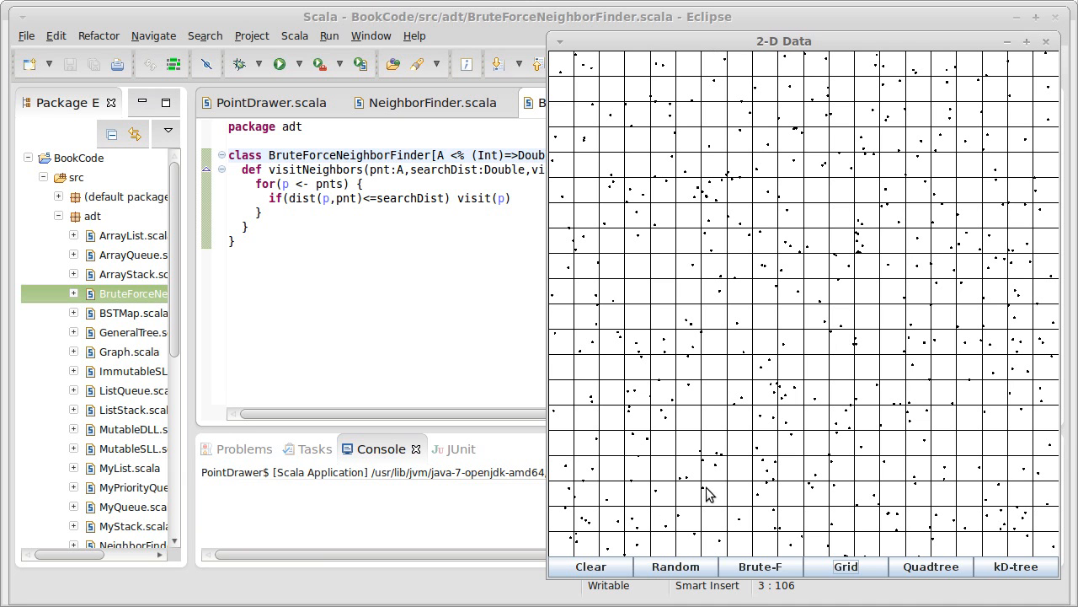
pyautogui.moveTo(666, 480)
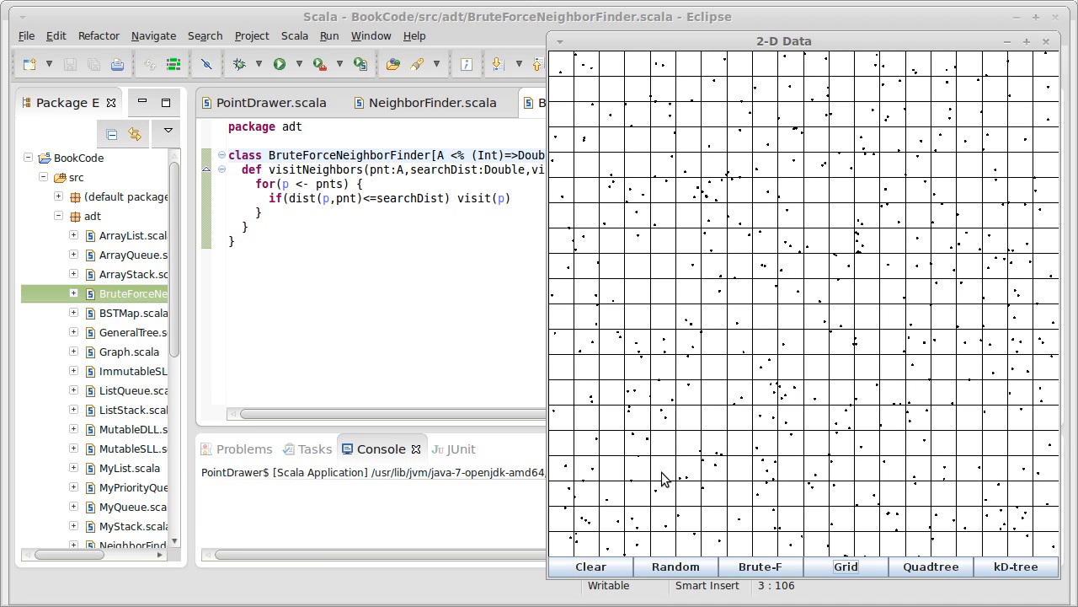
pyautogui.moveTo(665, 446)
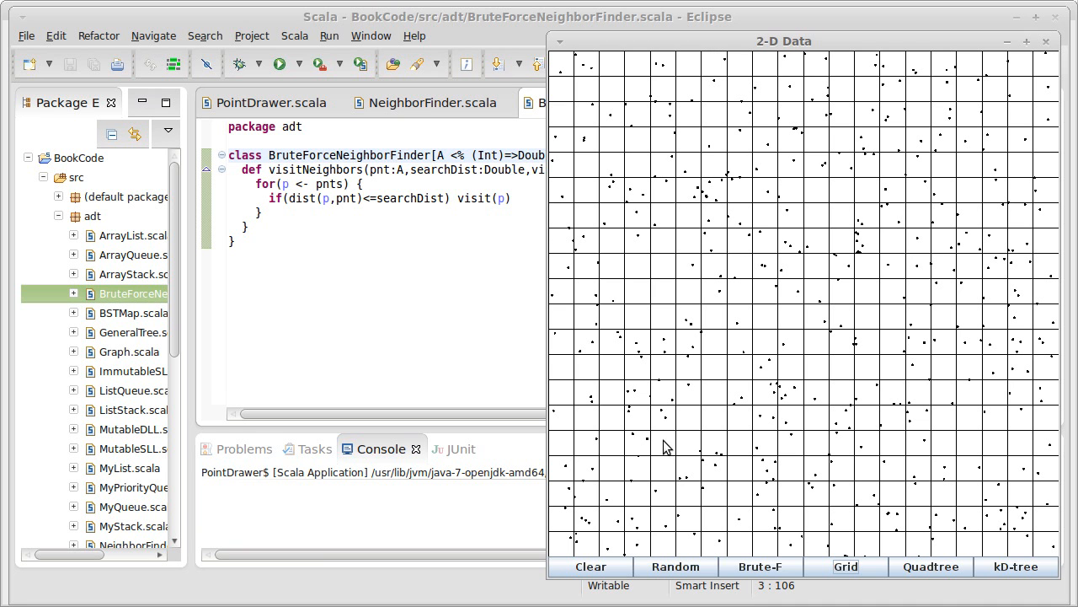
pyautogui.moveTo(678, 482)
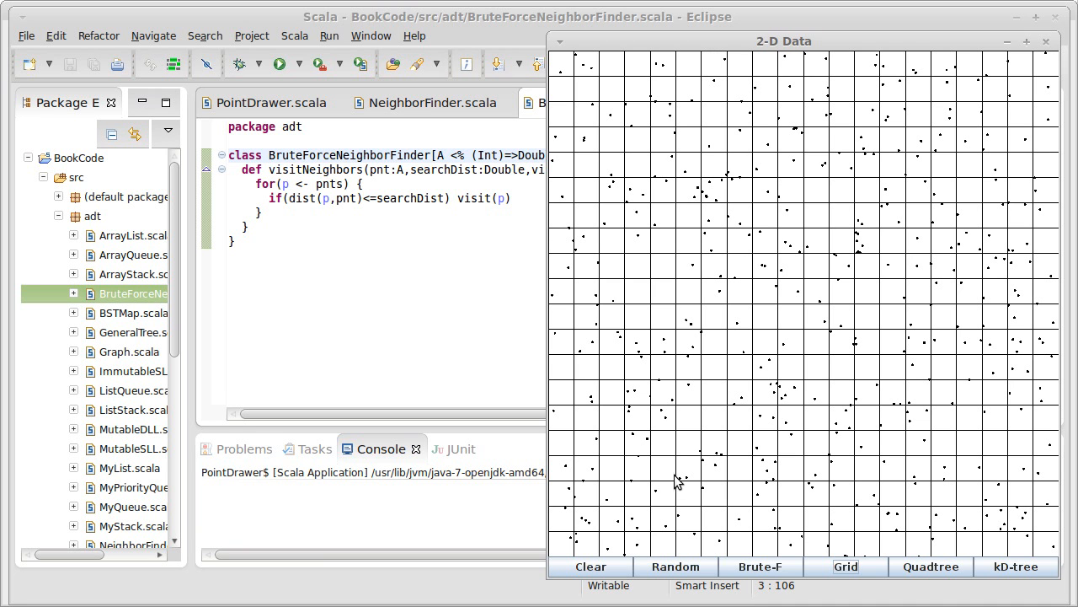
pyautogui.click(675, 567)
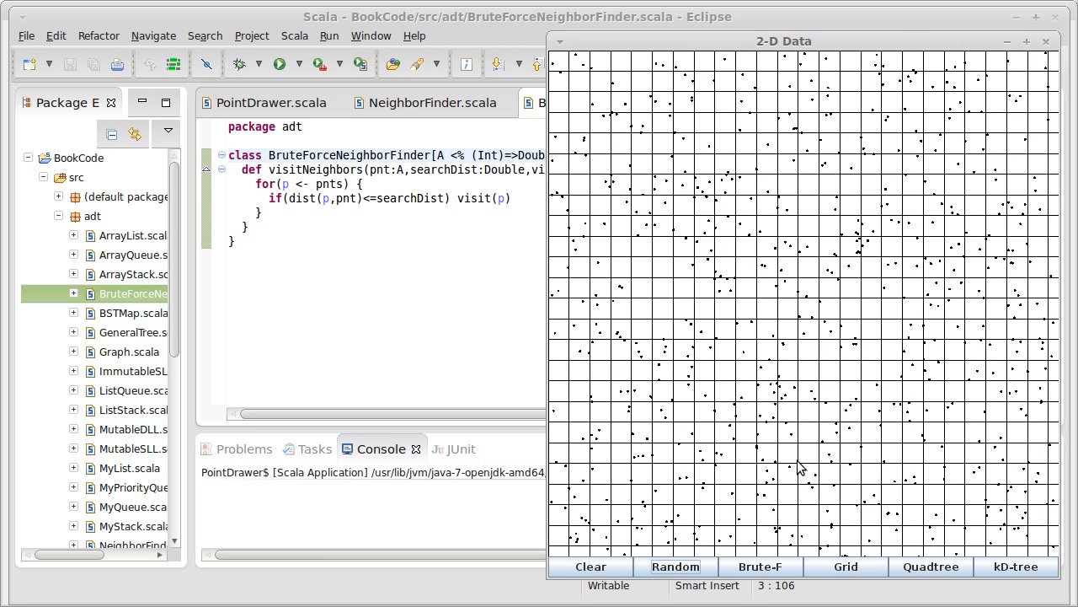
pyautogui.moveTo(891, 246)
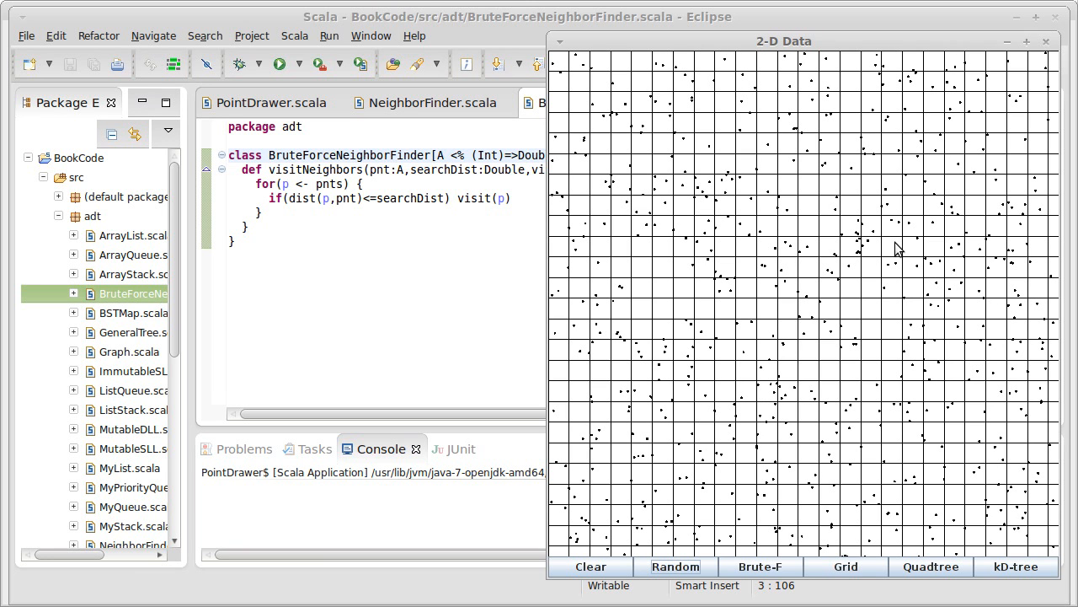
pyautogui.moveTo(750, 215)
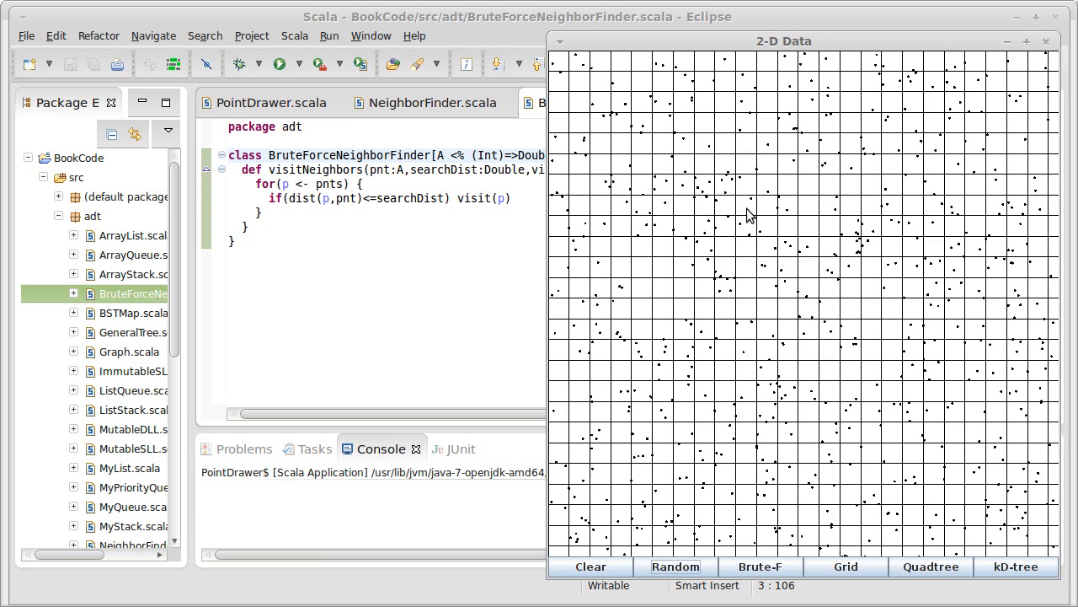
pyautogui.moveTo(631, 298)
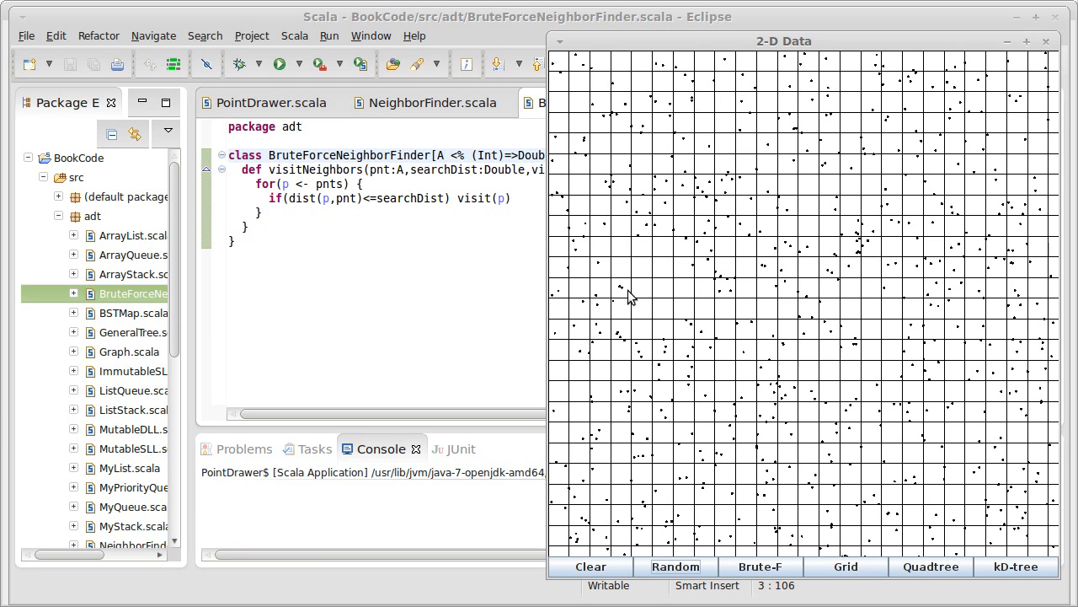
pyautogui.moveTo(733, 297)
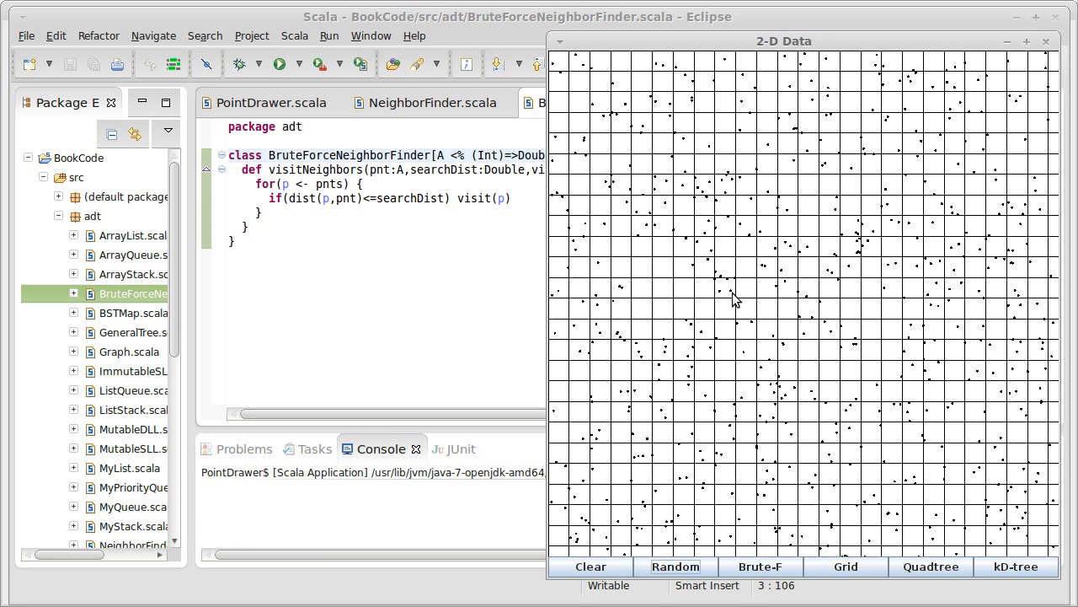
pyautogui.moveTo(687, 294)
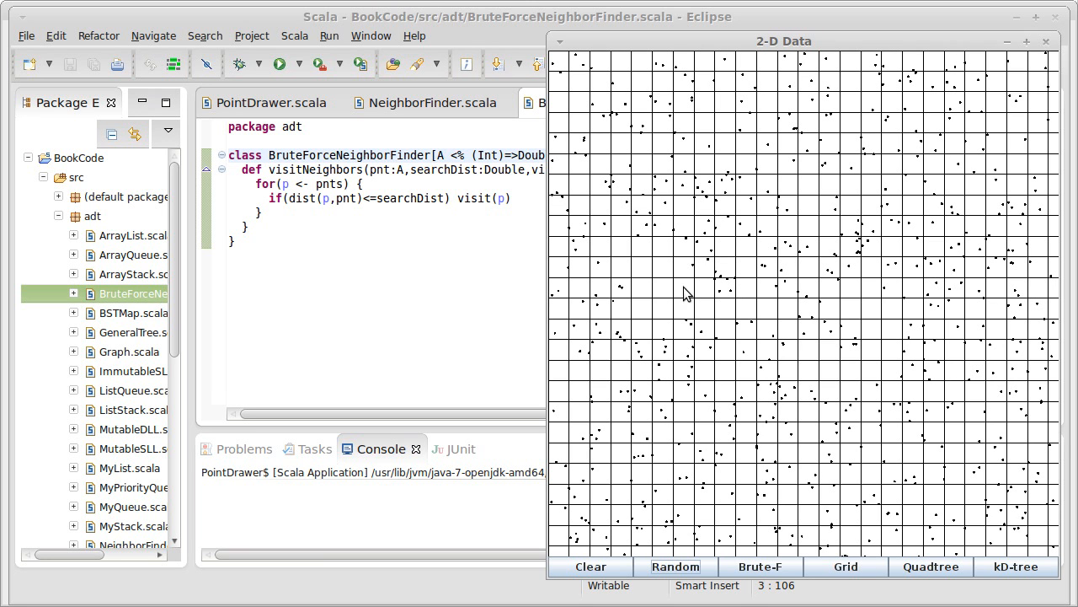
pyautogui.moveTo(735, 297)
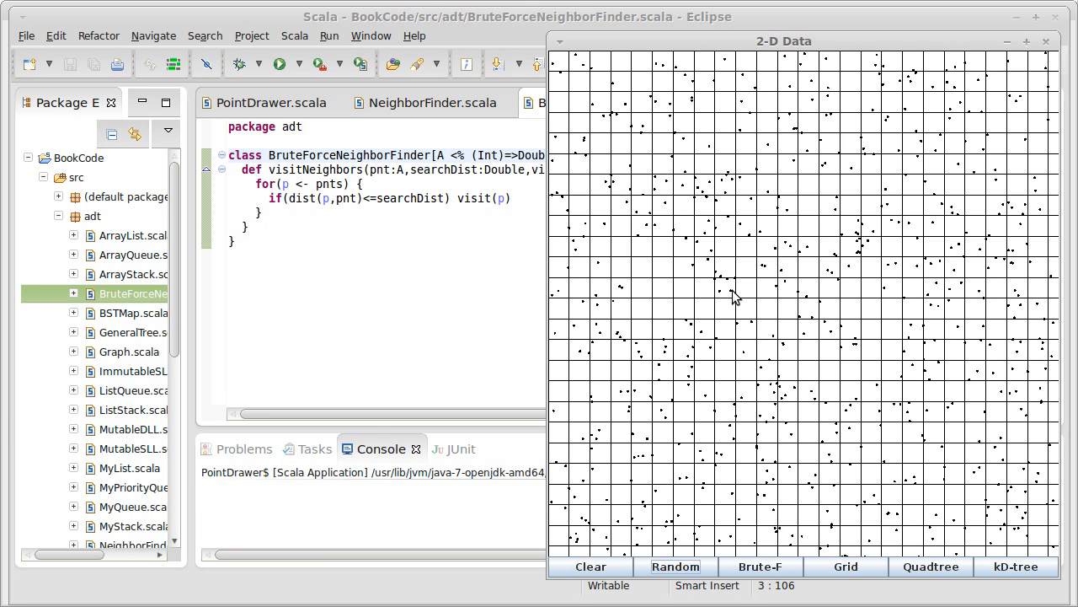
pyautogui.moveTo(727, 287)
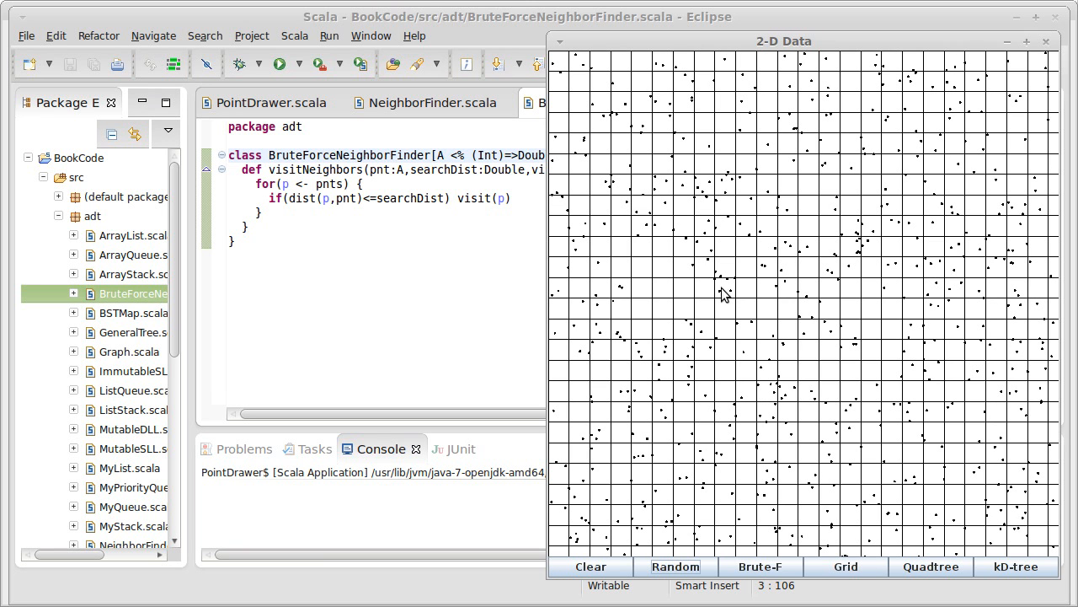
pyautogui.moveTo(708, 288)
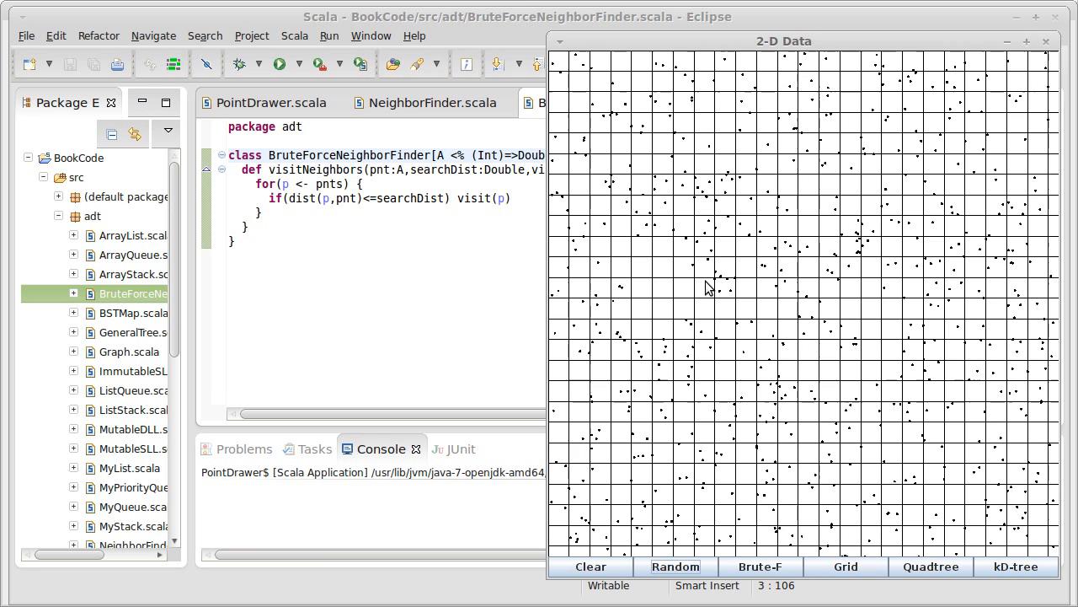
pyautogui.moveTo(722, 276)
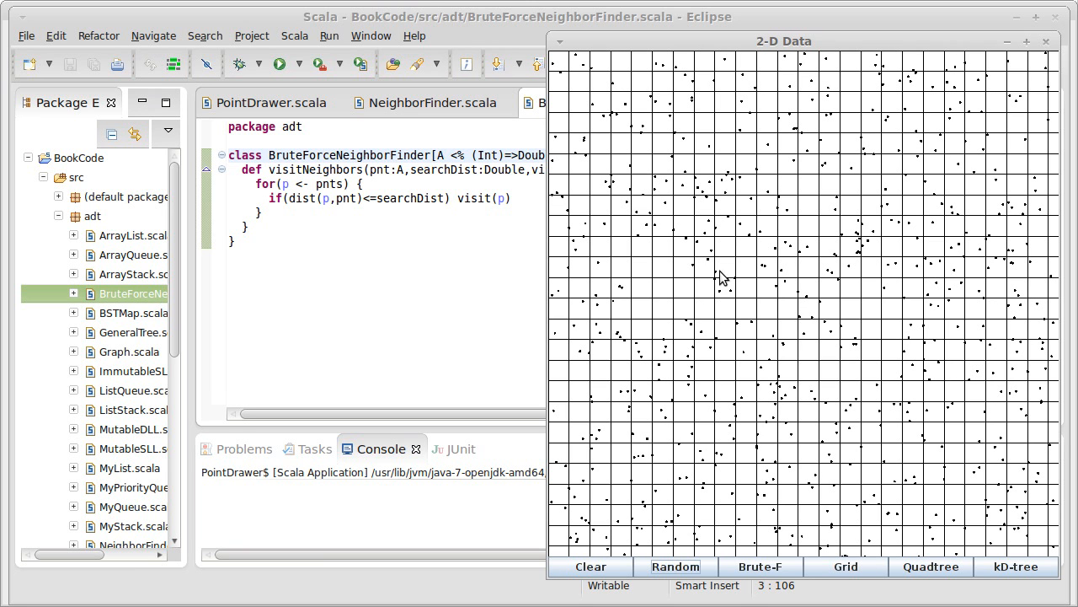
pyautogui.moveTo(745, 291)
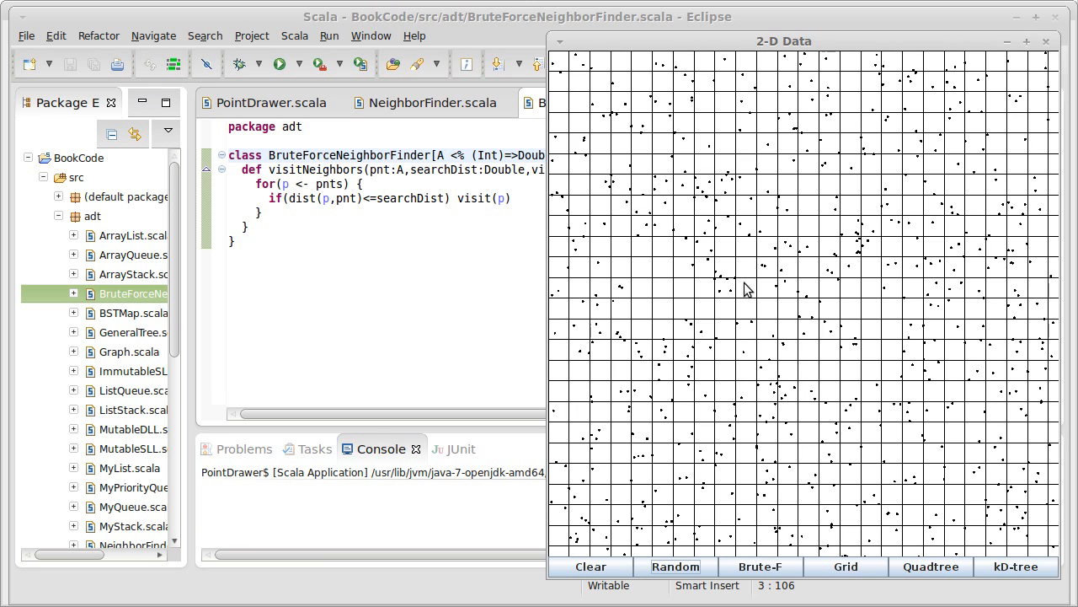
pyautogui.moveTo(743, 294)
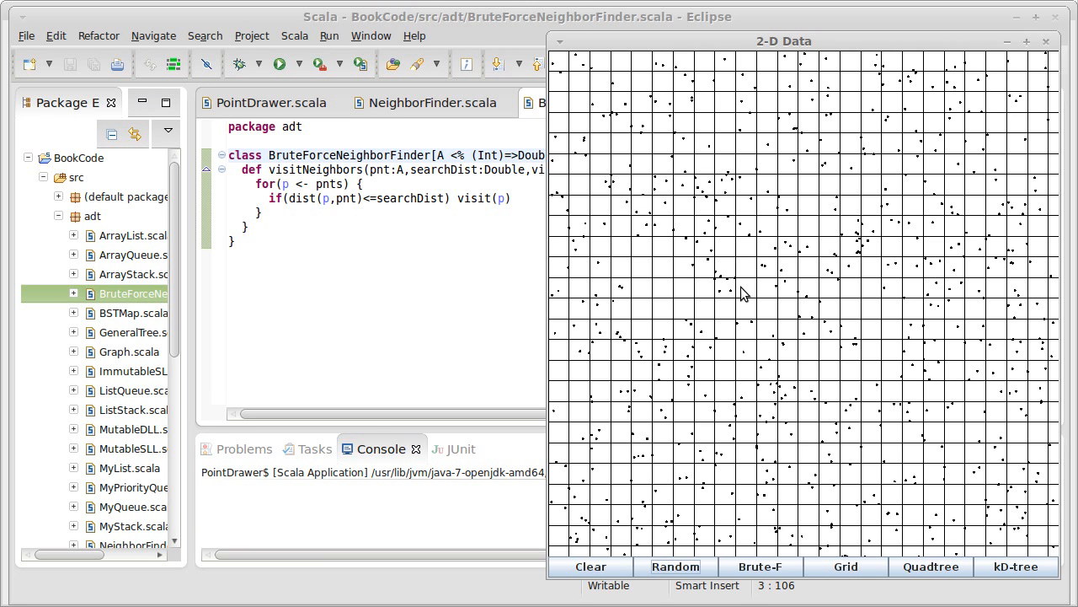
pyautogui.moveTo(716, 297)
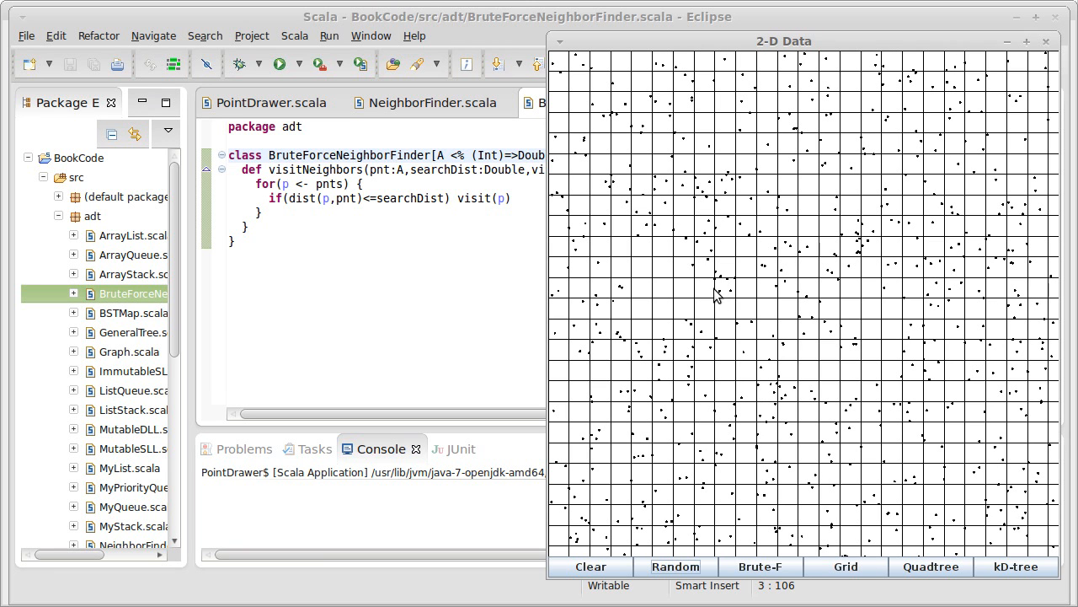
pyautogui.moveTo(733, 297)
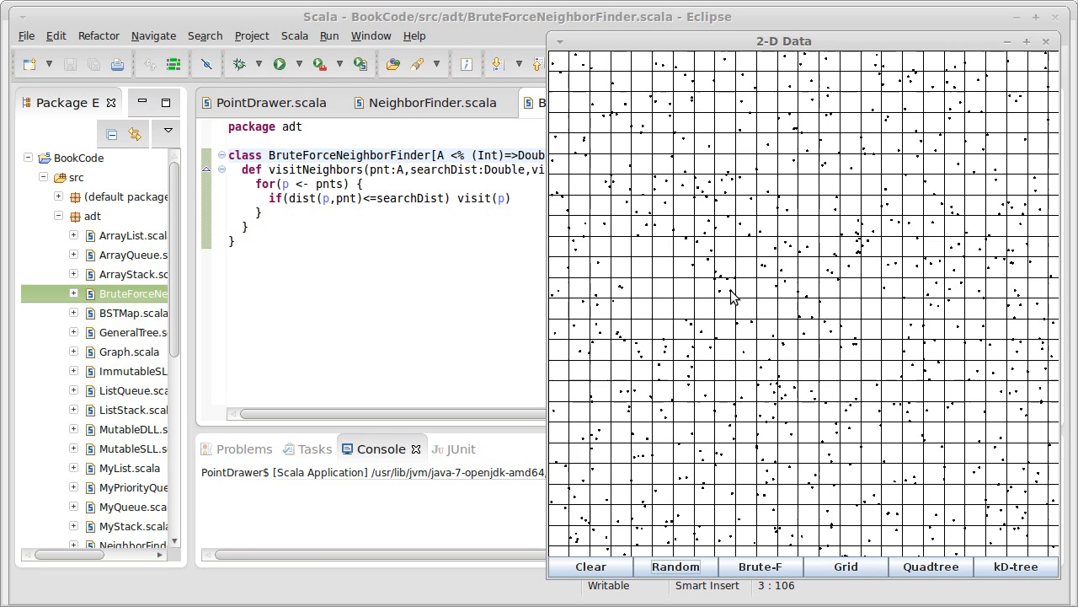
pyautogui.moveTo(712, 306)
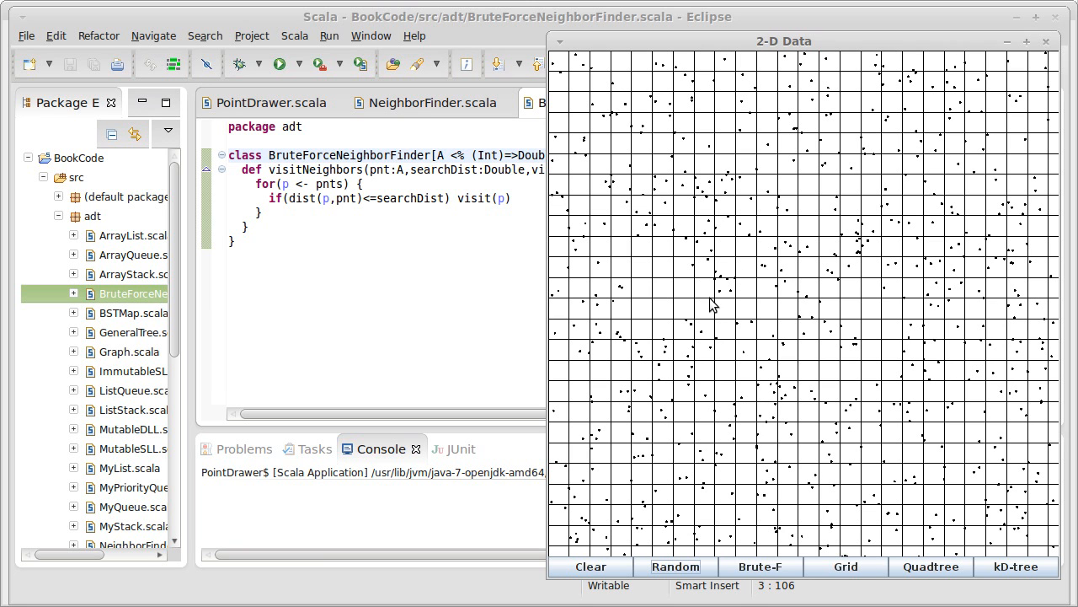
pyautogui.moveTo(715, 314)
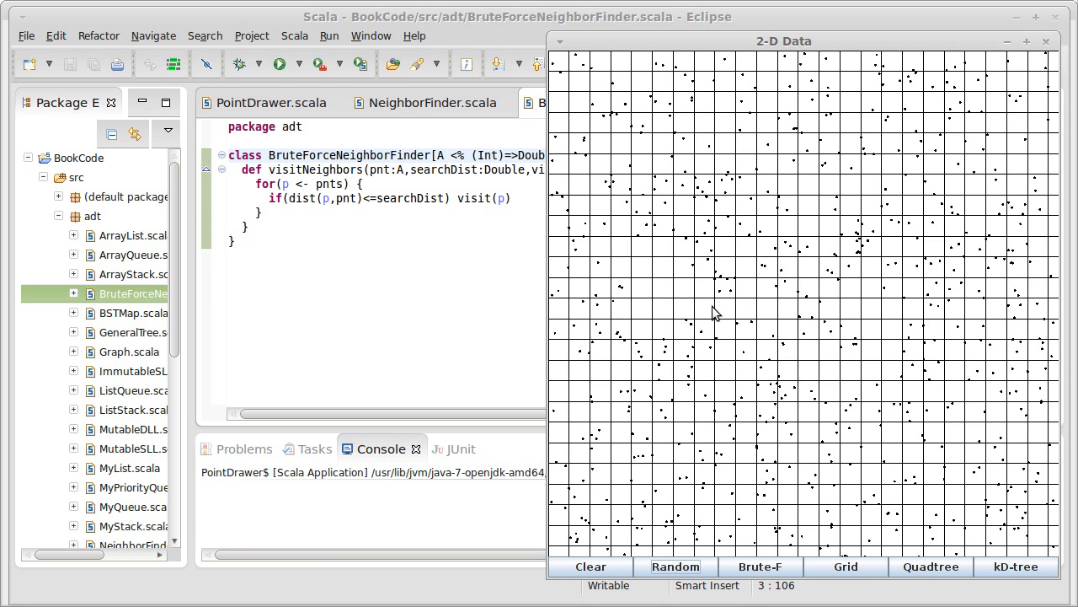
pyautogui.moveTo(737, 285)
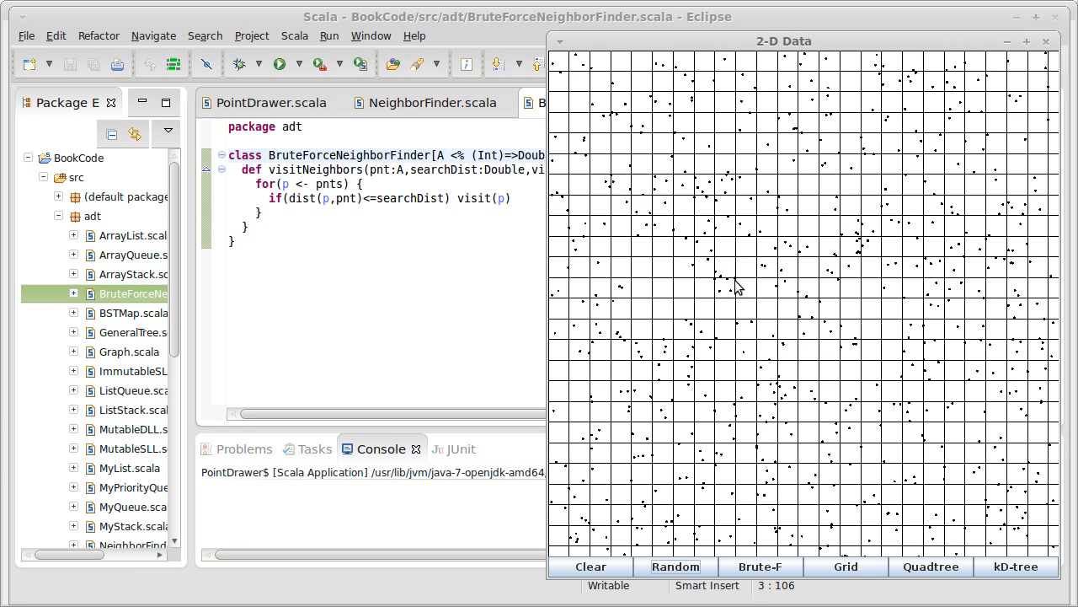
pyautogui.moveTo(743, 285)
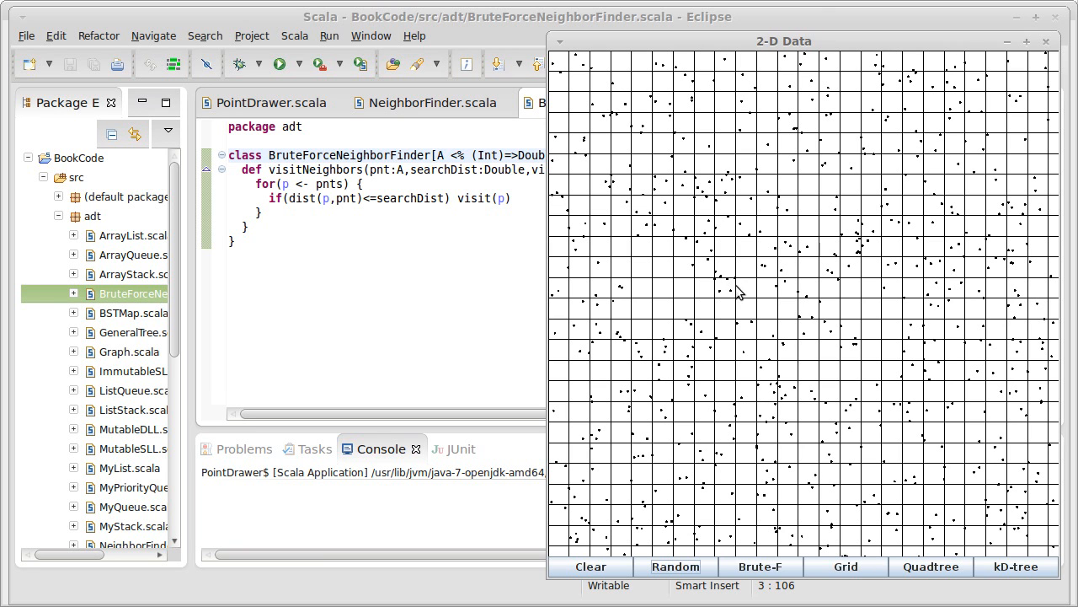
pyautogui.moveTo(712, 286)
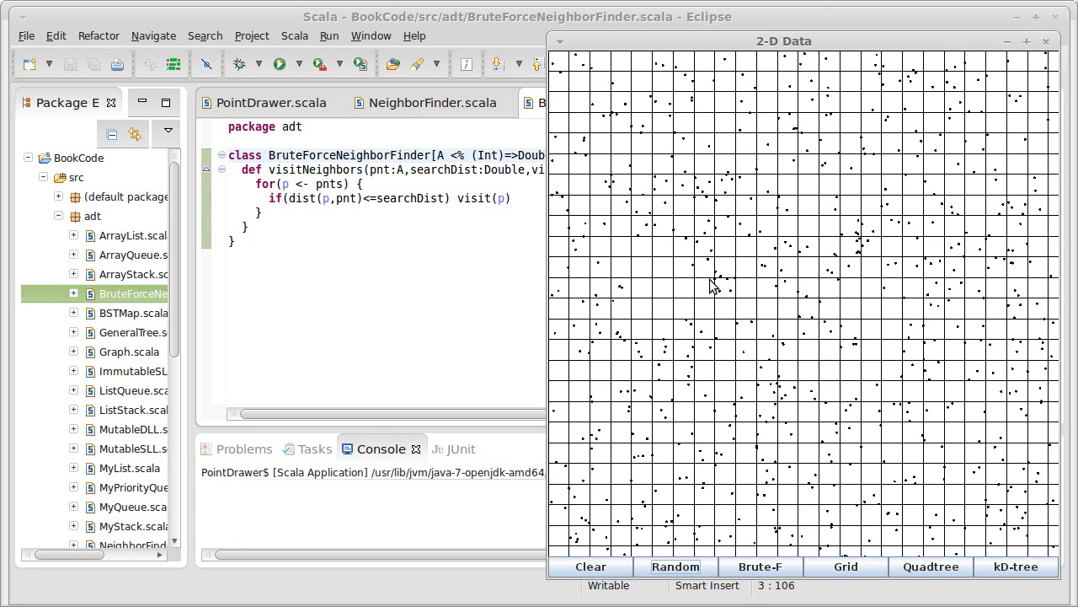
pyautogui.moveTo(729, 310)
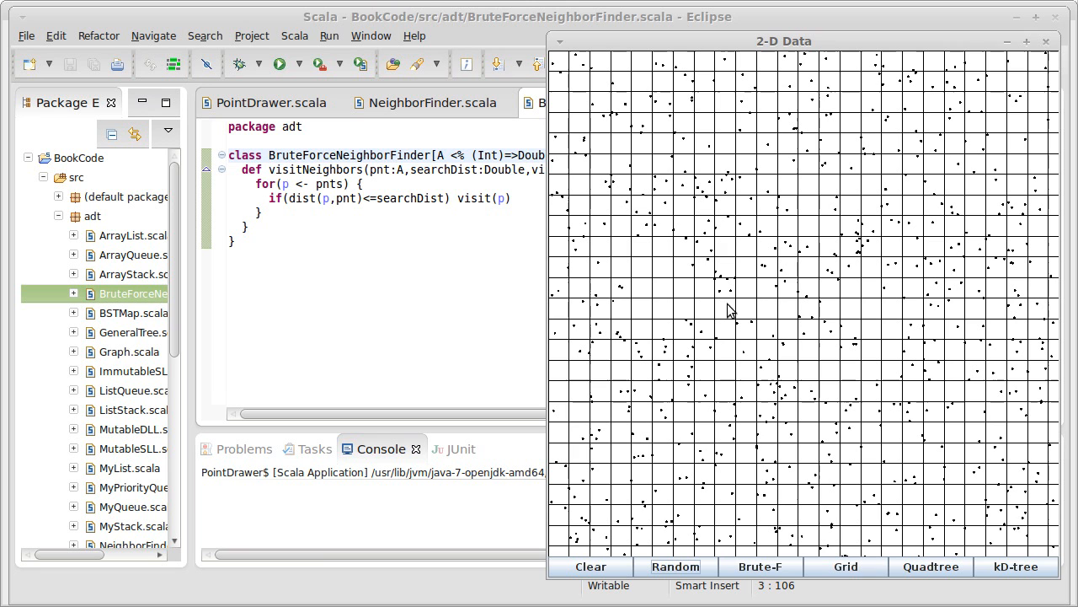
pyautogui.moveTo(737, 300)
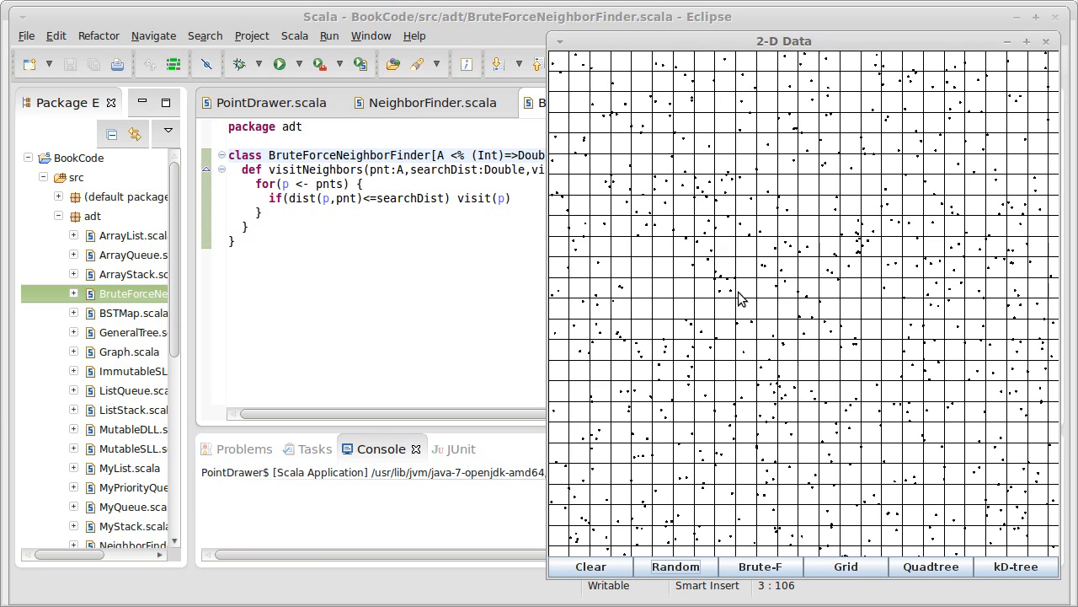
pyautogui.moveTo(737, 299)
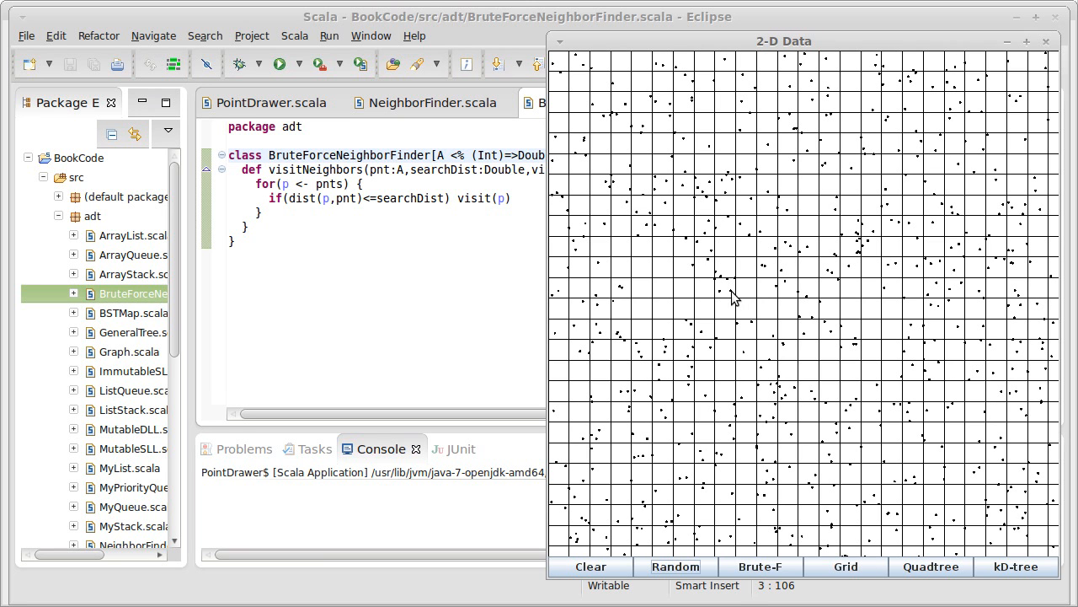
pyautogui.moveTo(729, 312)
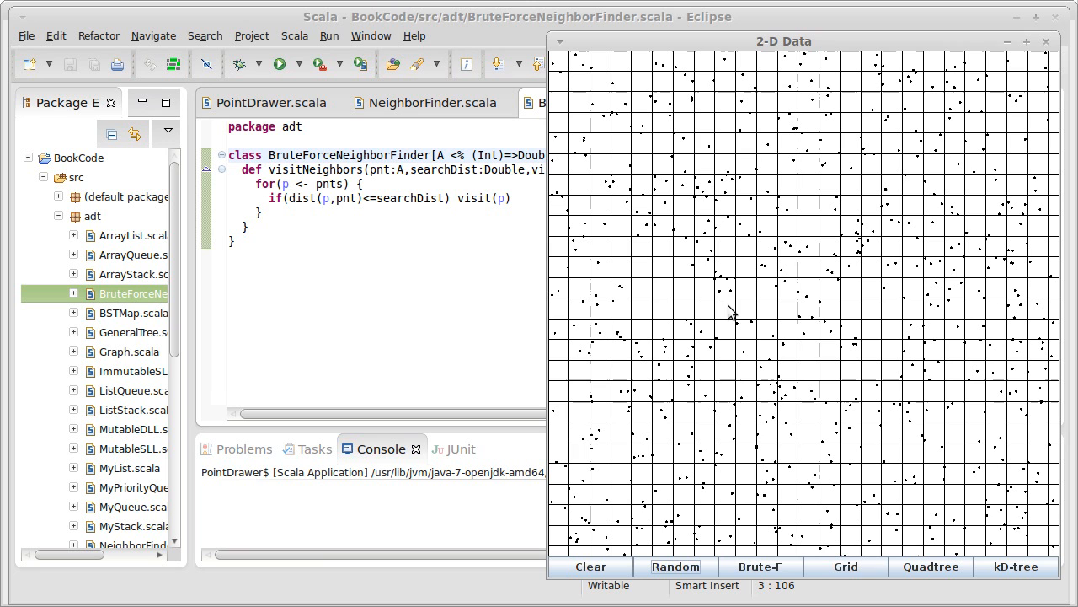
pyautogui.moveTo(685, 301)
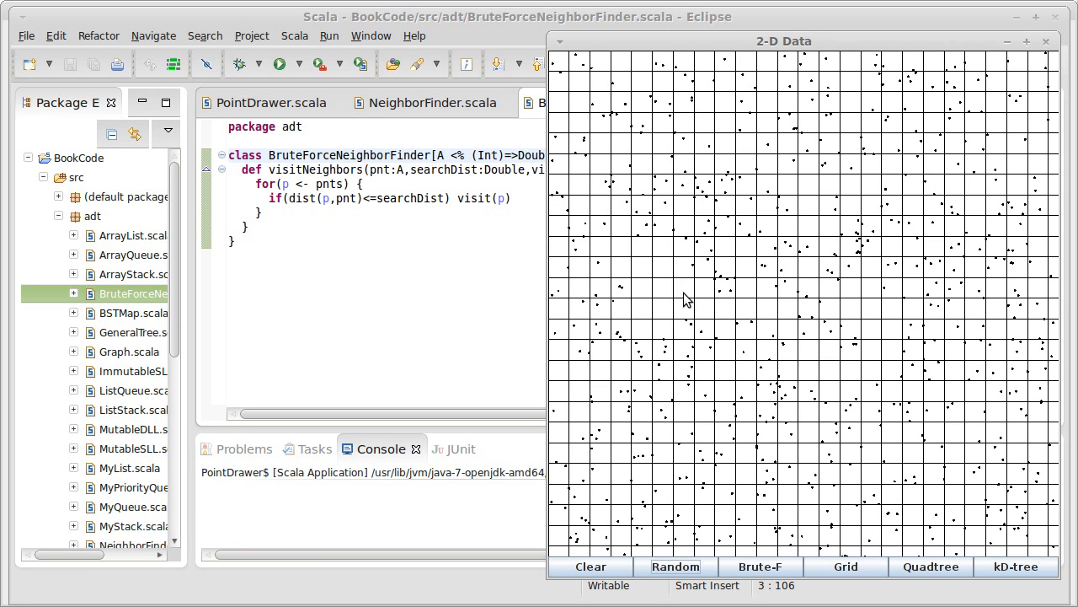
pyautogui.moveTo(771, 259)
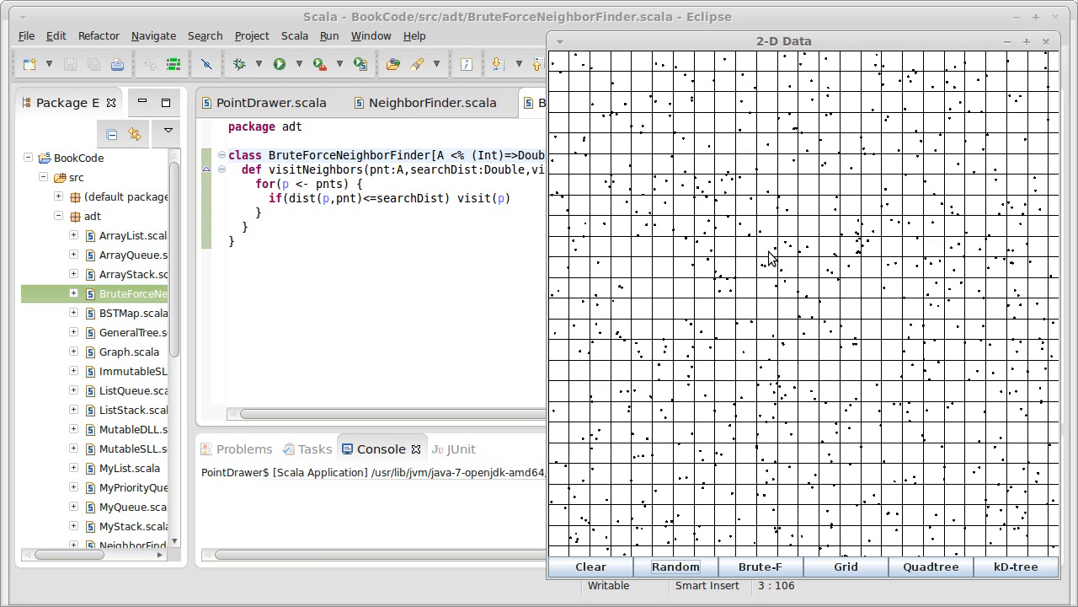
pyautogui.moveTo(762, 256)
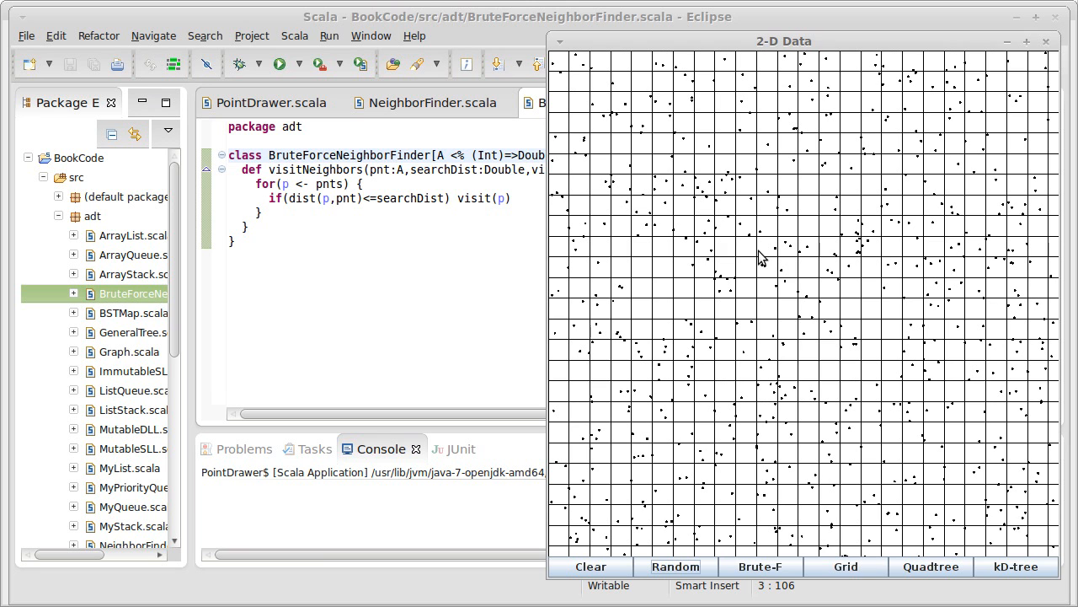
pyautogui.moveTo(741, 297)
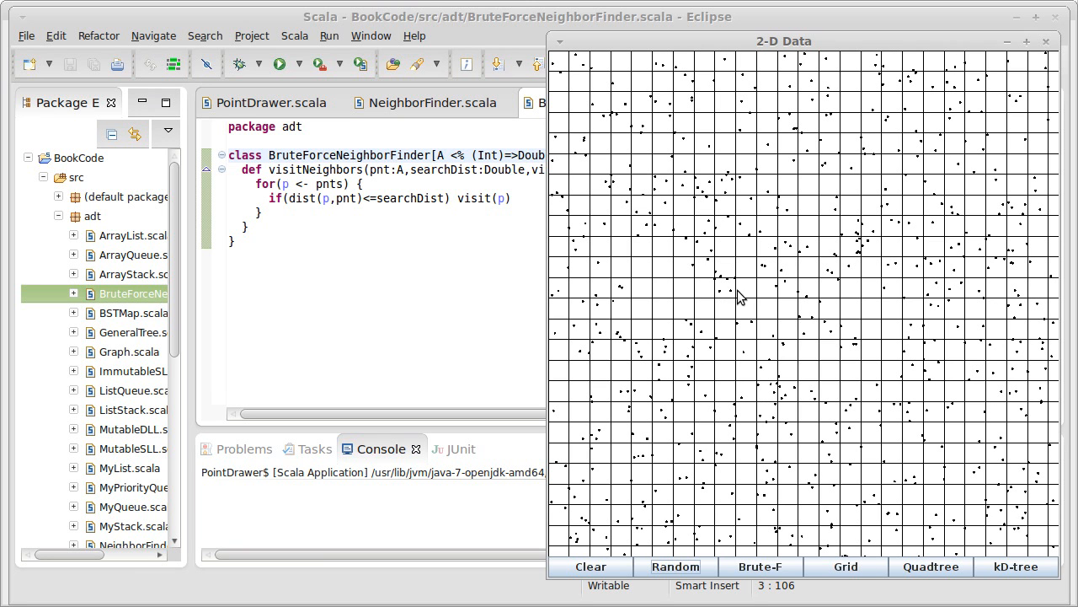
pyautogui.moveTo(734, 301)
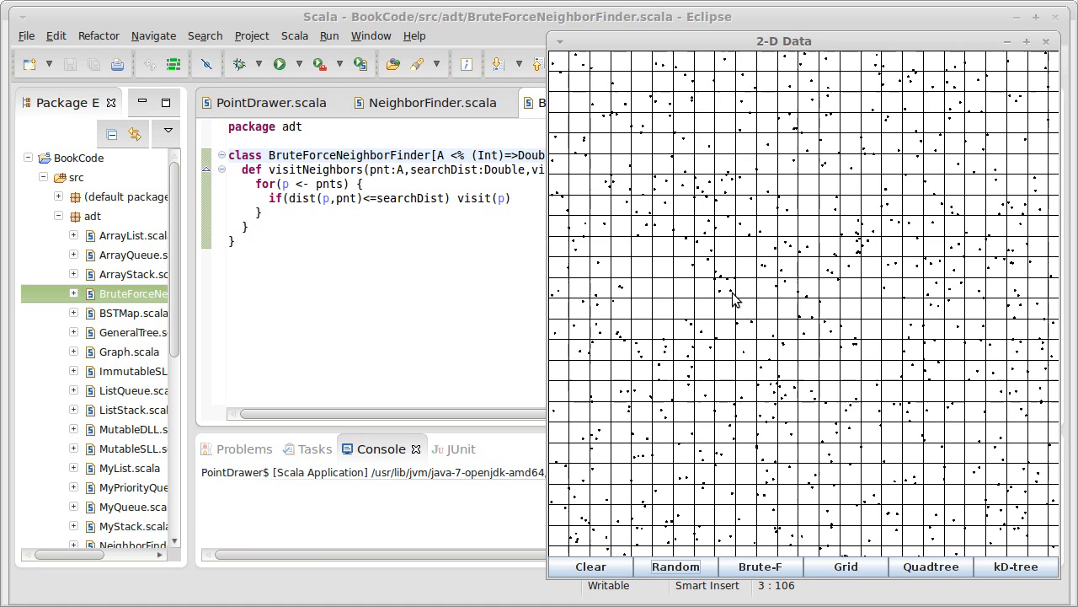
pyautogui.moveTo(743, 295)
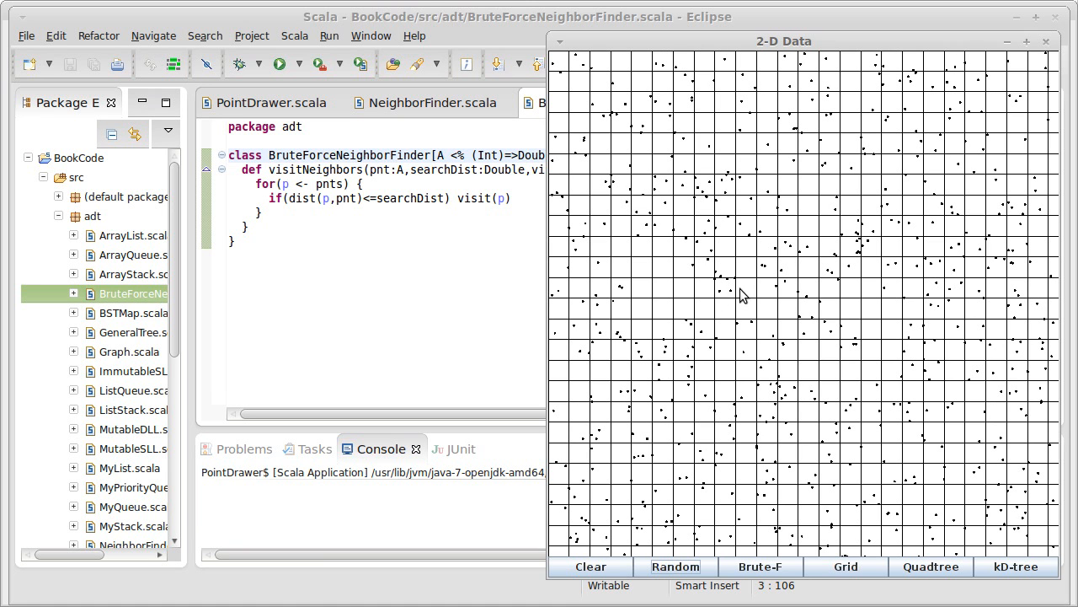
pyautogui.moveTo(740, 297)
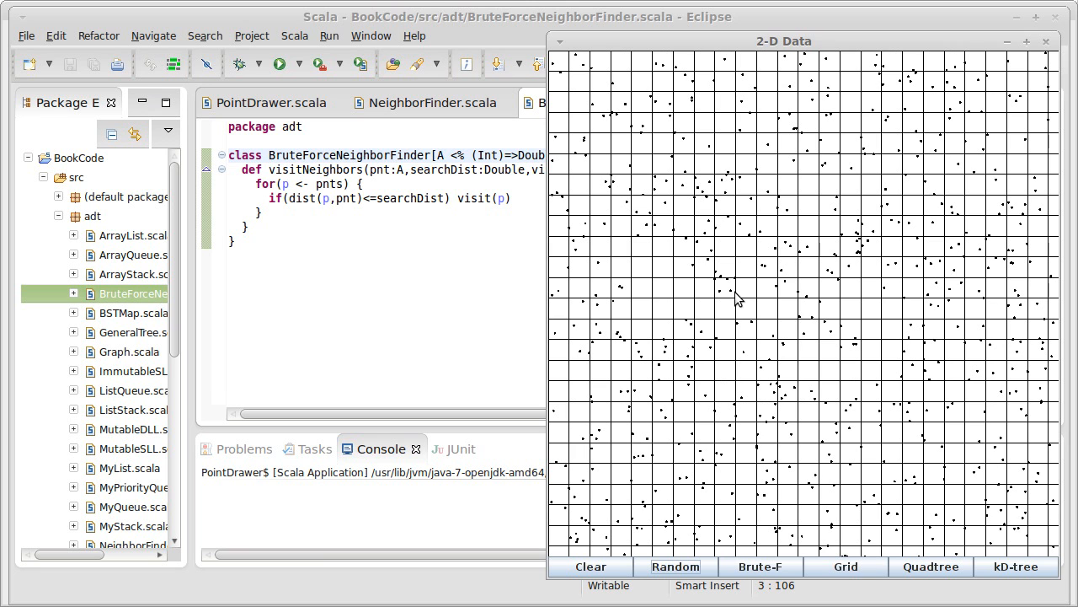
pyautogui.moveTo(711, 295)
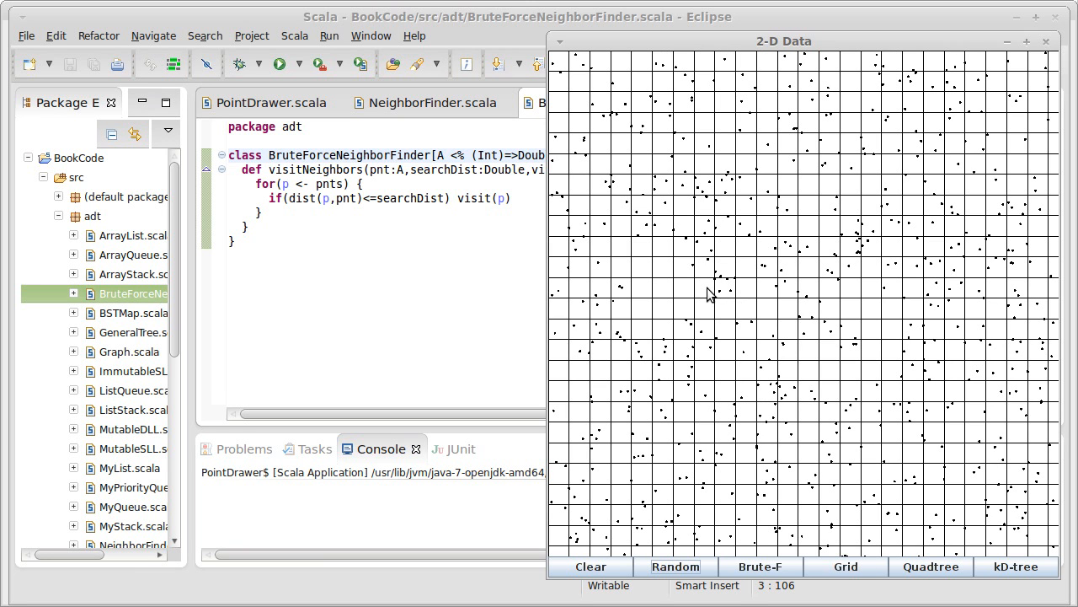
pyautogui.moveTo(708, 293)
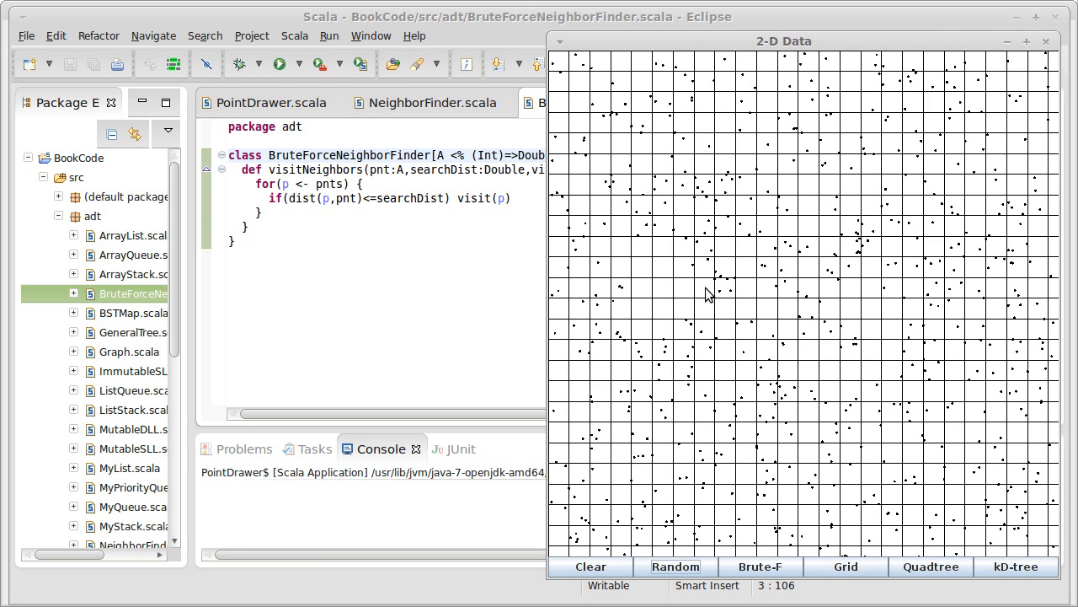
pyautogui.moveTo(727, 296)
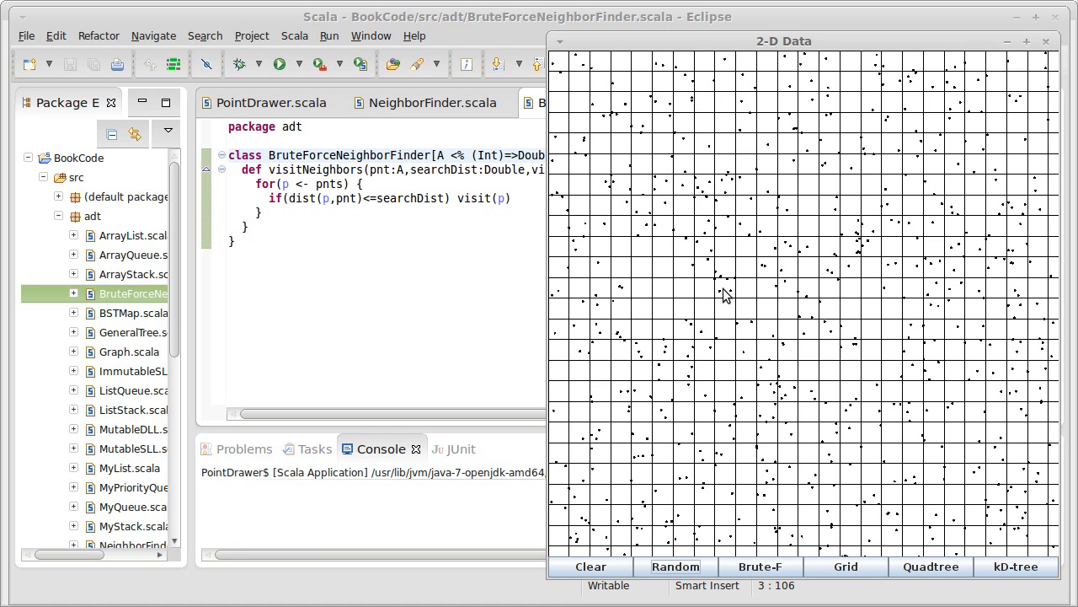
pyautogui.moveTo(732, 302)
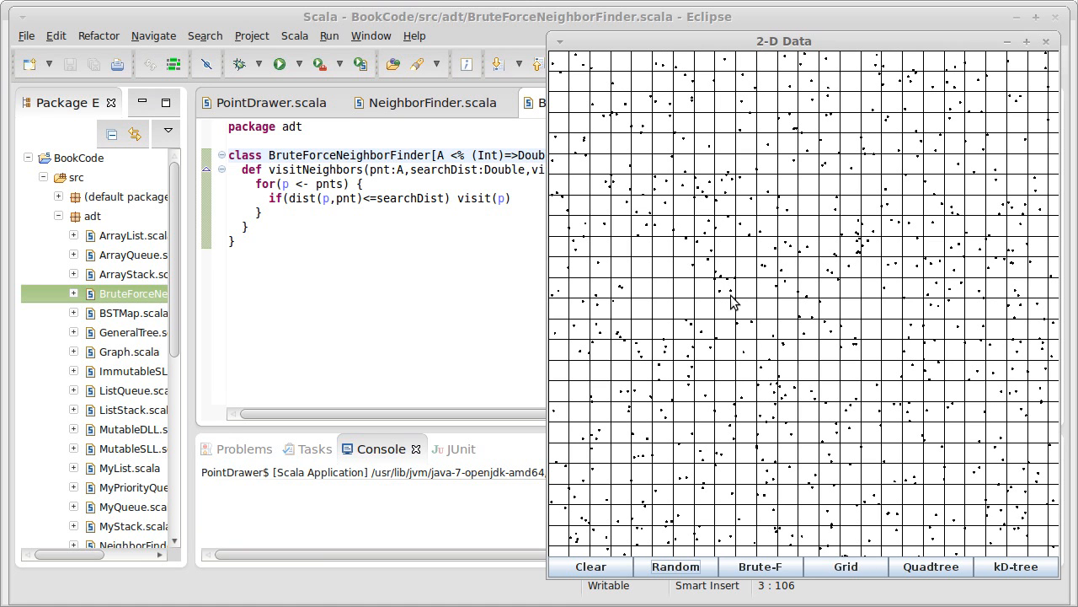
pyautogui.moveTo(706, 291)
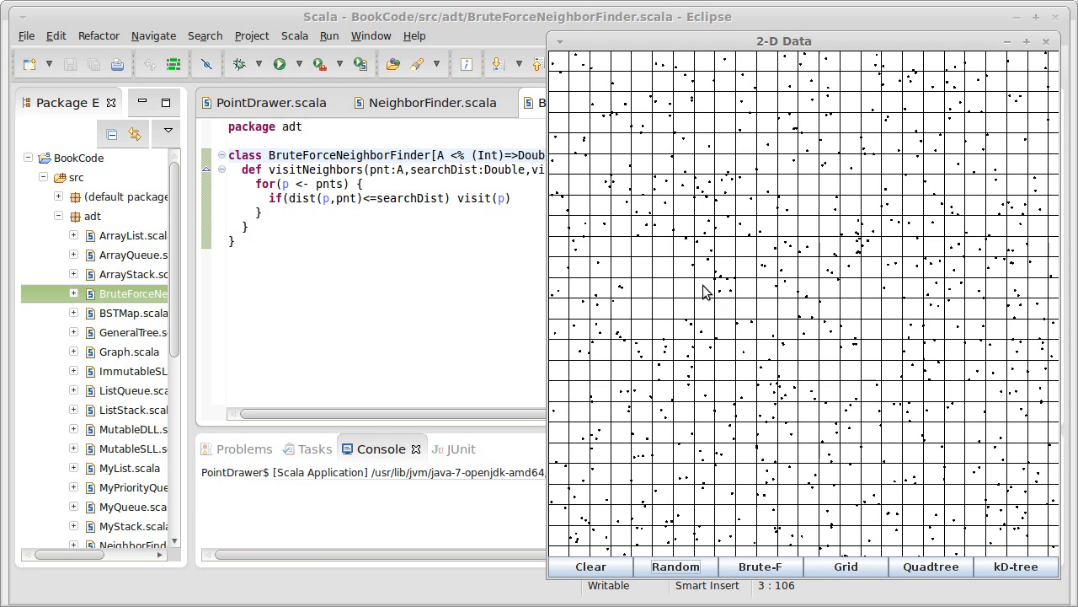
pyautogui.moveTo(731, 302)
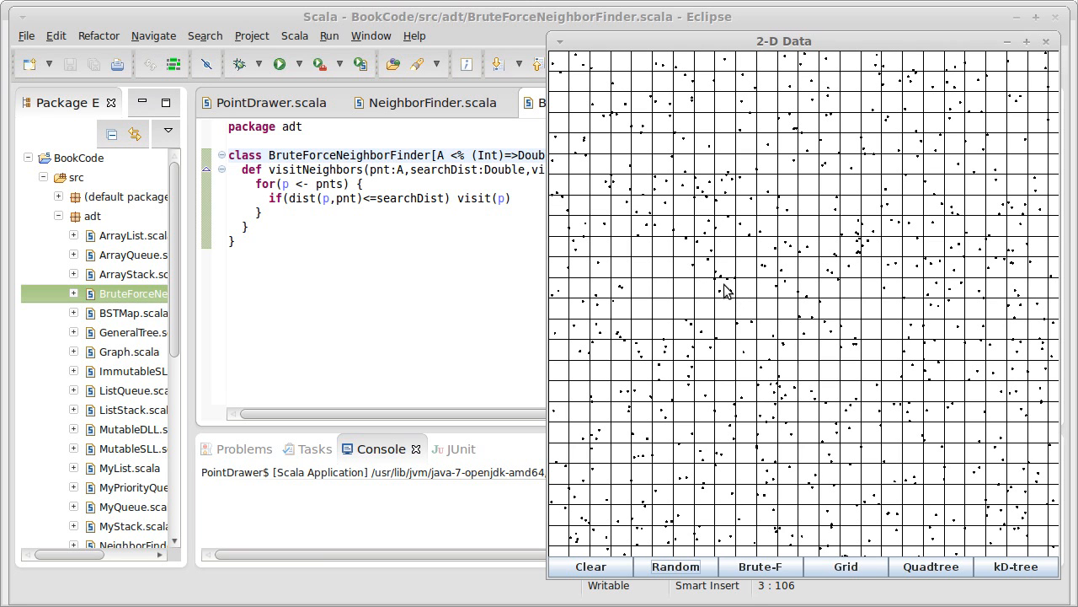
pyautogui.moveTo(737, 293)
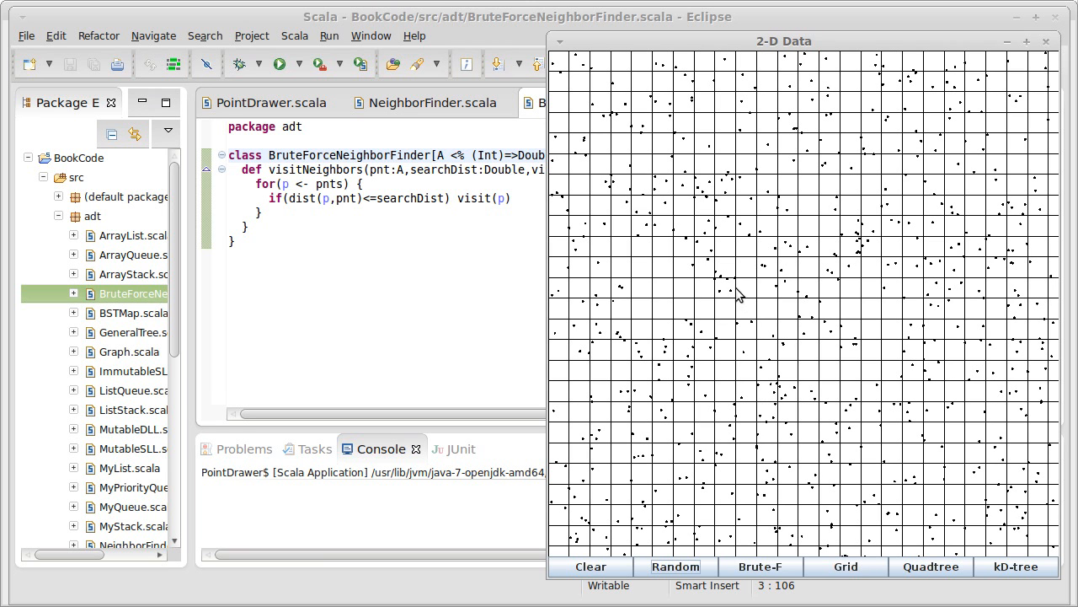
pyautogui.moveTo(738, 305)
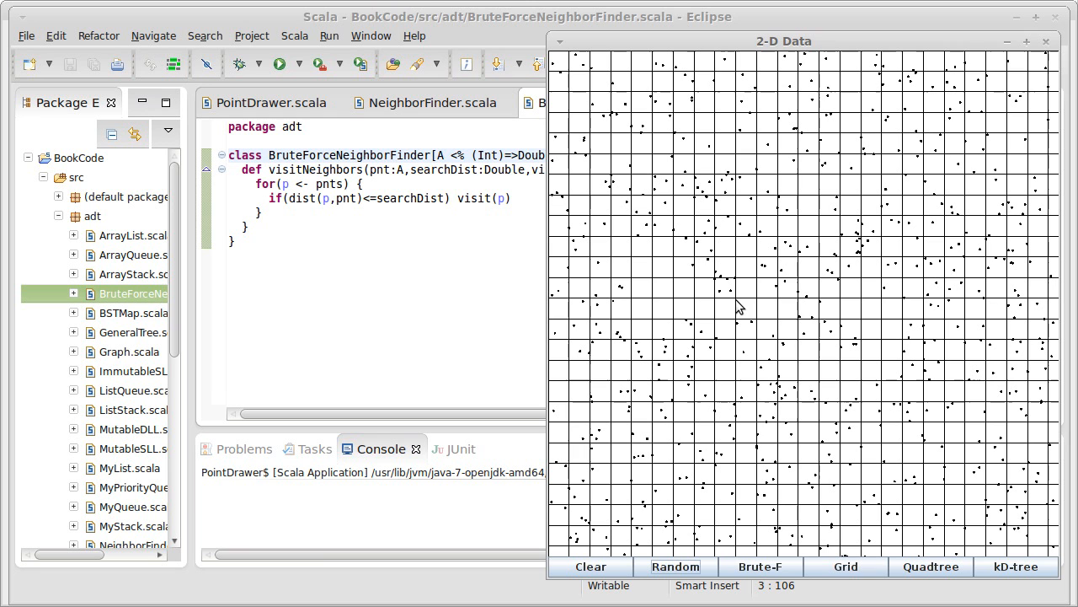
pyautogui.moveTo(732, 300)
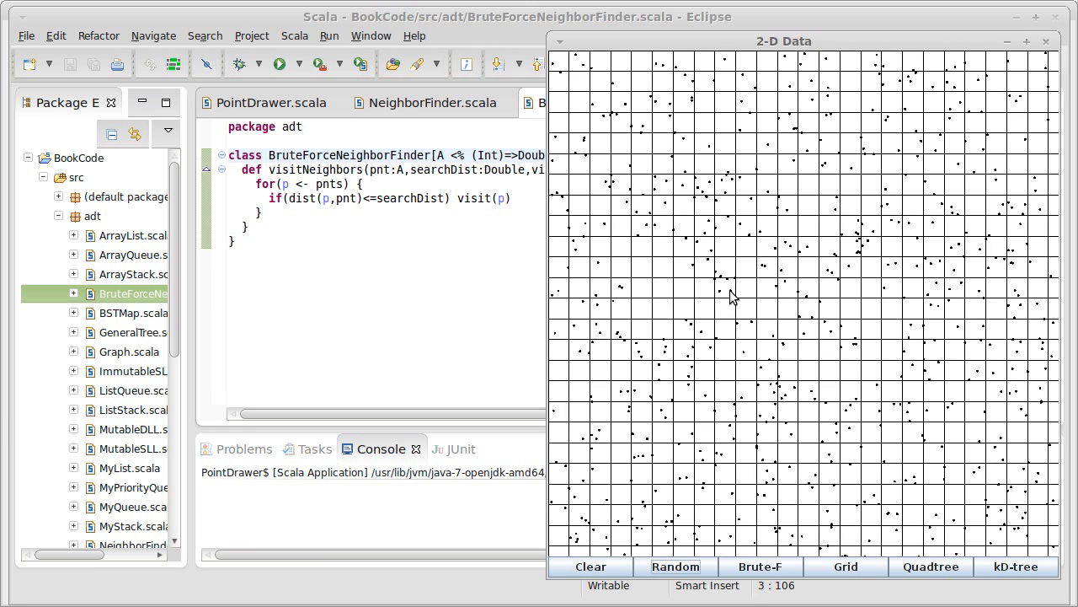
pyautogui.moveTo(749, 300)
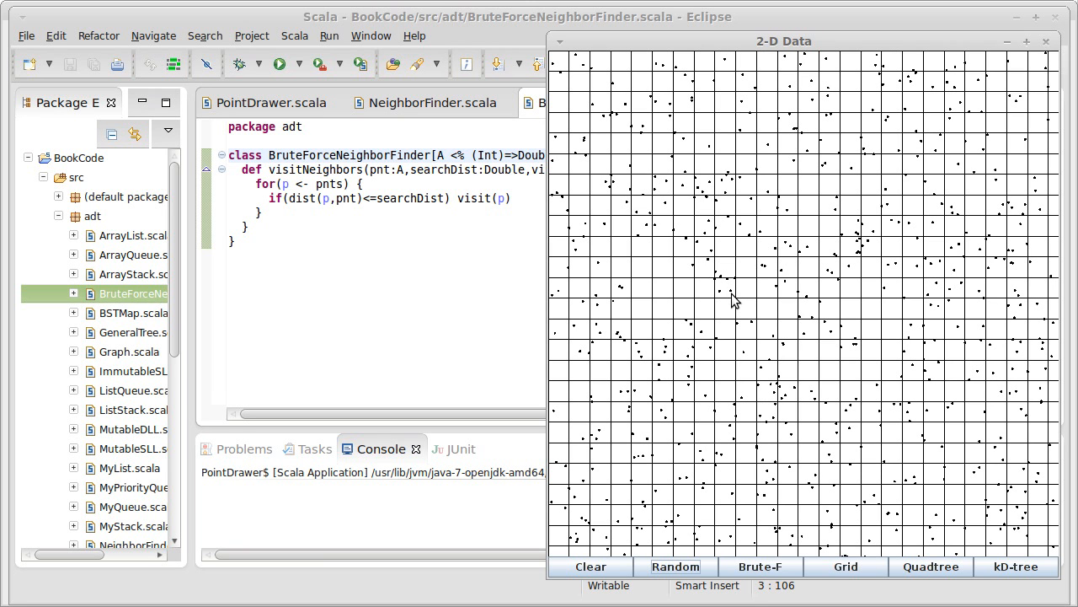
pyautogui.moveTo(745, 296)
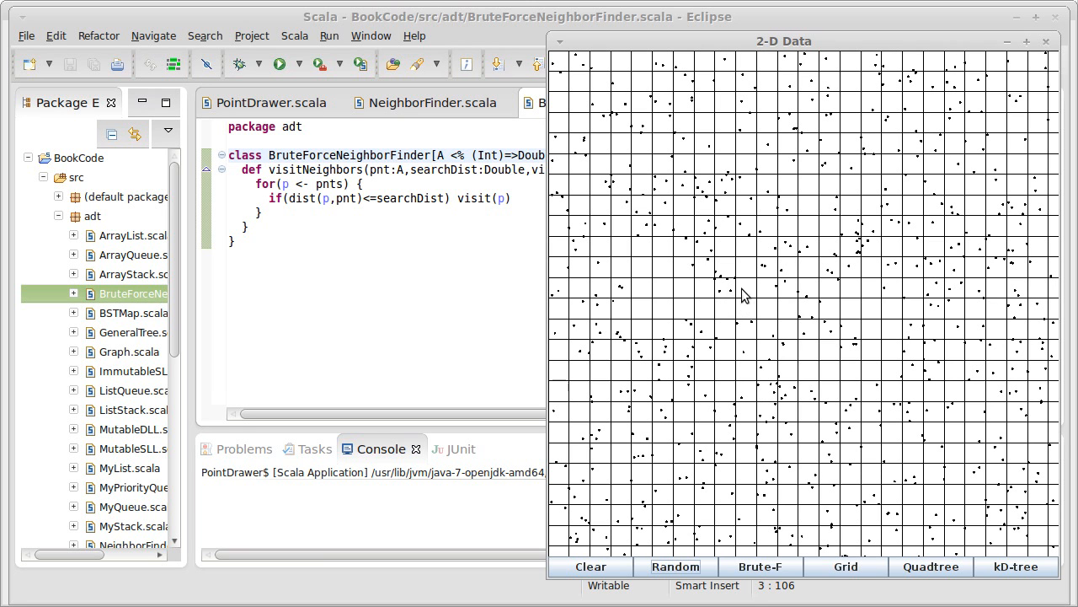
pyautogui.moveTo(788, 399)
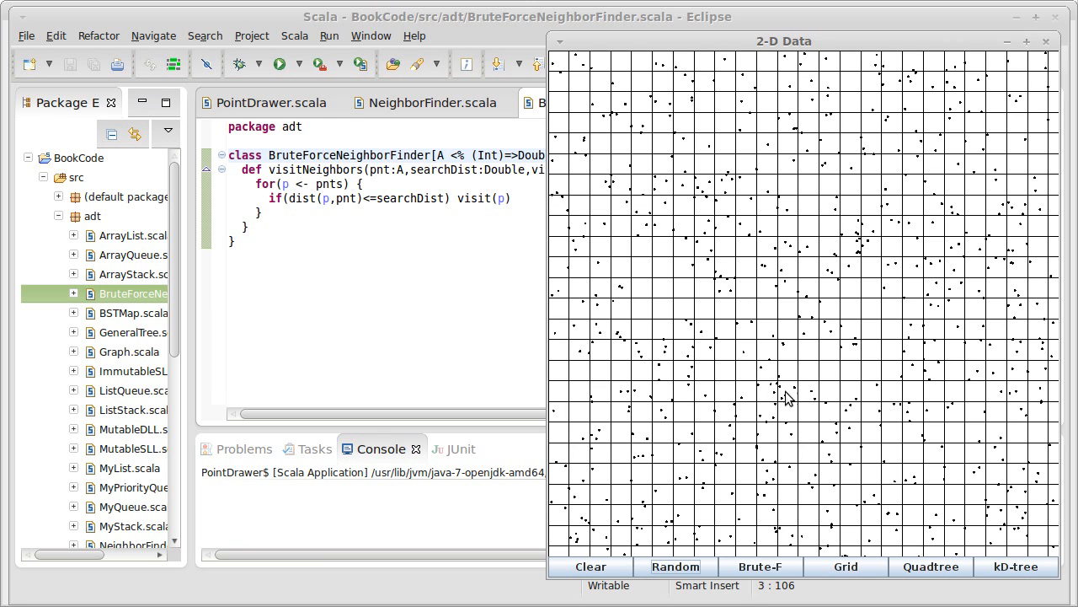
pyautogui.moveTo(744, 280)
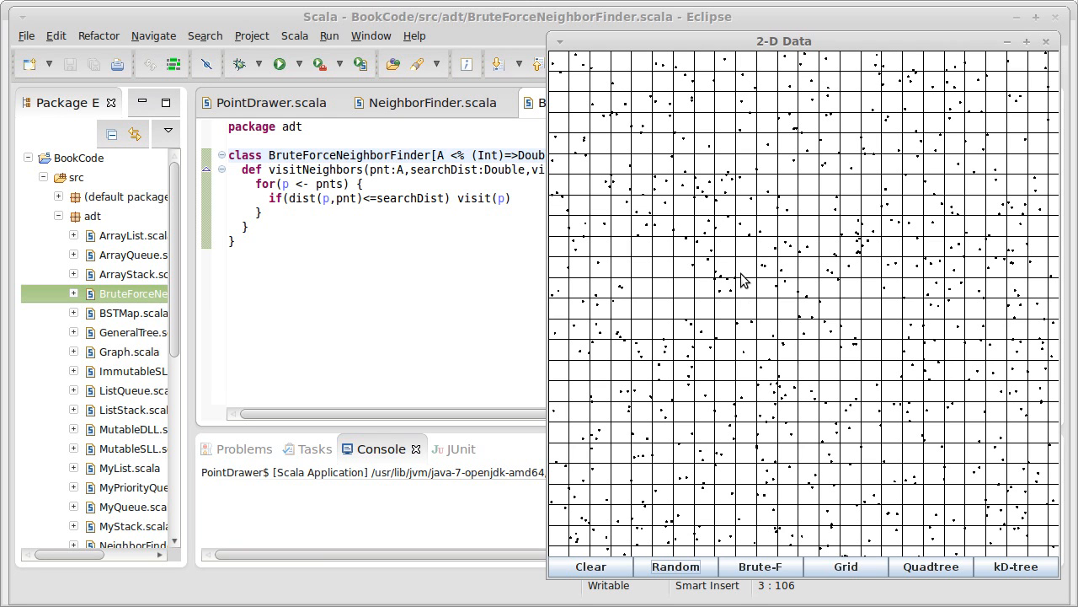
pyautogui.moveTo(724, 280)
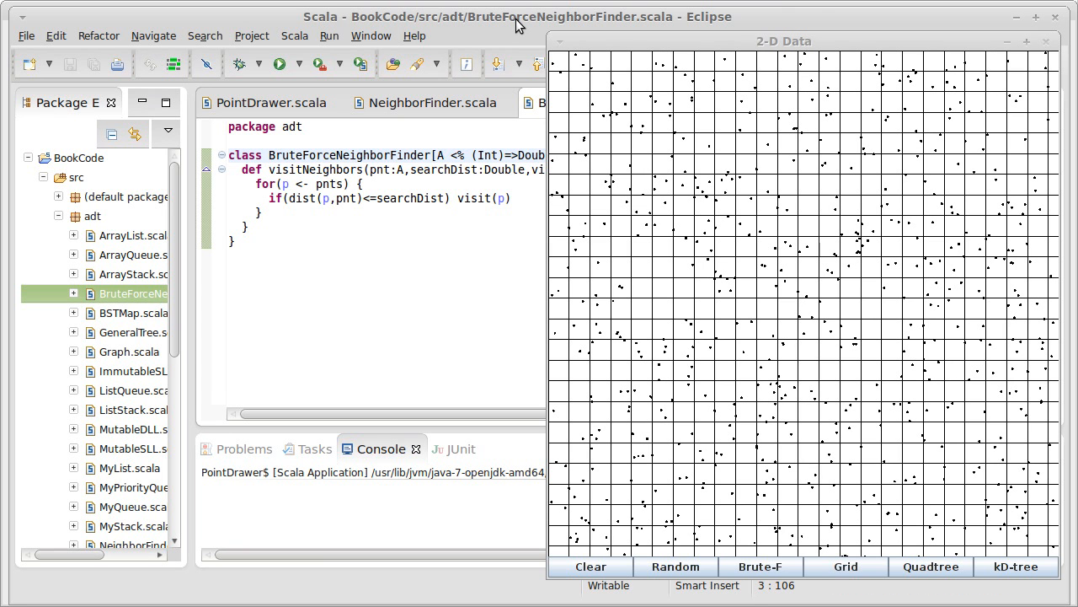
pyautogui.click(518, 17)
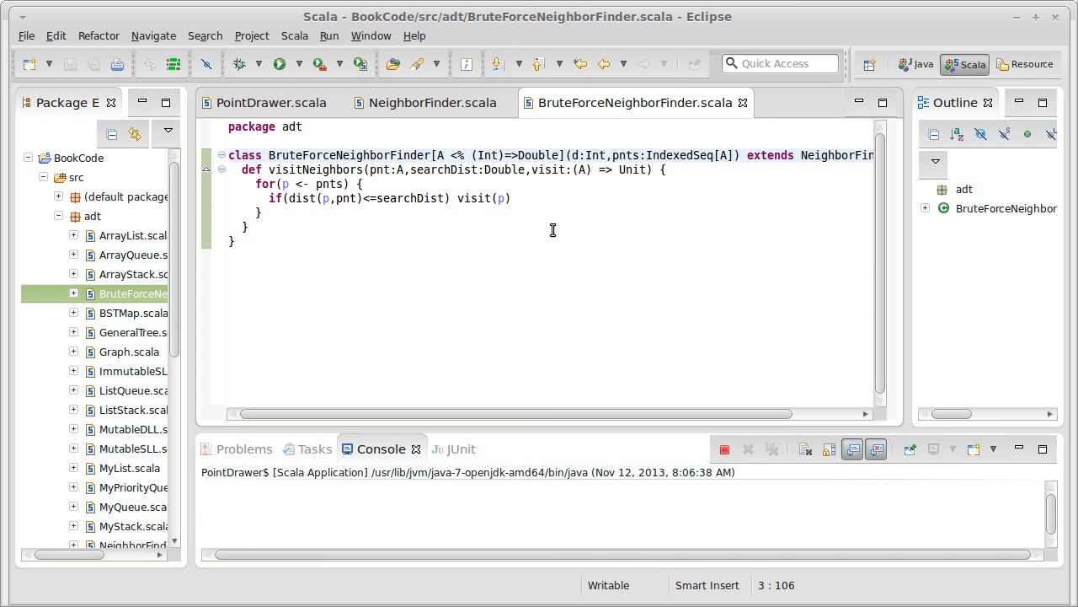
# Create a new Scala class named GridNeighborFinder in the adt package
pyautogui.click(93, 215)
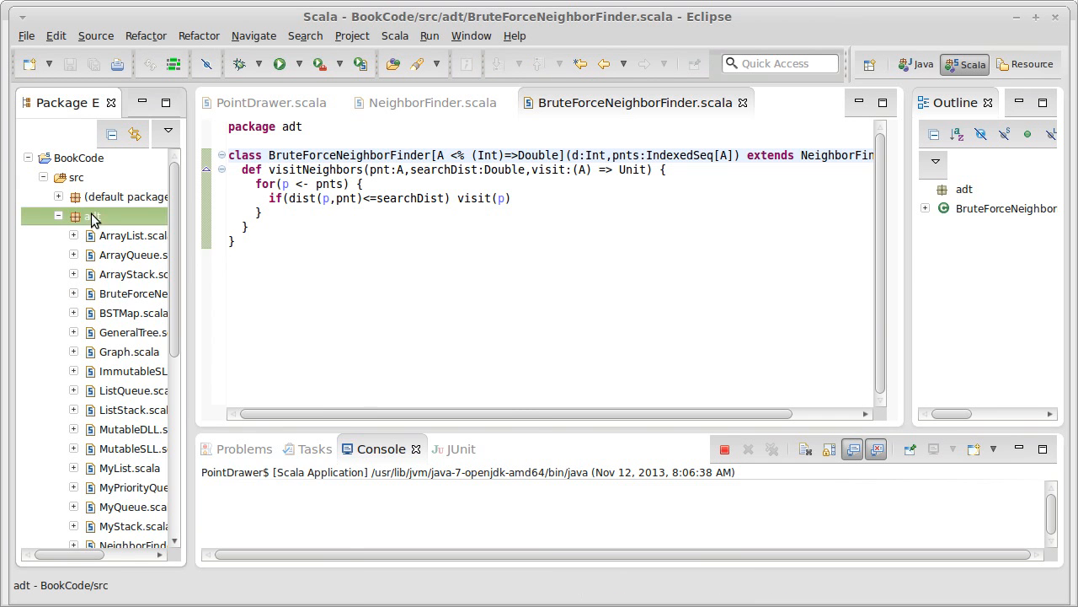
pyautogui.rightClick(93, 216)
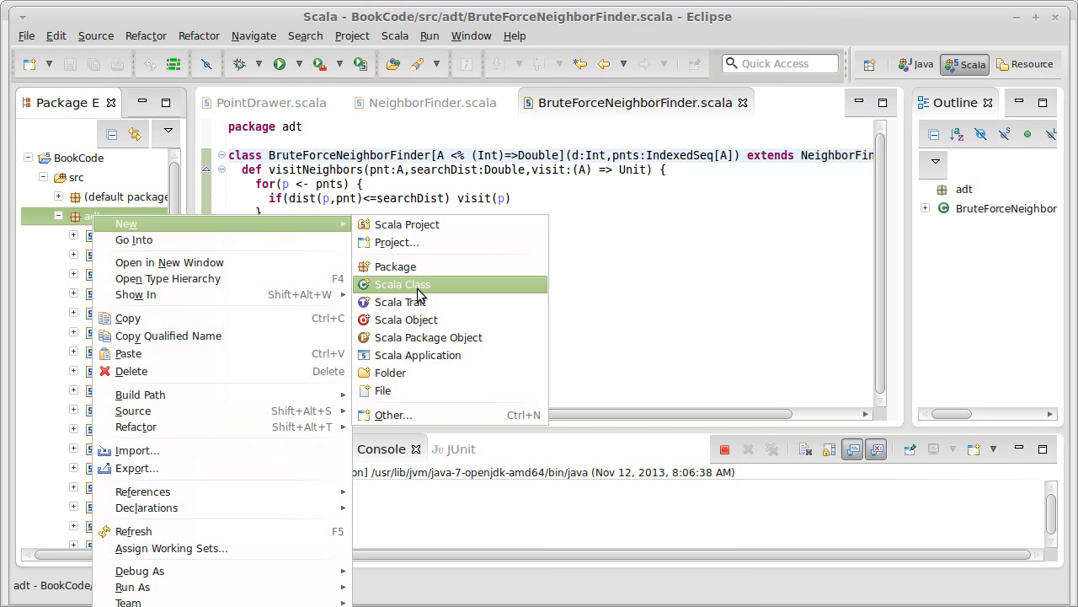
pyautogui.click(402, 284)
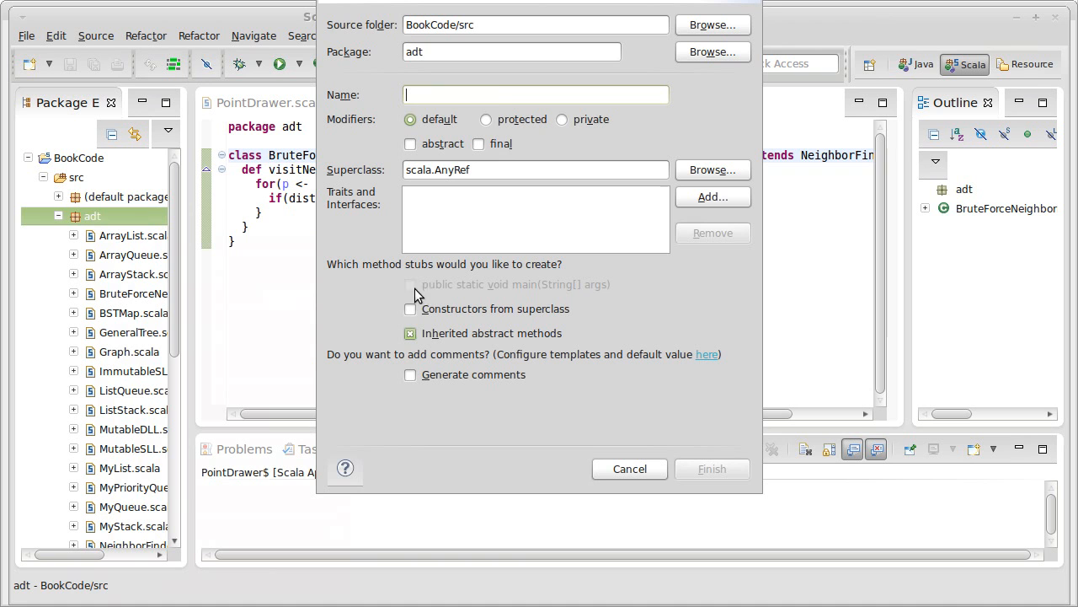
pyautogui.write('Gri')
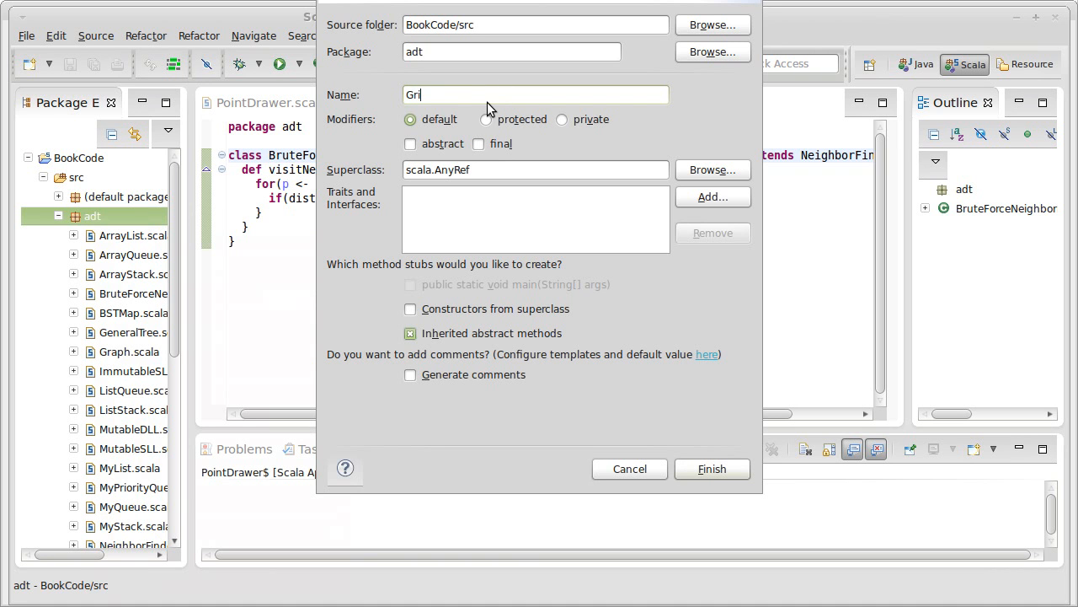
pyautogui.write('dNeighbor')
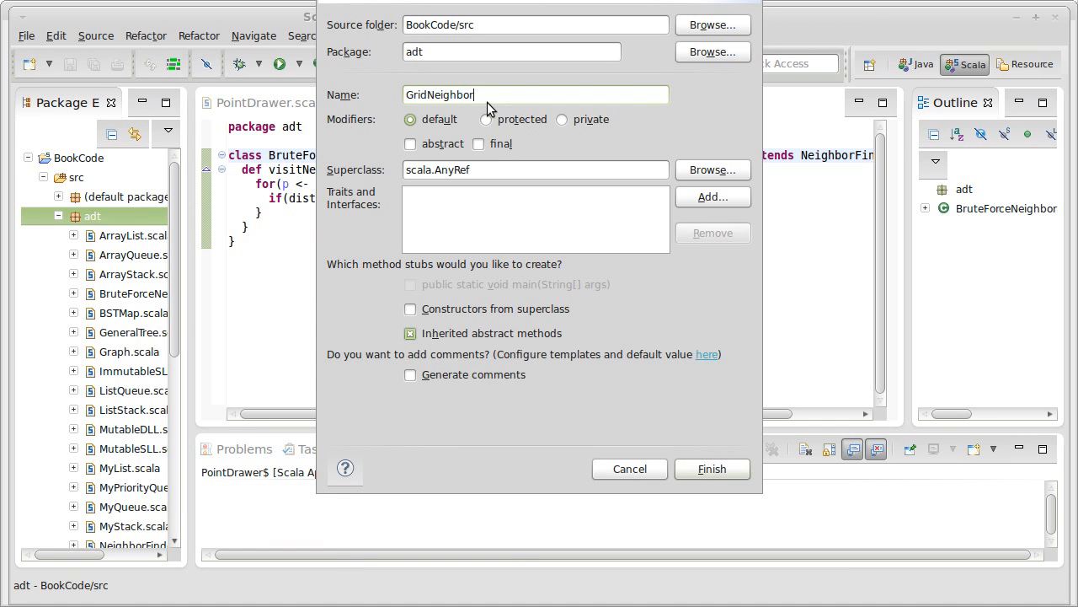
pyautogui.write('Finder')
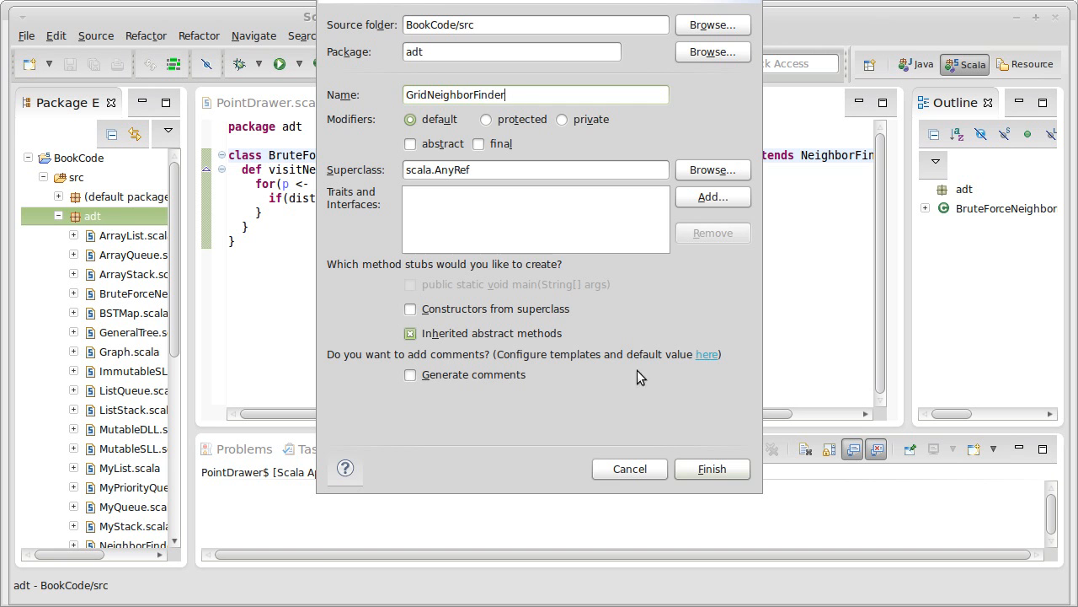
pyautogui.click(711, 469)
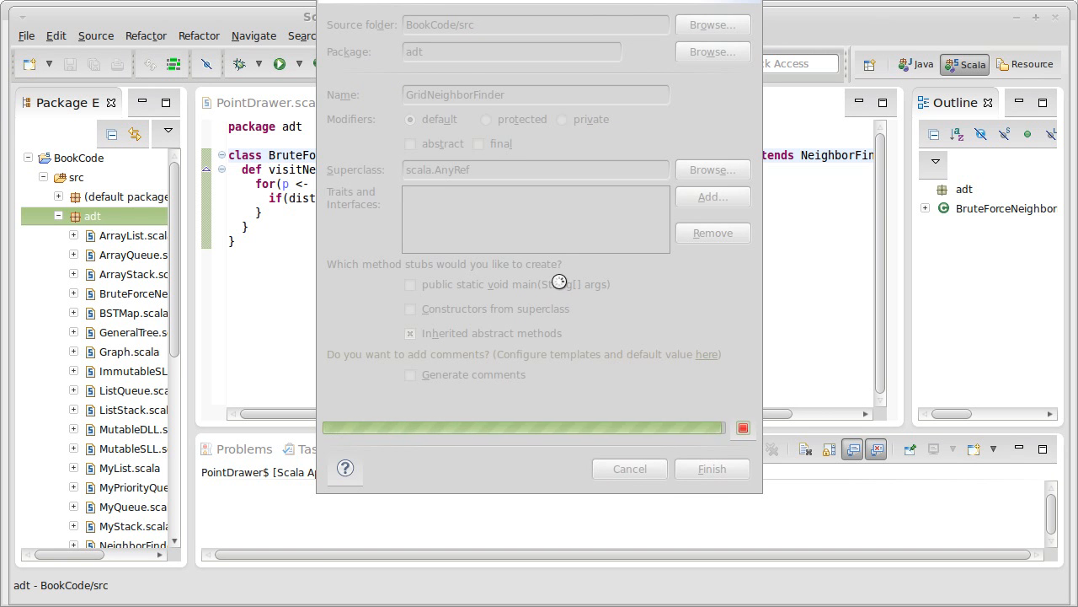
pyautogui.click(711, 468)
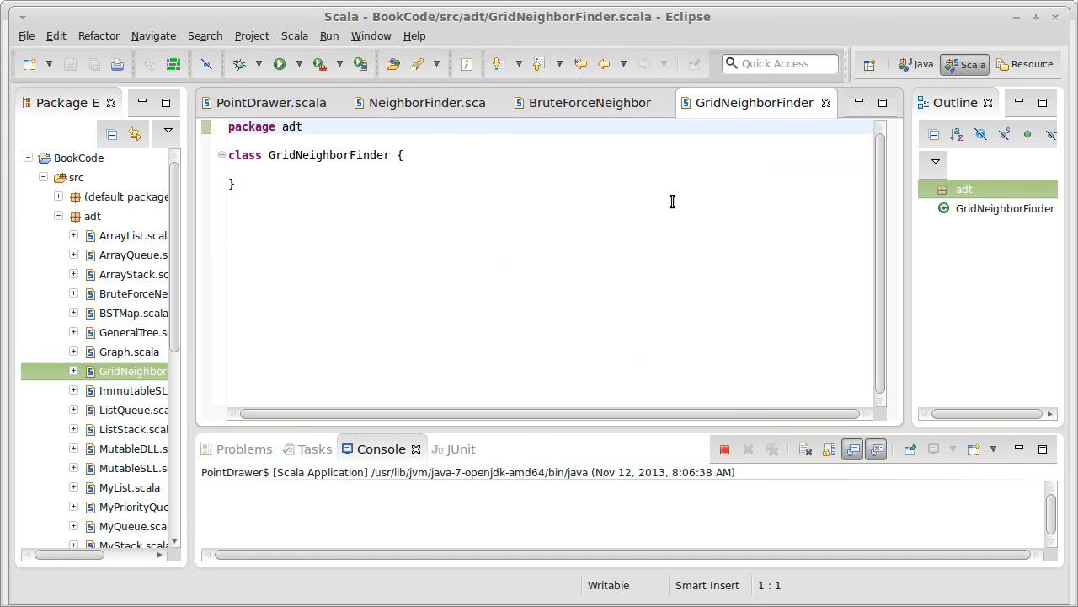
pyautogui.moveTo(406, 114)
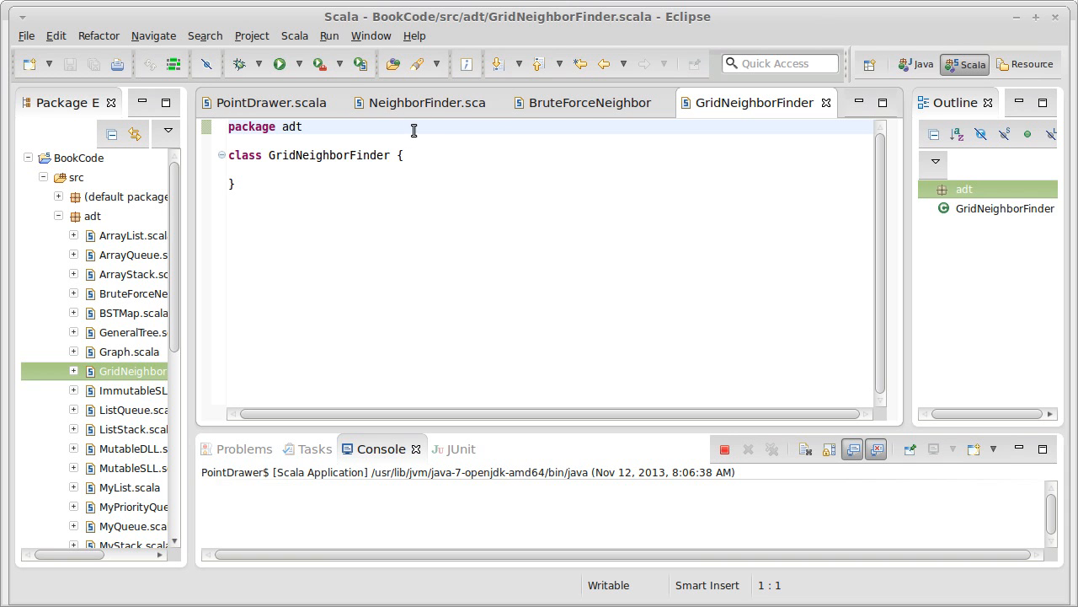
pyautogui.moveTo(427, 102)
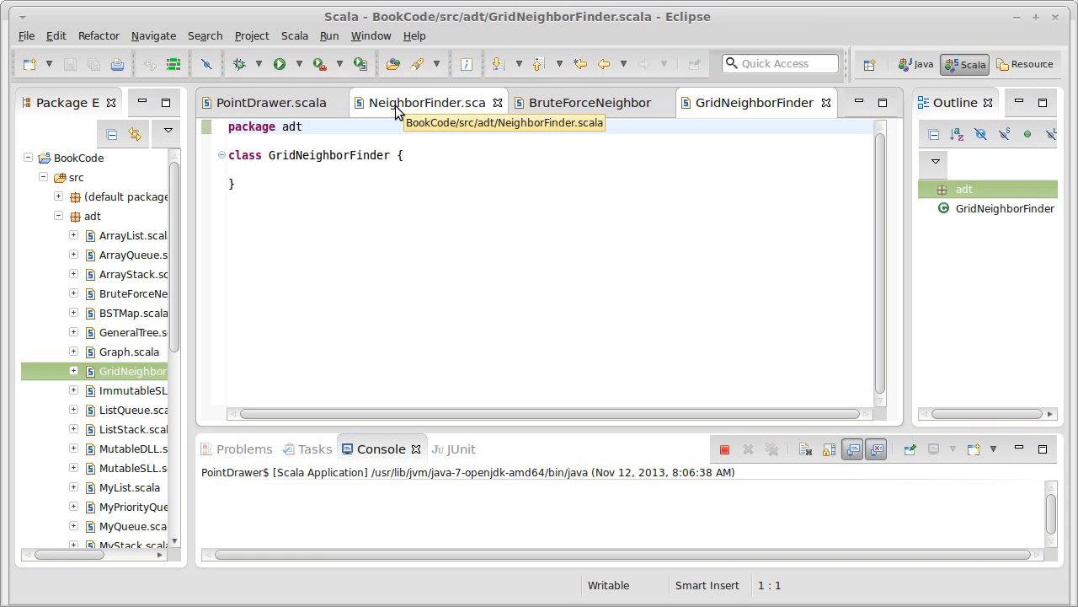
# Copy BruteForceNeighborFinder's class header over and add an empty visitNeighbors(pnt, searchDist, visit) method
pyautogui.click(590, 102)
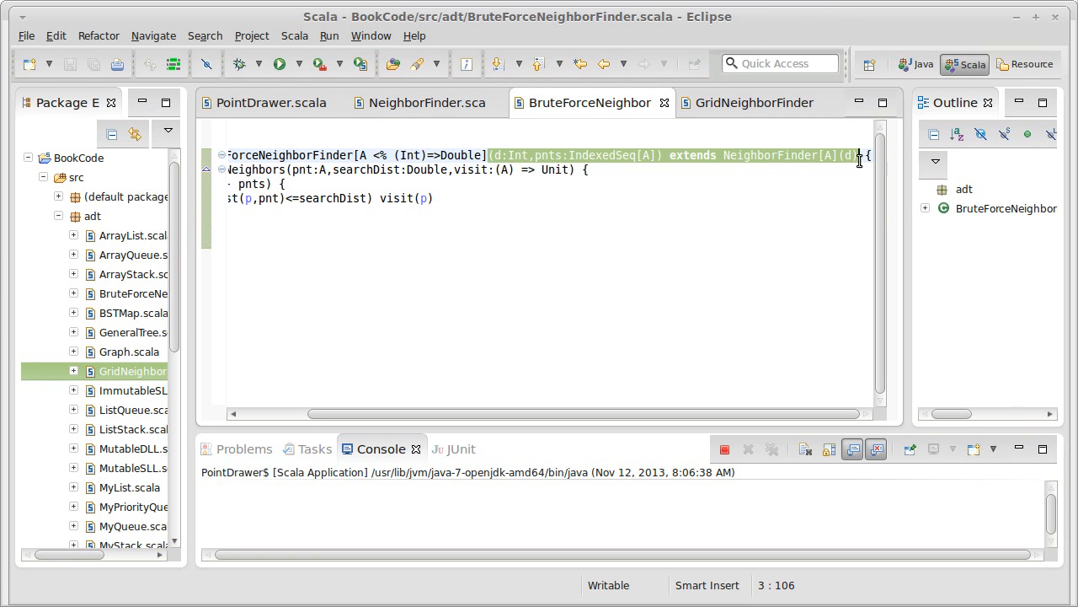
pyautogui.click(748, 102)
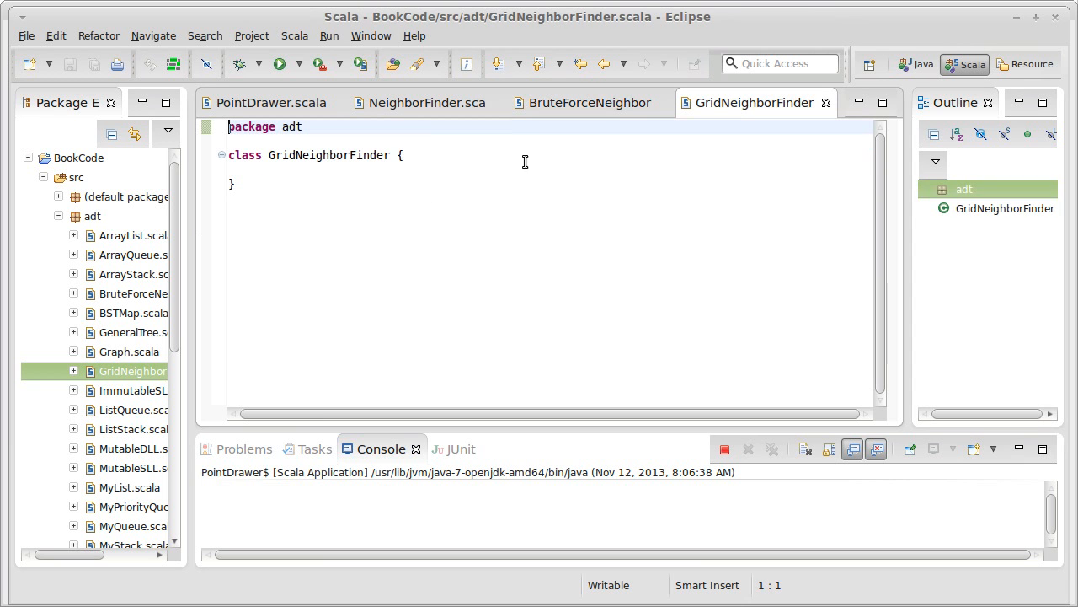
pyautogui.click(589, 102)
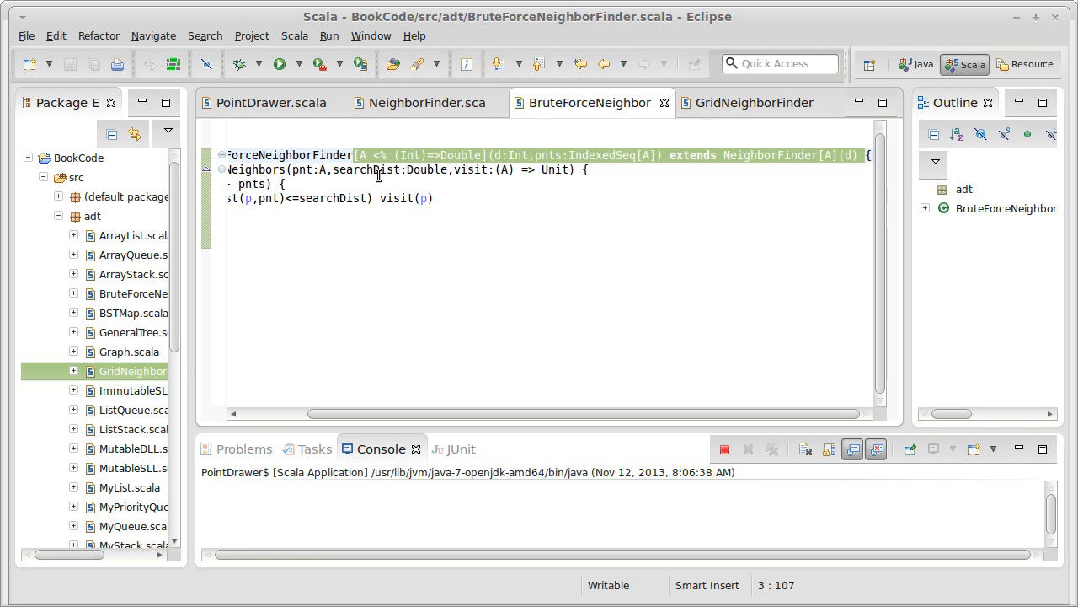
pyautogui.click(753, 102)
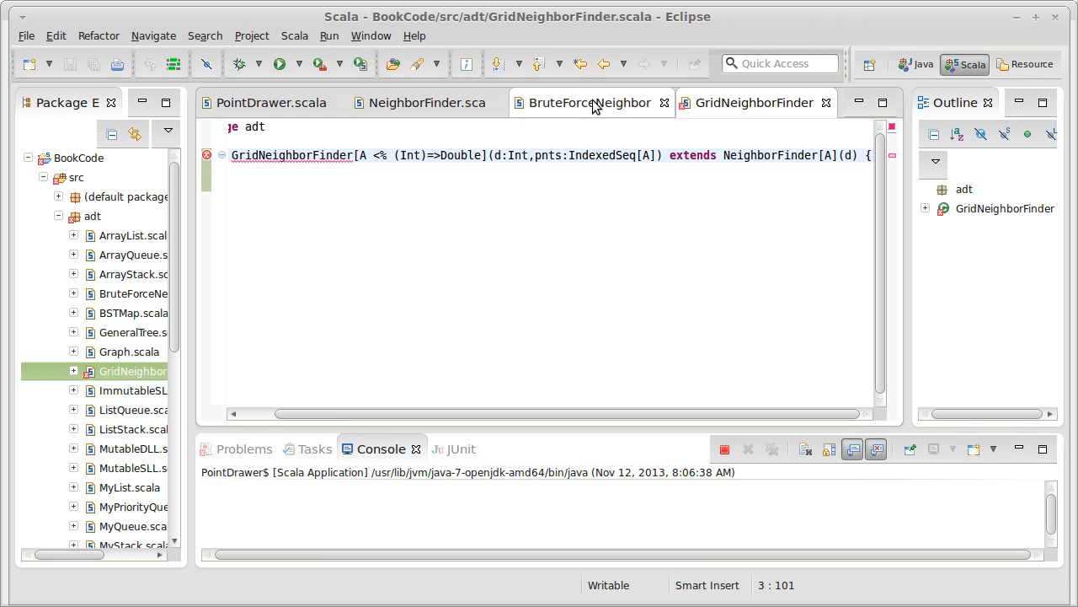
pyautogui.click(590, 102)
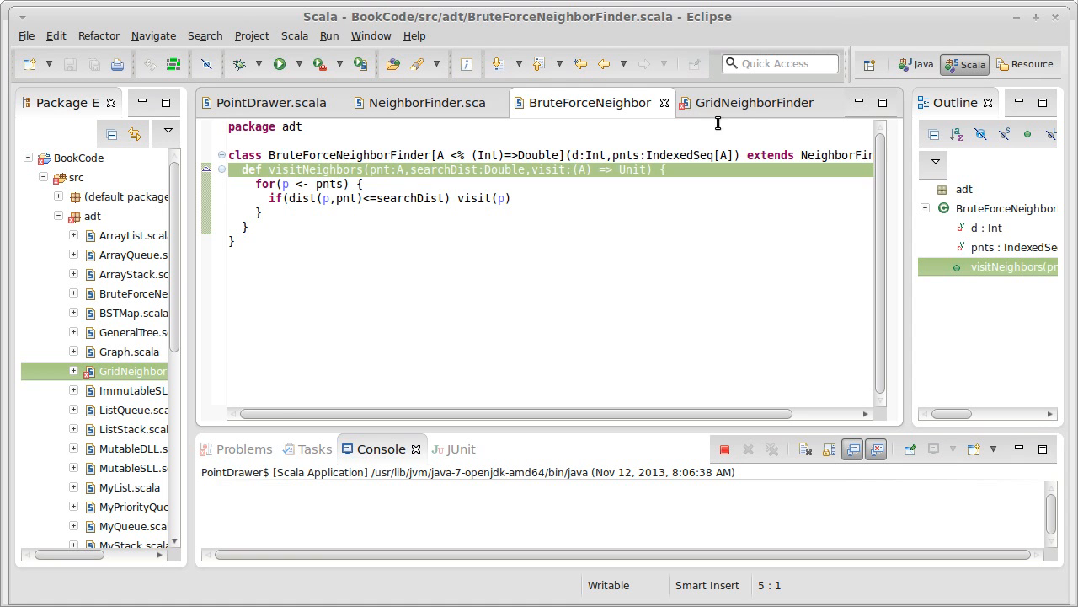
pyautogui.click(754, 102)
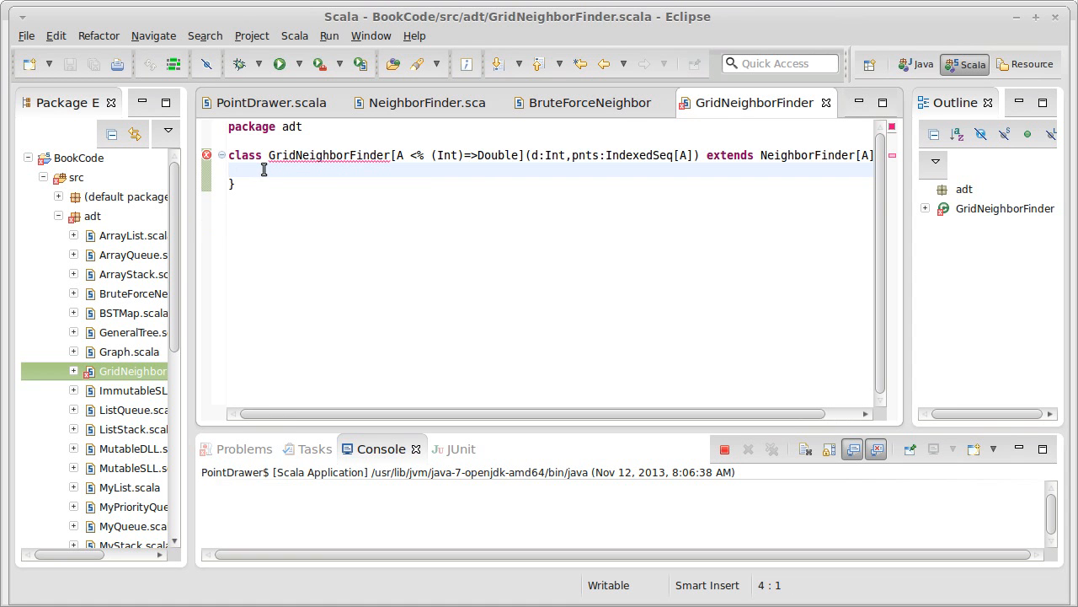
pyautogui.write('def visitNeighbors(pnt:A,searchDist:Double,visit:(A) => Unit) {')
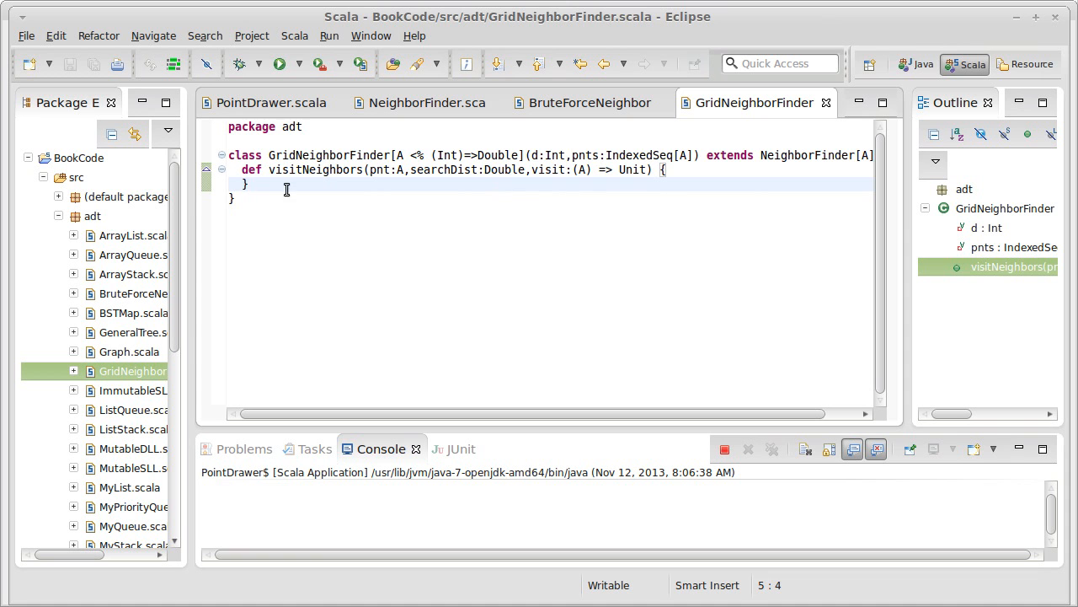
pyautogui.moveTo(578, 156)
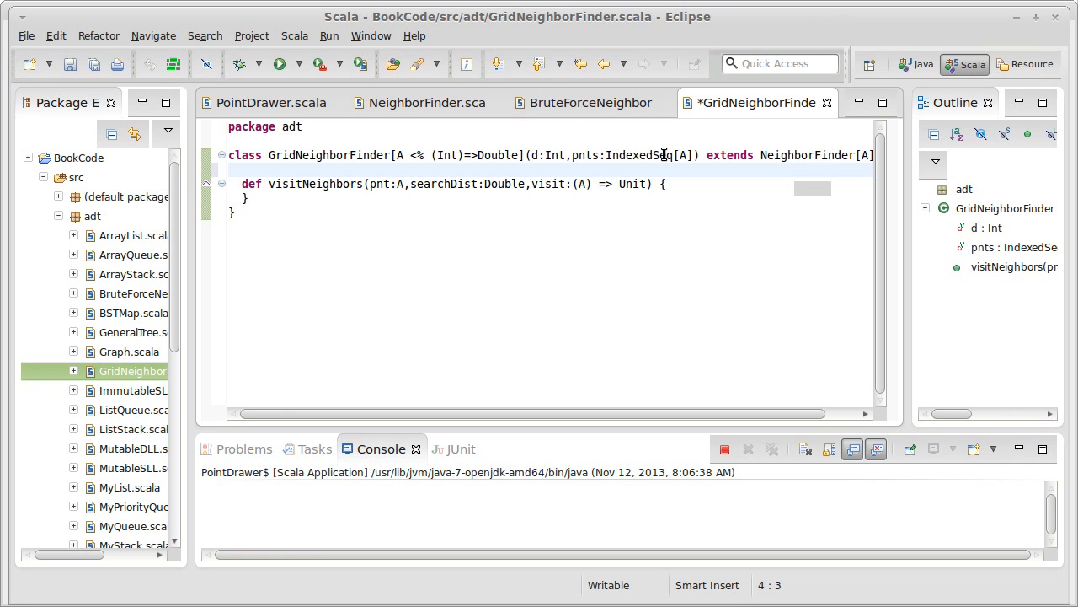
# Add val grid = makeGrid(pnts) above visitNeighbors and save the file
pyautogui.write('val grid =')
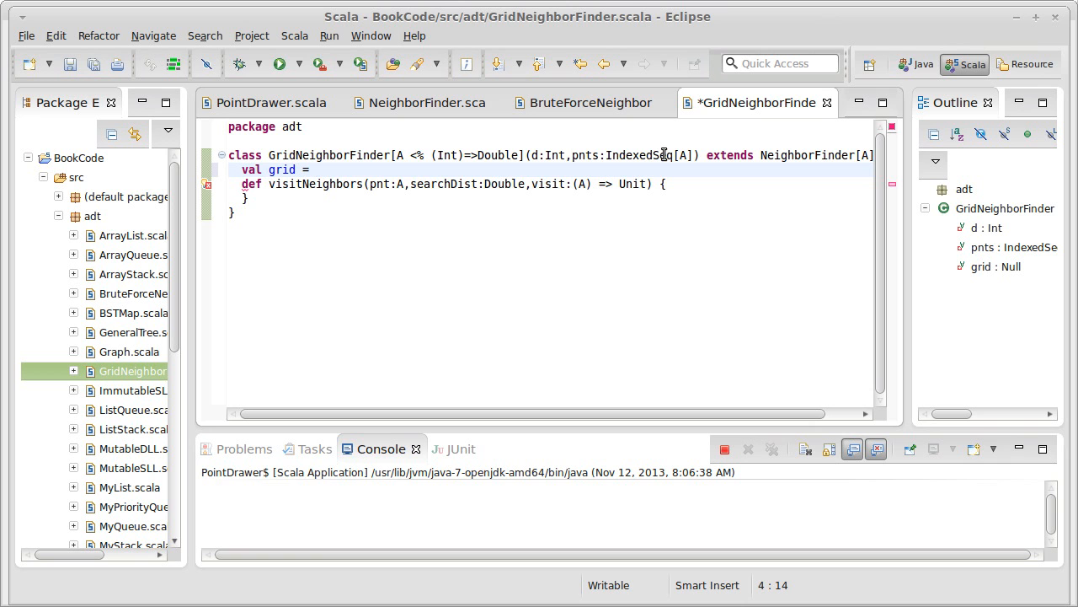
pyautogui.write('make')
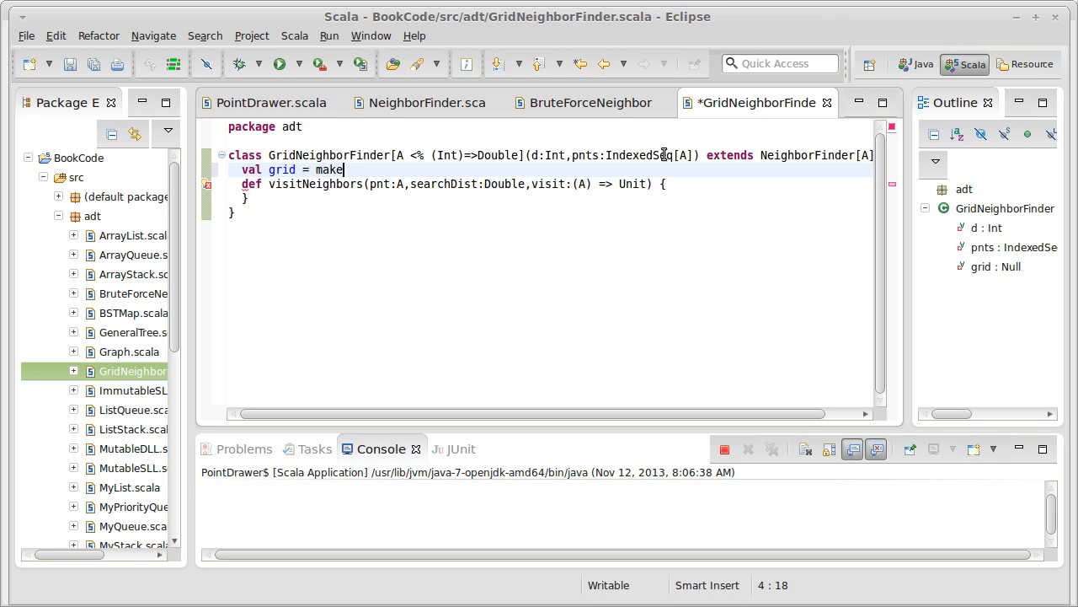
pyautogui.write('Grid')
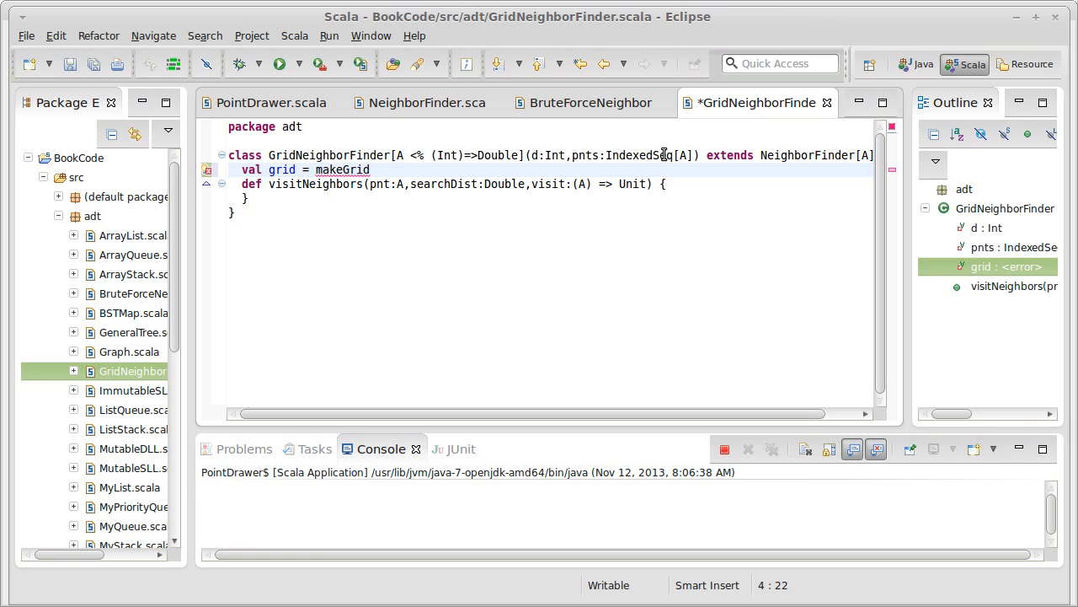
pyautogui.write('(pnts)')
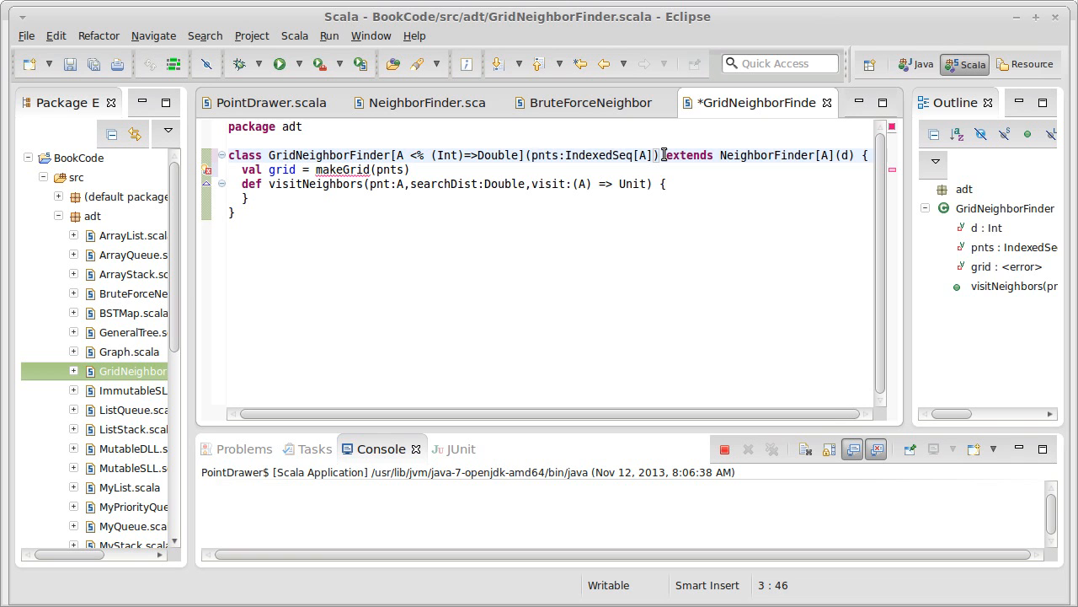
pyautogui.press('ctrl+s')
pyautogui.write('def')
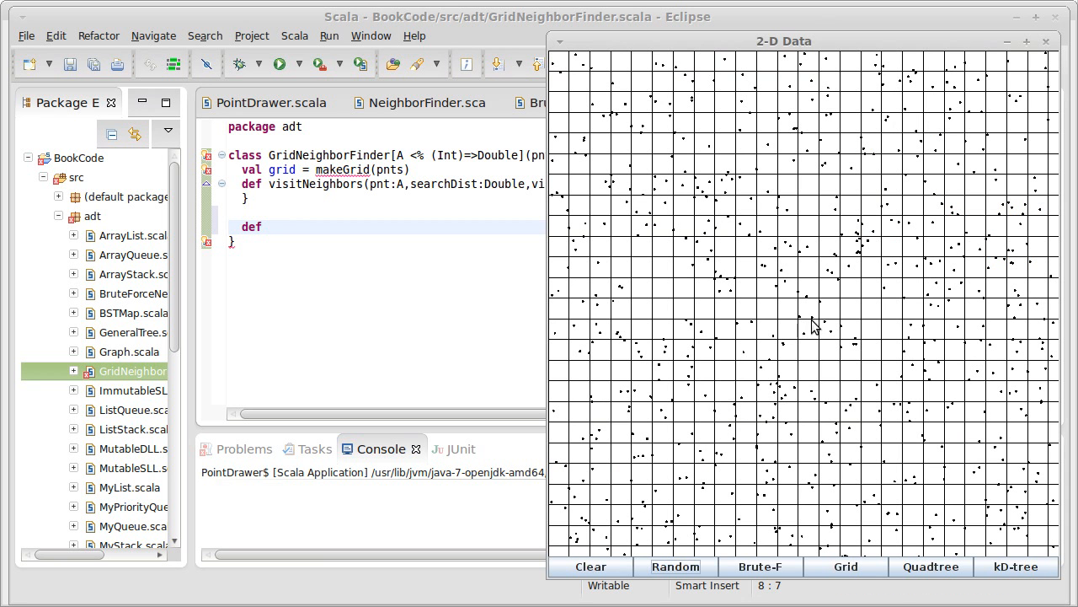
pyautogui.moveTo(797, 325)
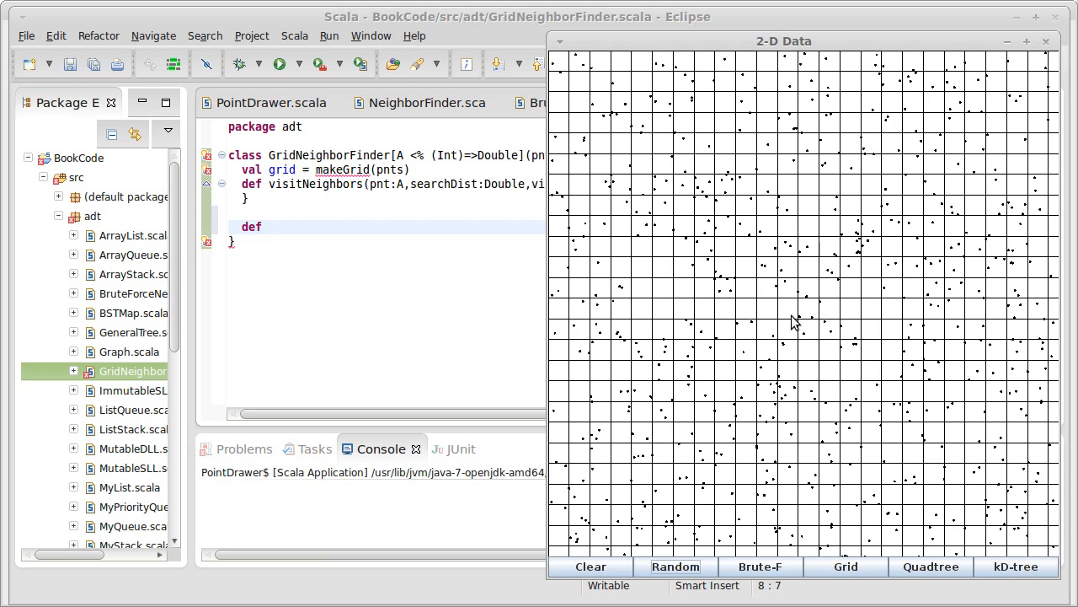
pyautogui.moveTo(762, 353)
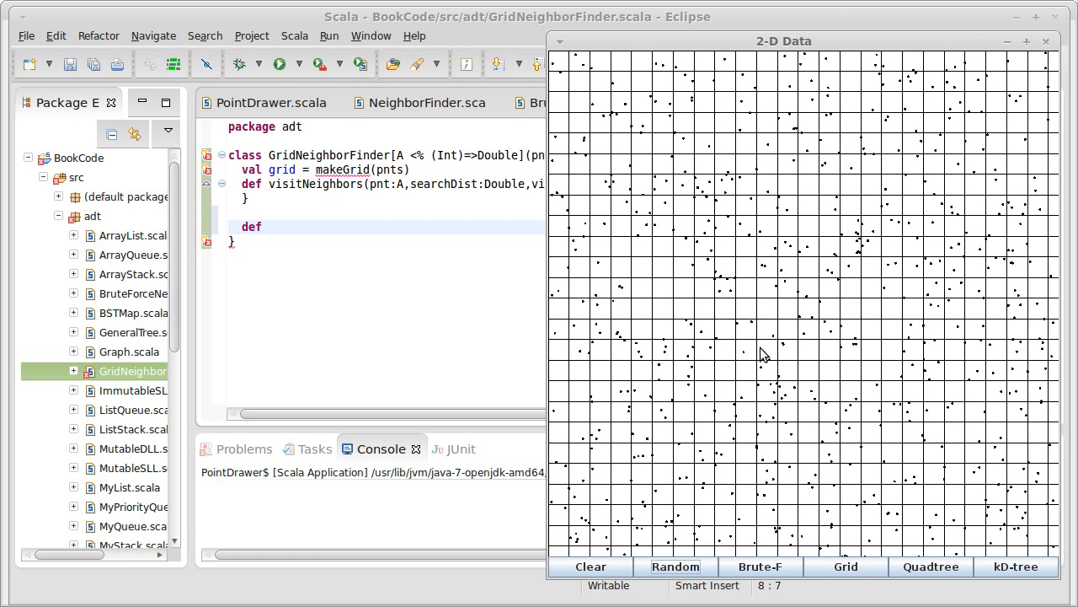
pyautogui.moveTo(817, 356)
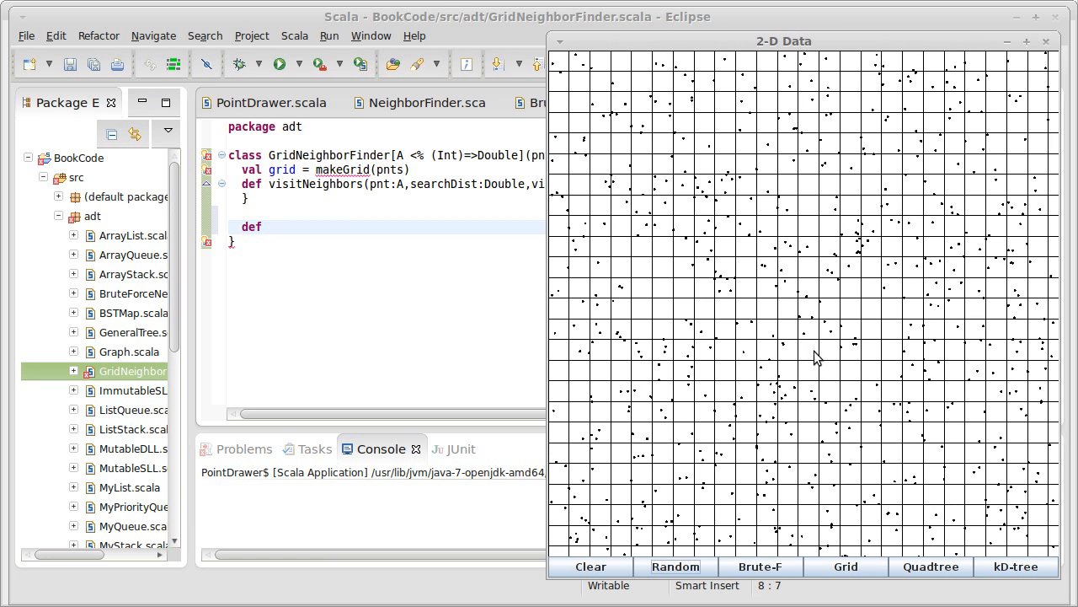
pyautogui.moveTo(600, 395)
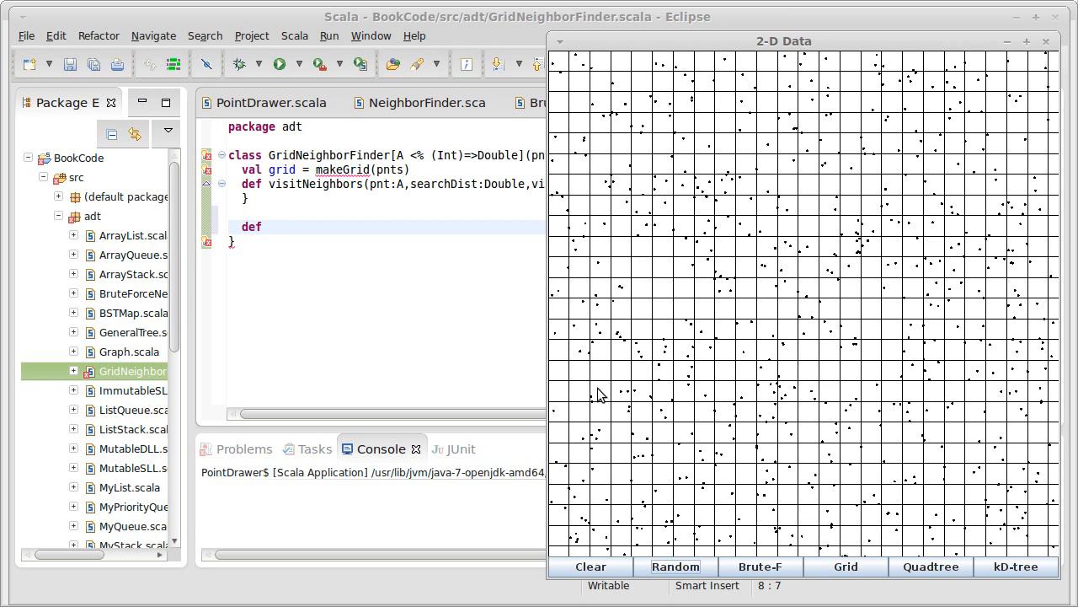
pyautogui.moveTo(892, 323)
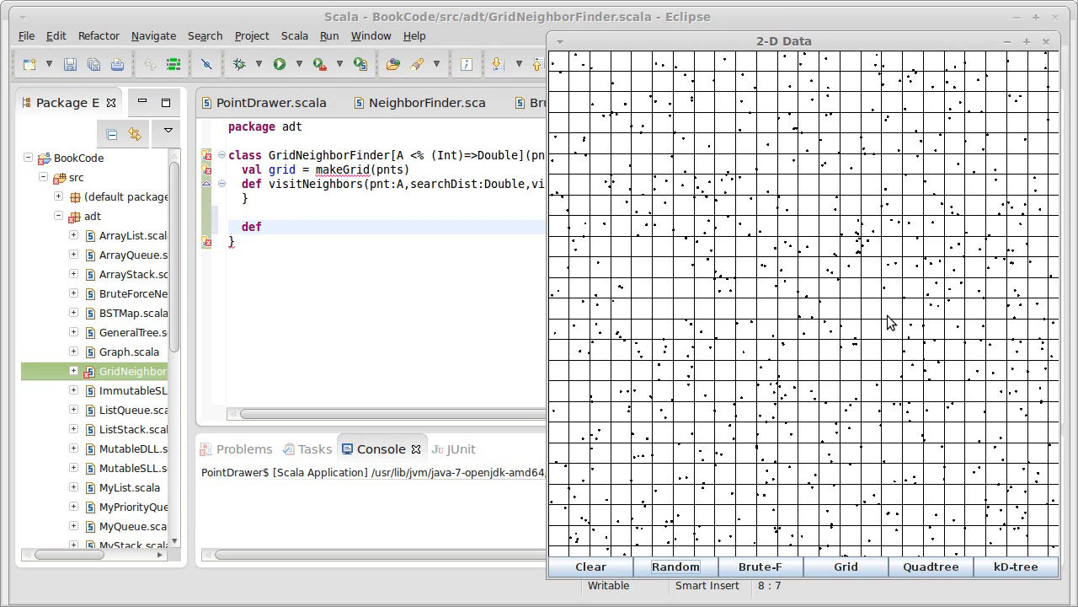
pyautogui.moveTo(897, 354)
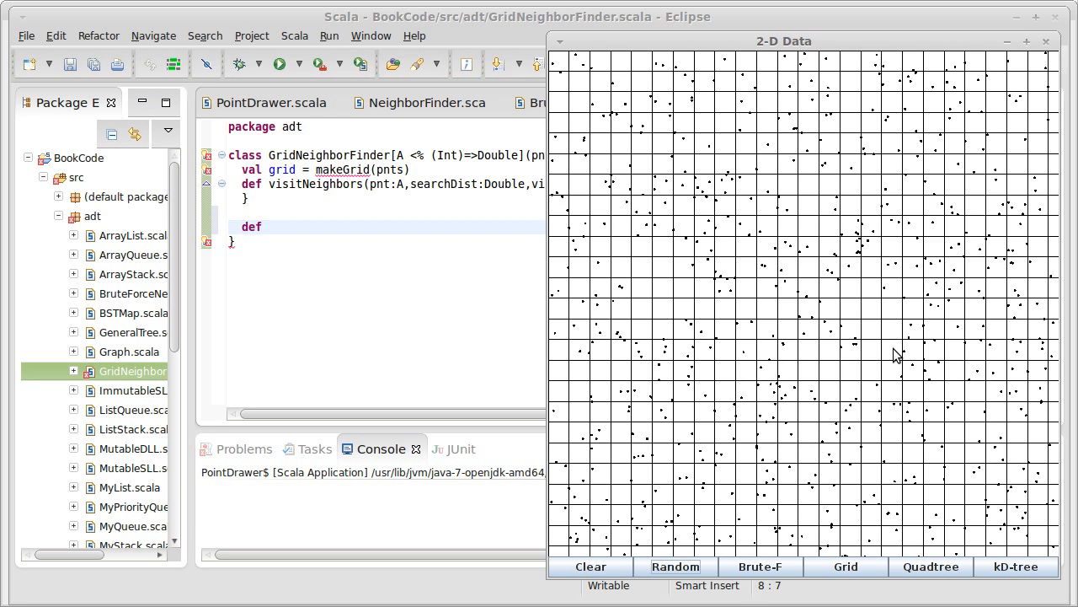
pyautogui.moveTo(808, 245)
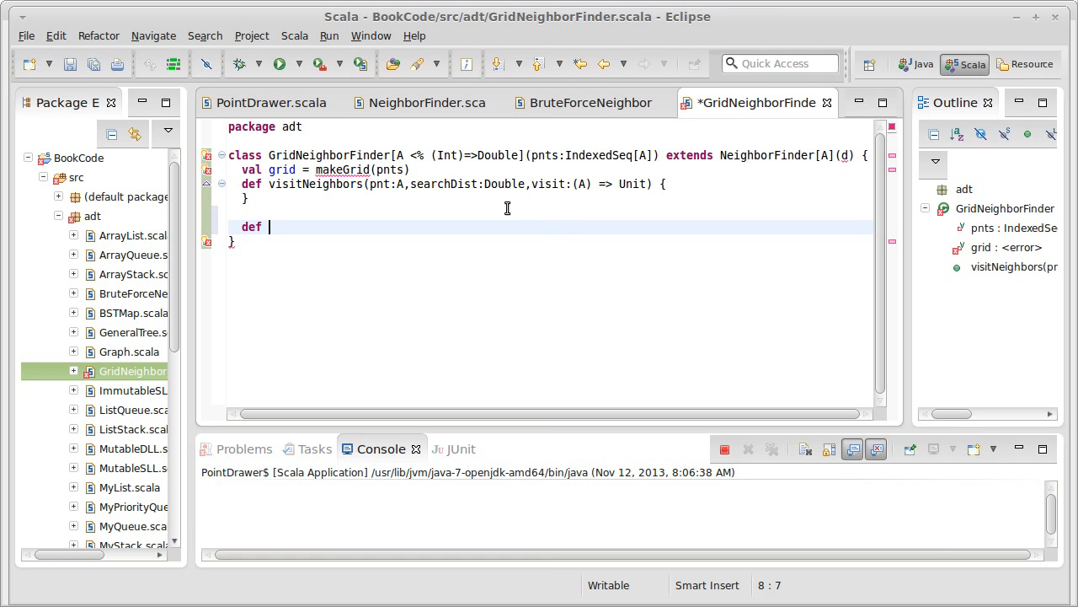
# Change the grid call to makeGrid() and declare def makeGrid():Array[Array[List[A]]]
pyautogui.press('BackSpace')
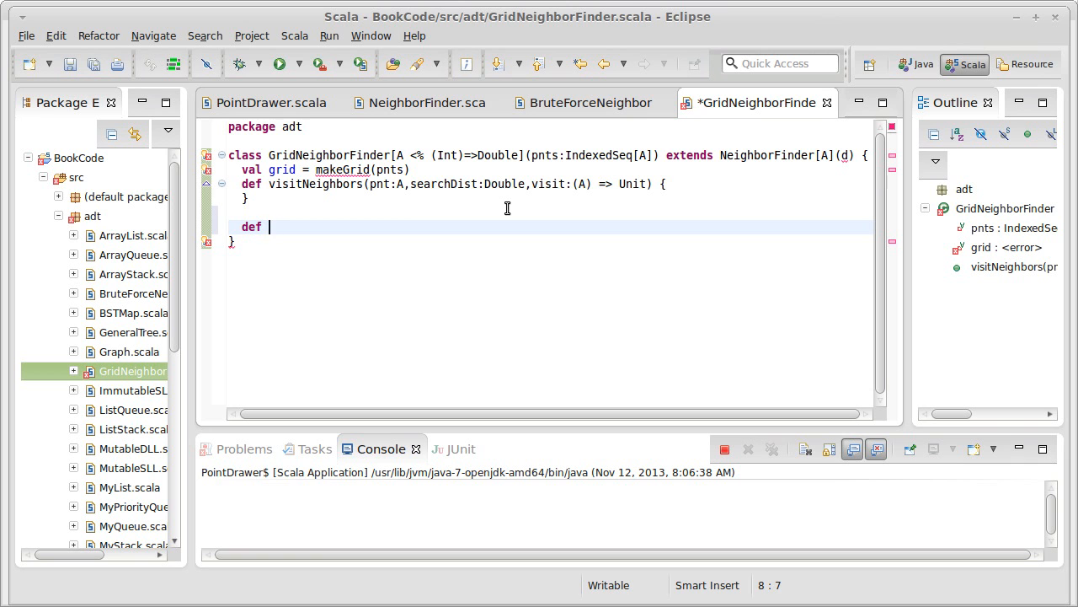
pyautogui.write('make')
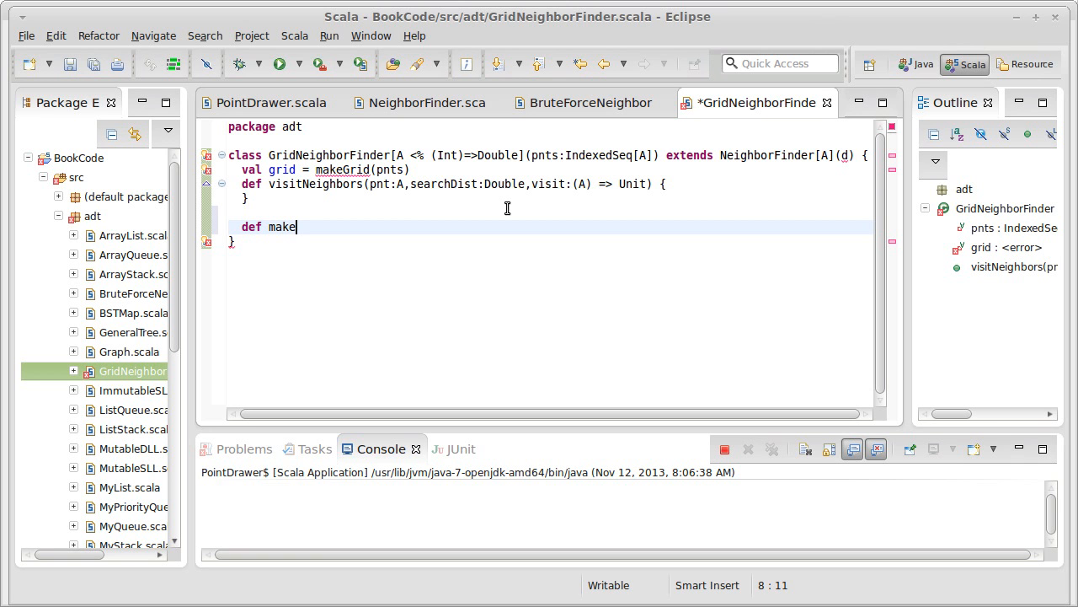
pyautogui.write('Grid()')
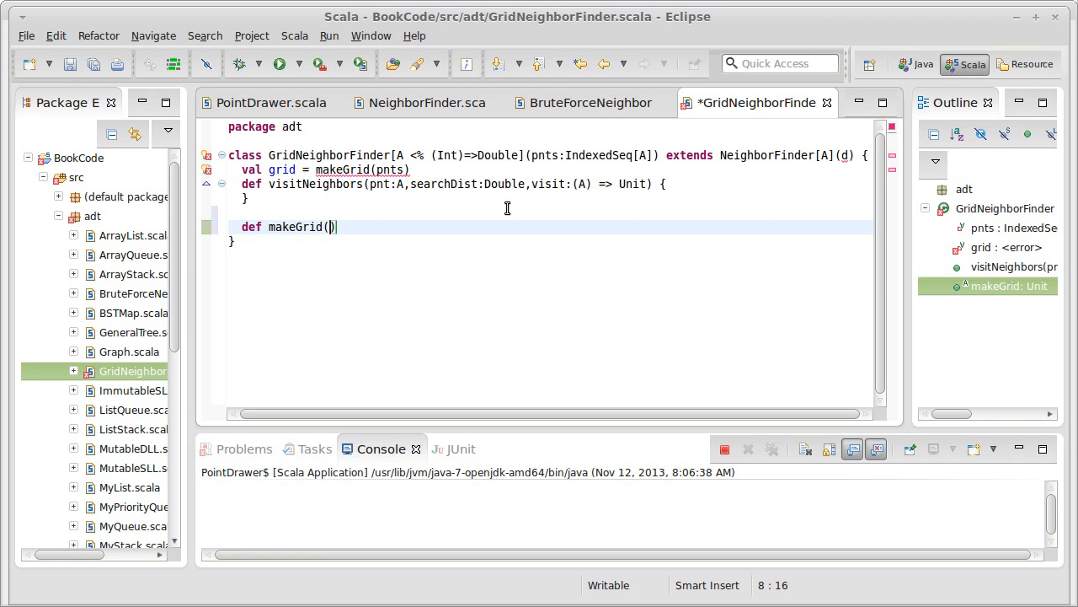
pyautogui.write('p')
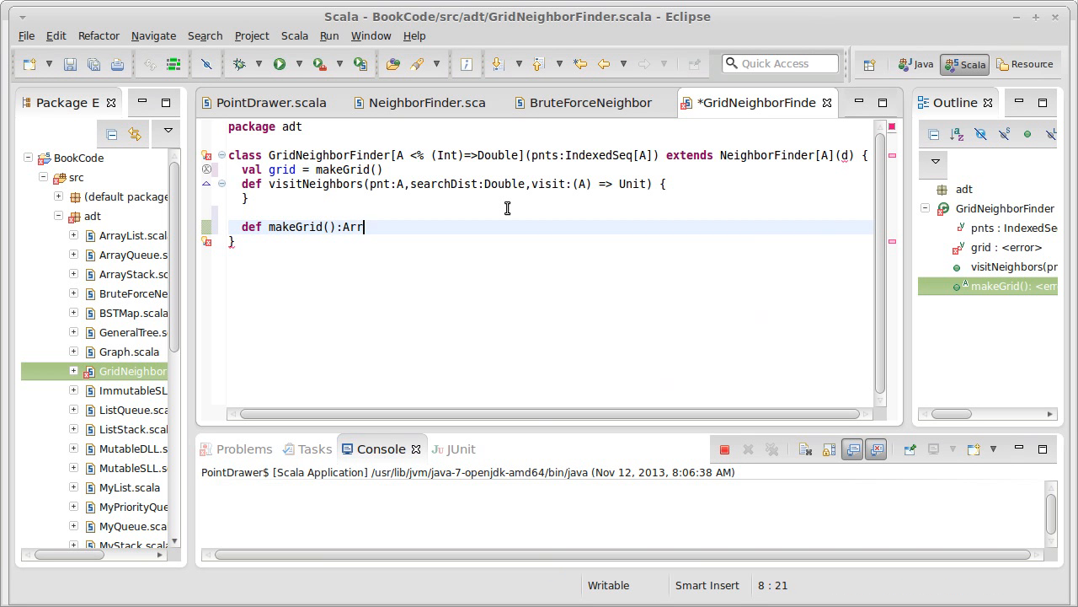
pyautogui.write('ay[Array[')
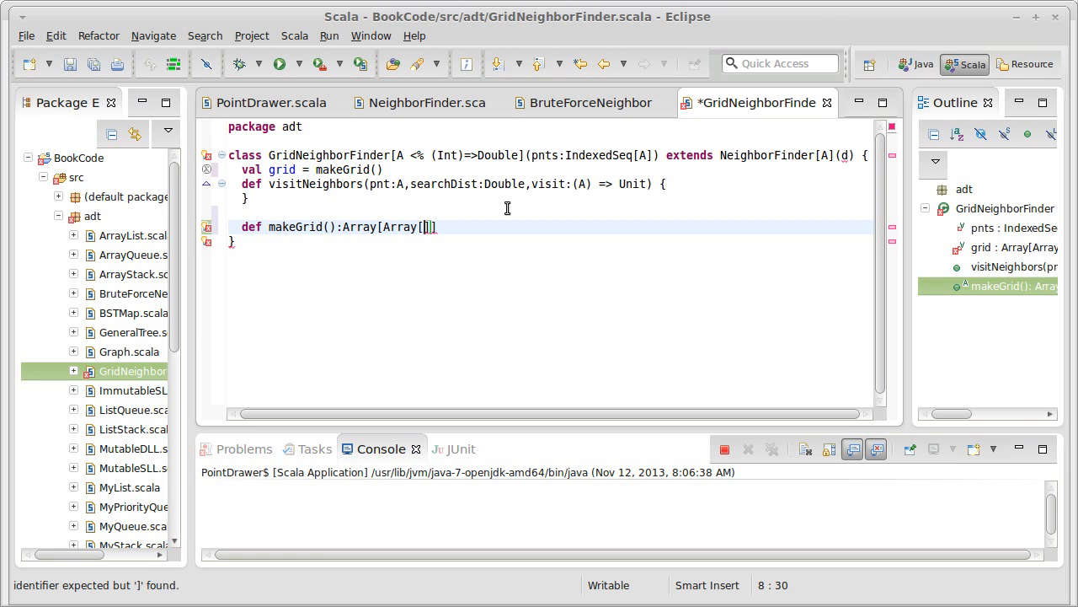
pyautogui.write('List[')
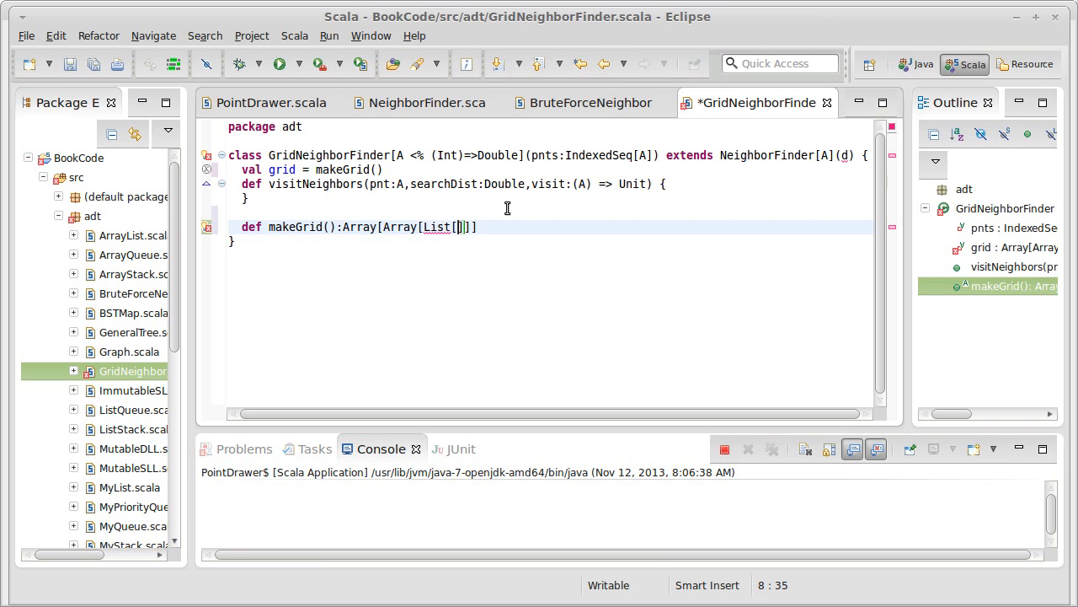
pyautogui.write('A')
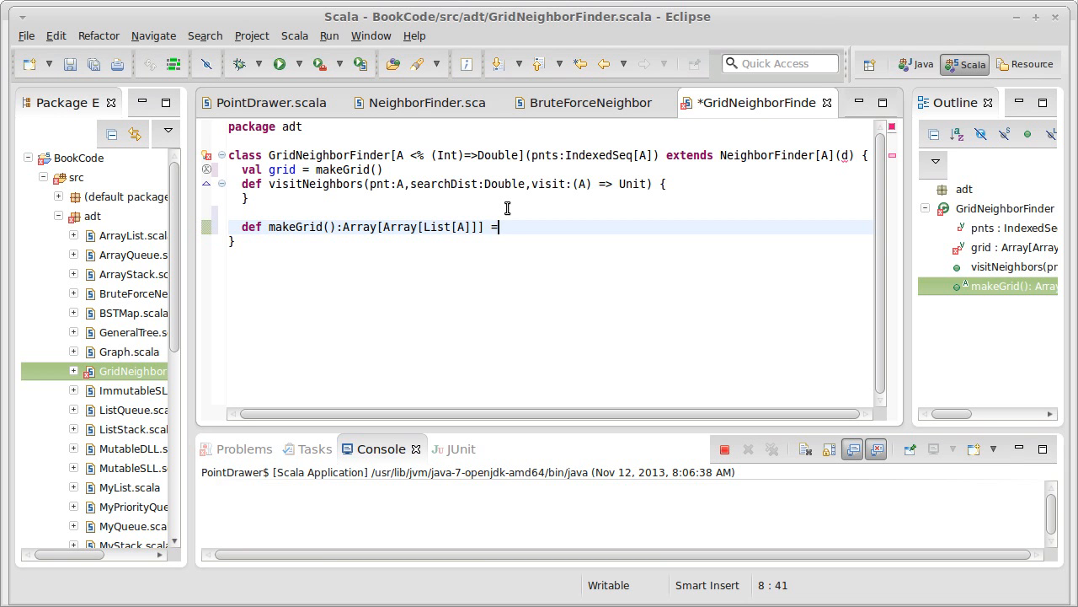
pyautogui.write('{')
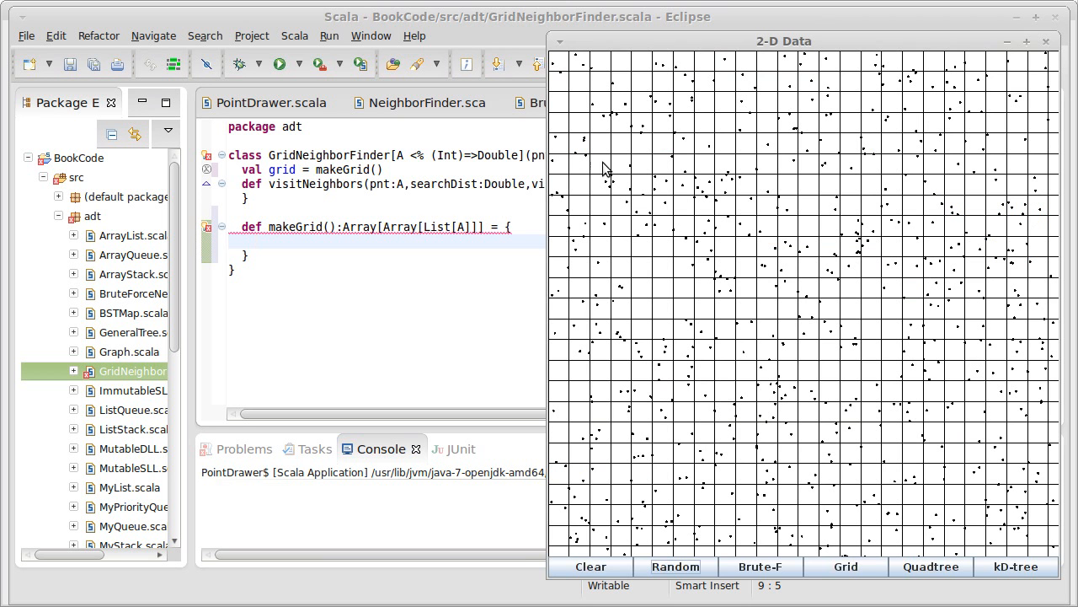
pyautogui.moveTo(682, 68)
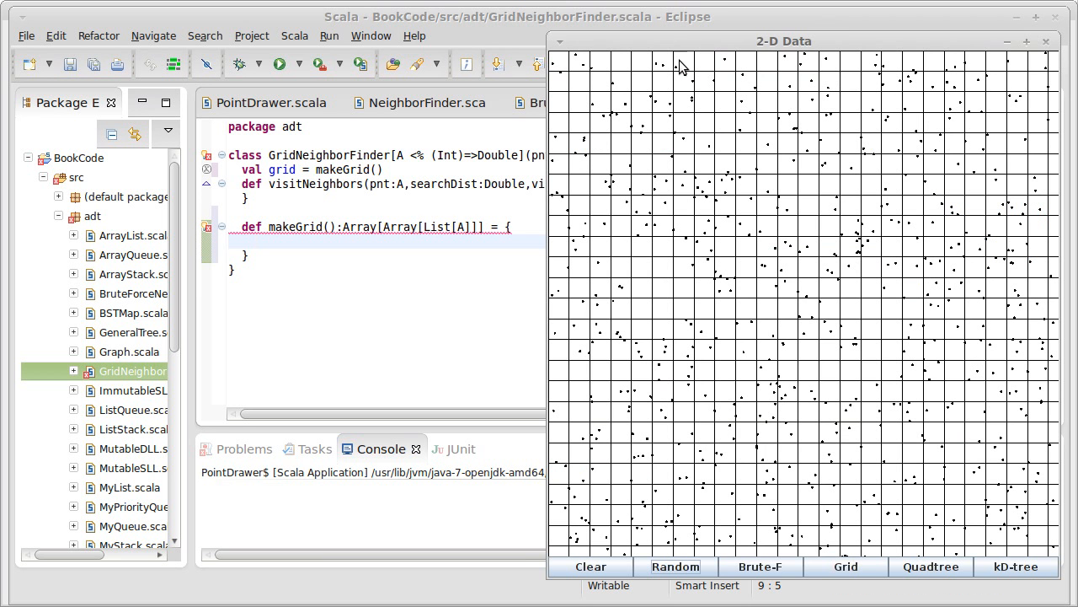
pyautogui.moveTo(849, 254)
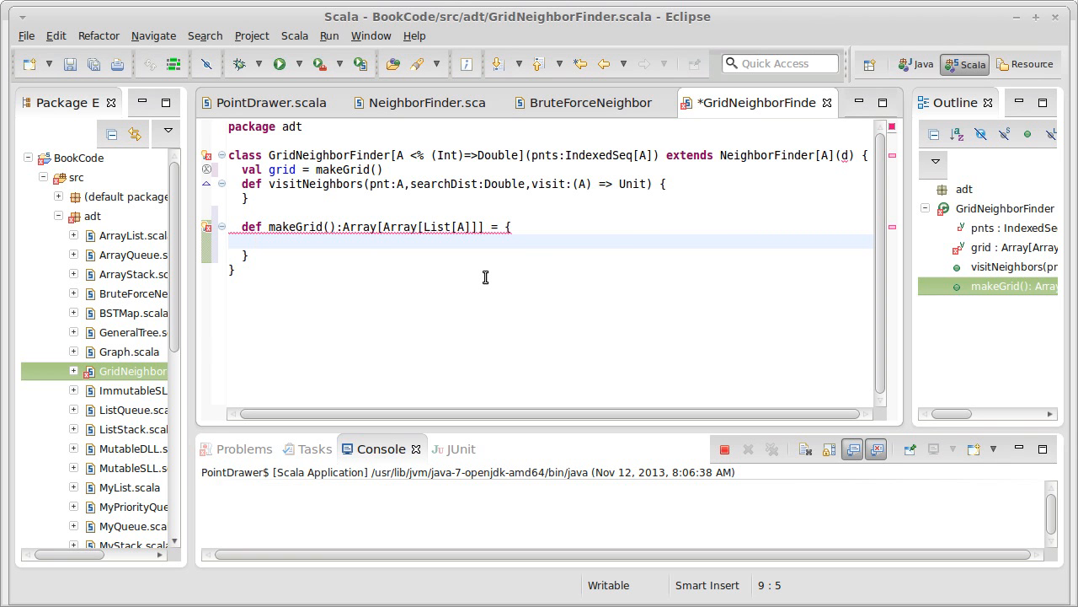
# Begin makeGrid's body with val count = math.ceil(math.sqrt(pnts.size))
pyautogui.click(256, 241)
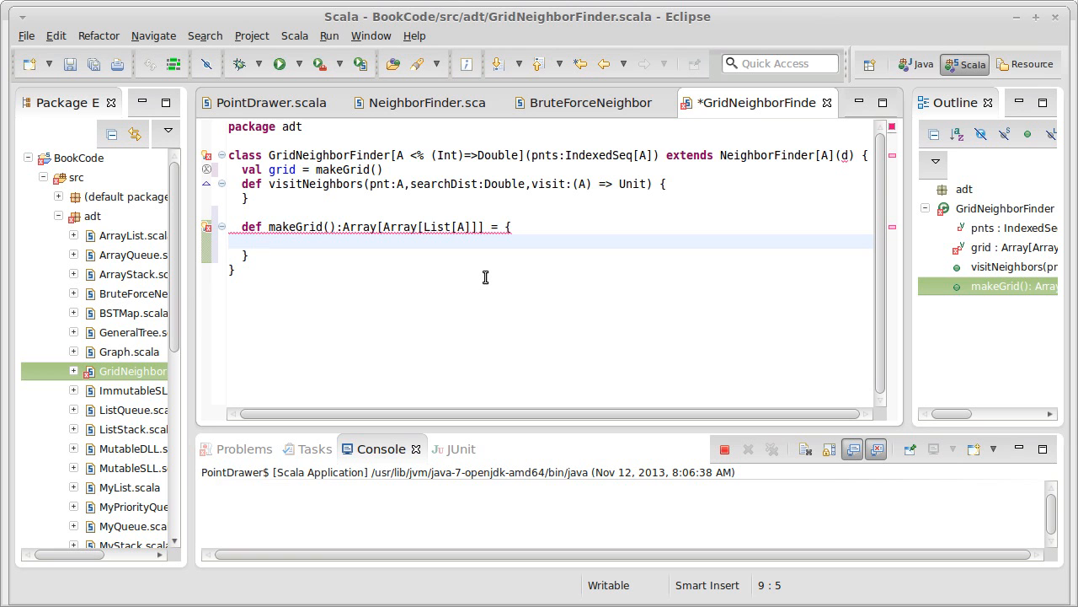
pyautogui.write('va')
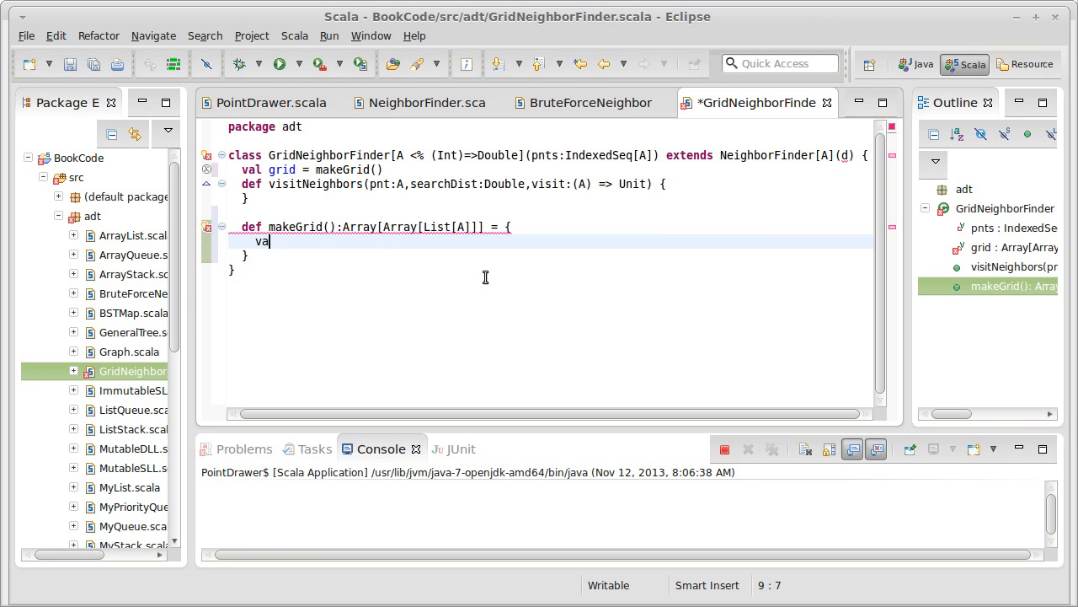
pyautogui.write('l')
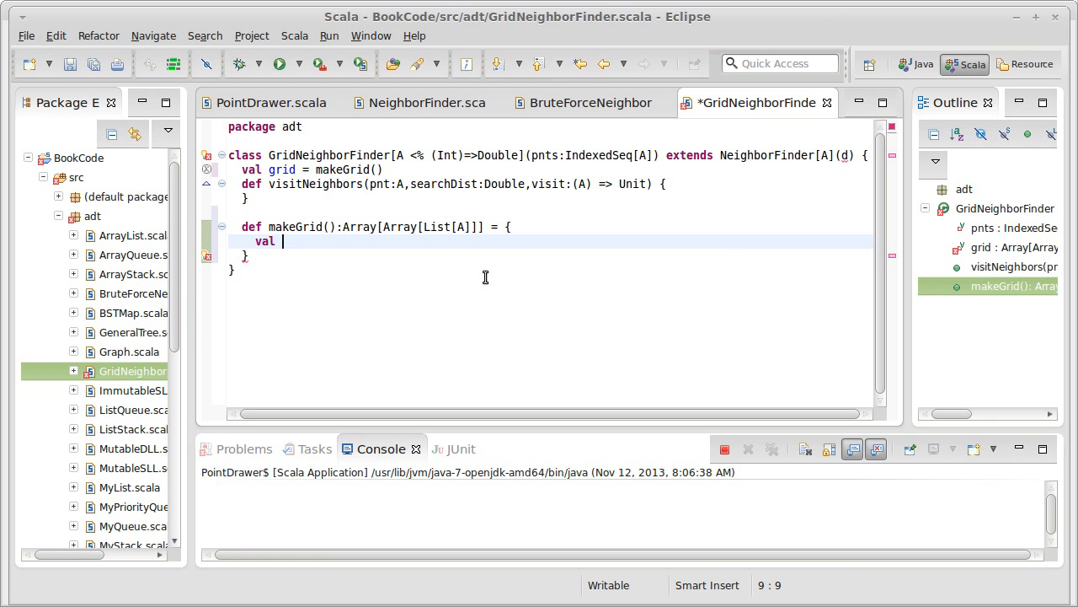
pyautogui.write('c')
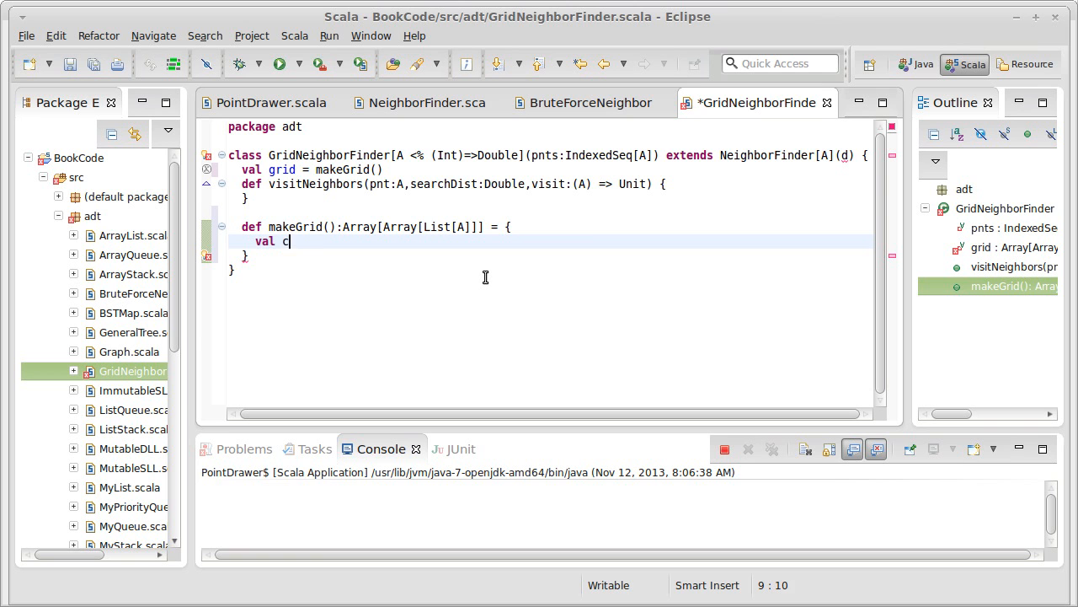
pyautogui.write('ount =')
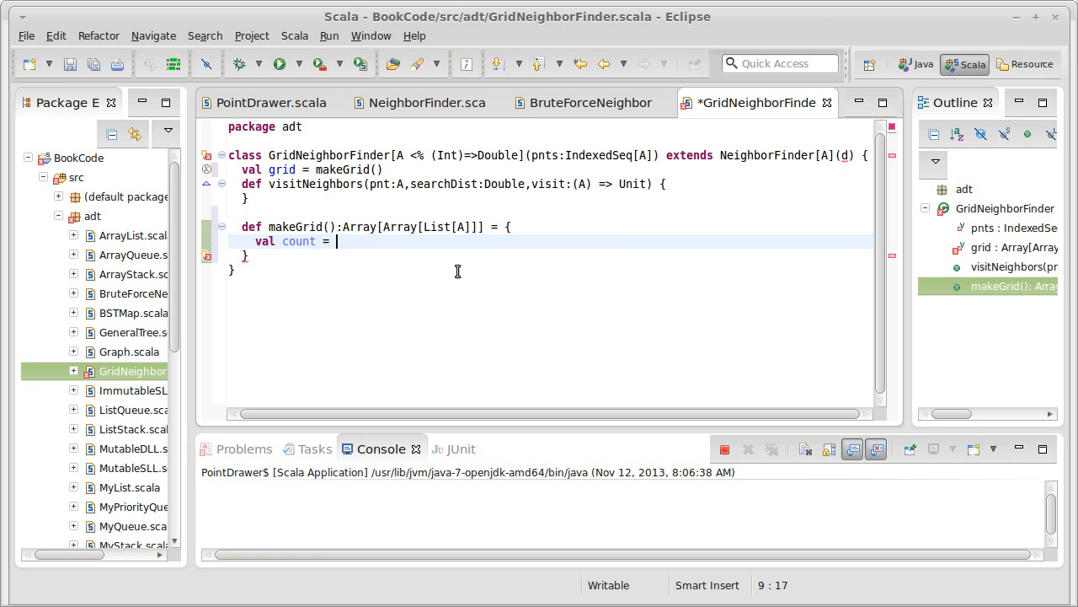
pyautogui.moveTo(483, 414)
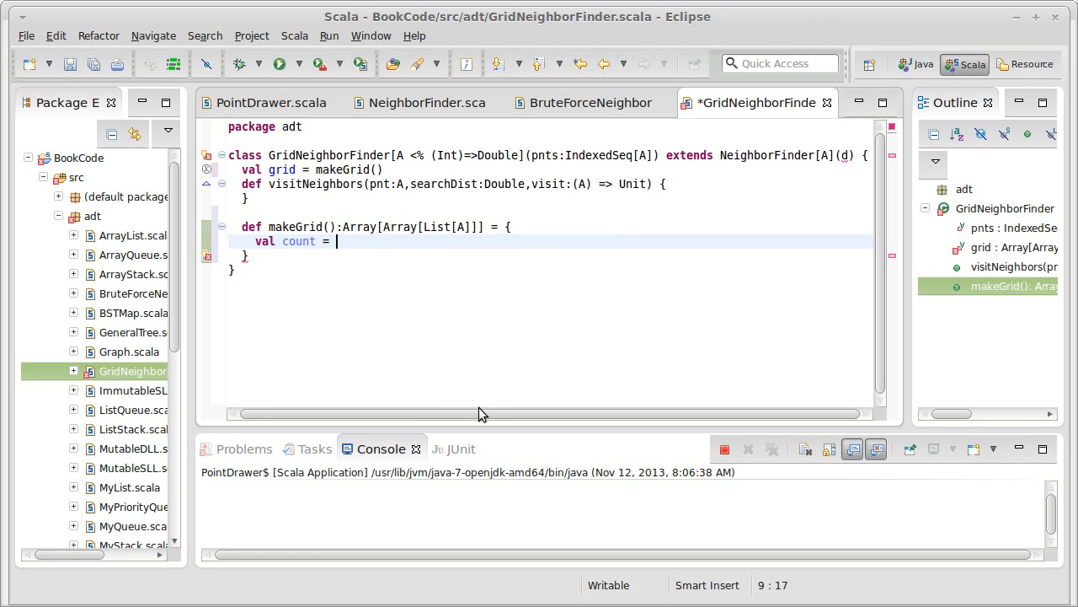
pyautogui.write('math')
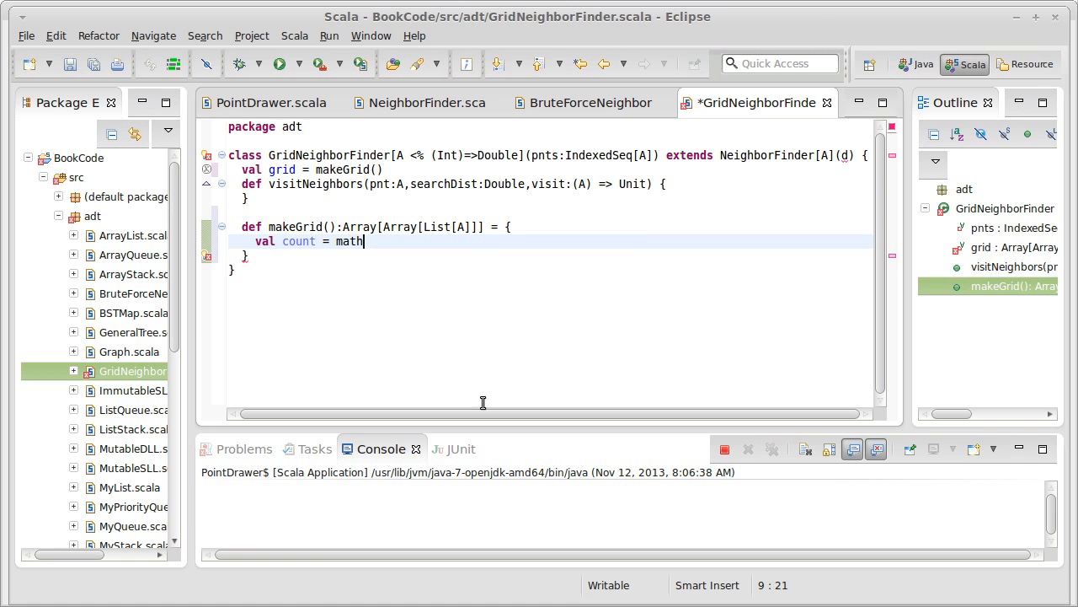
pyautogui.write('.sqrt')
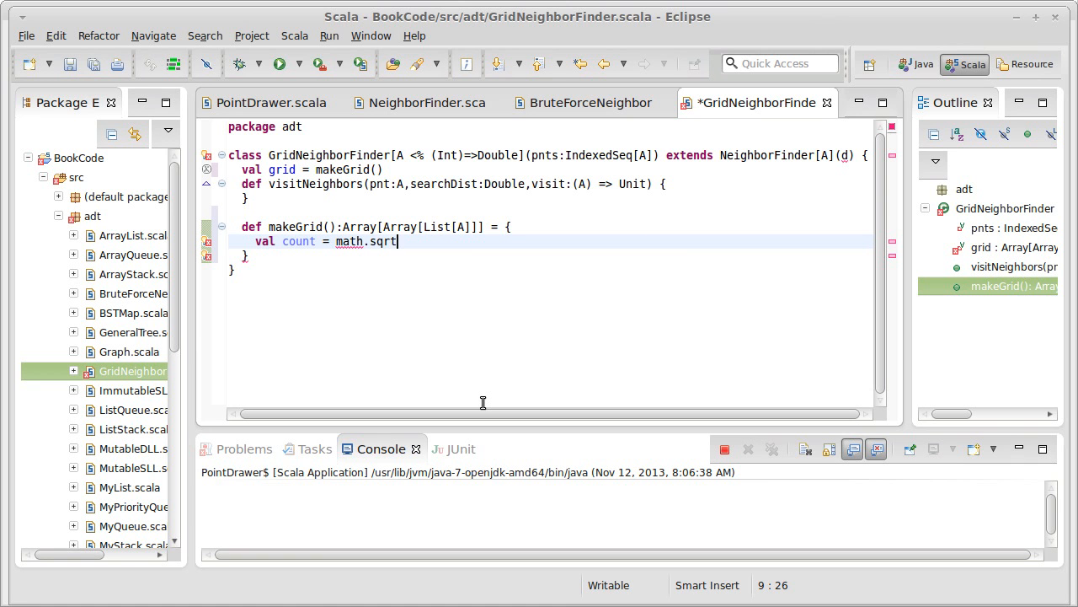
pyautogui.write('()')
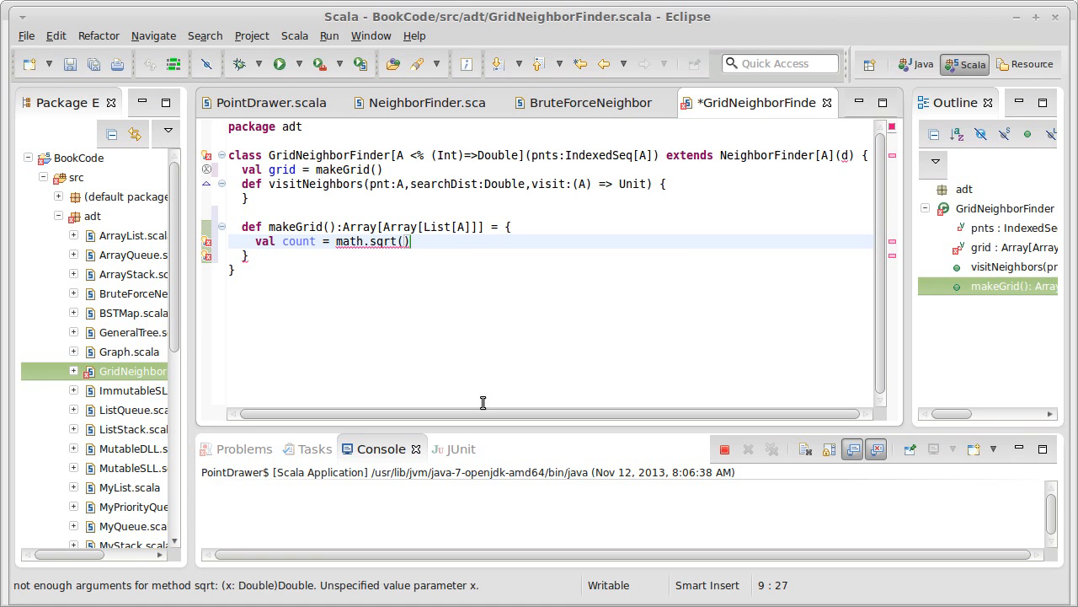
pyautogui.write('p')
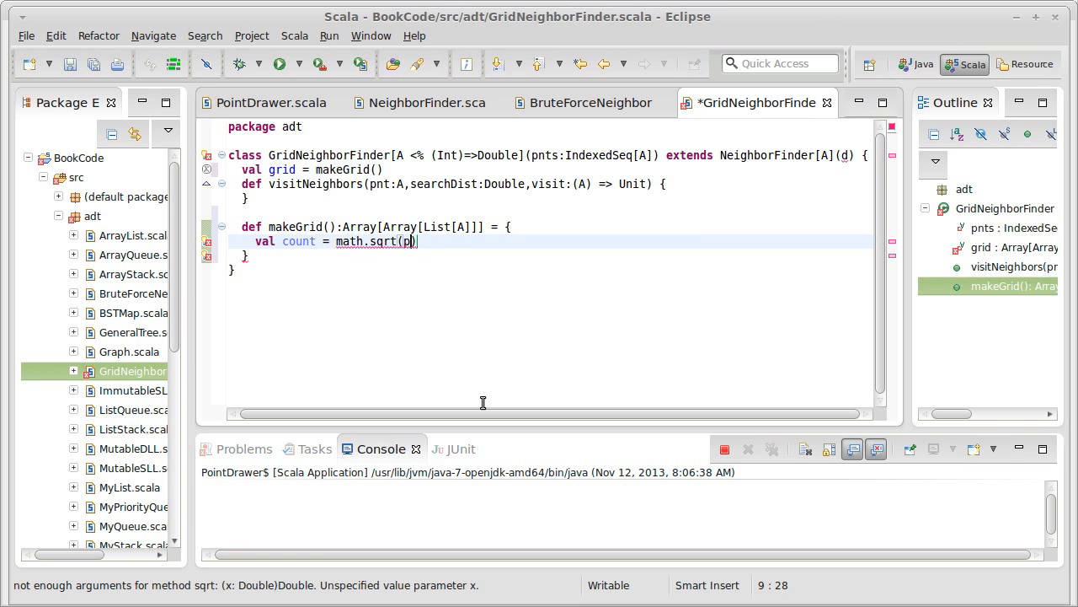
pyautogui.write('nts.size')
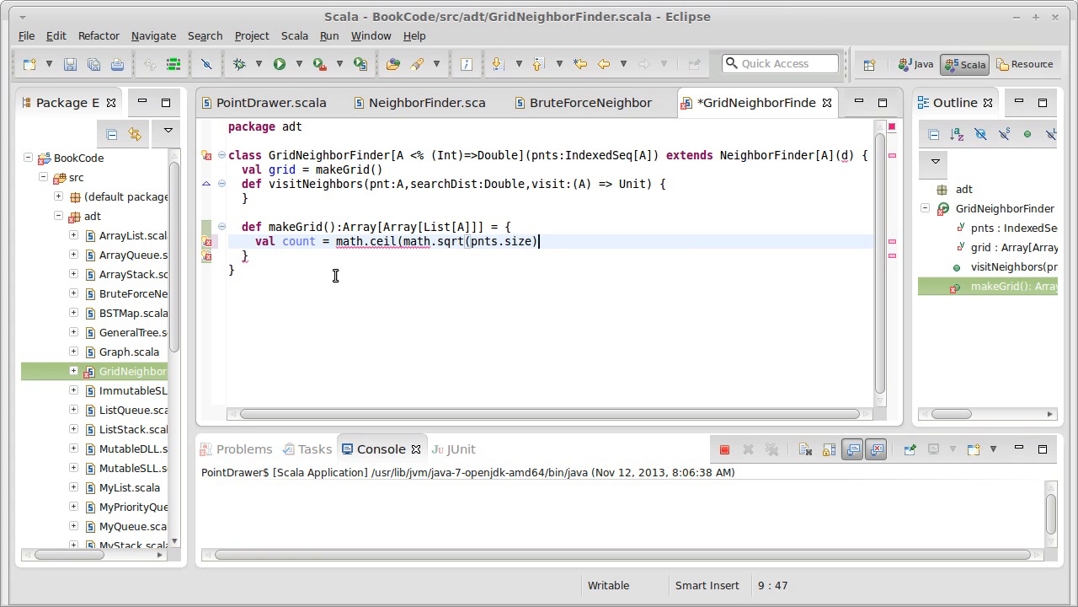
pyautogui.write(')')
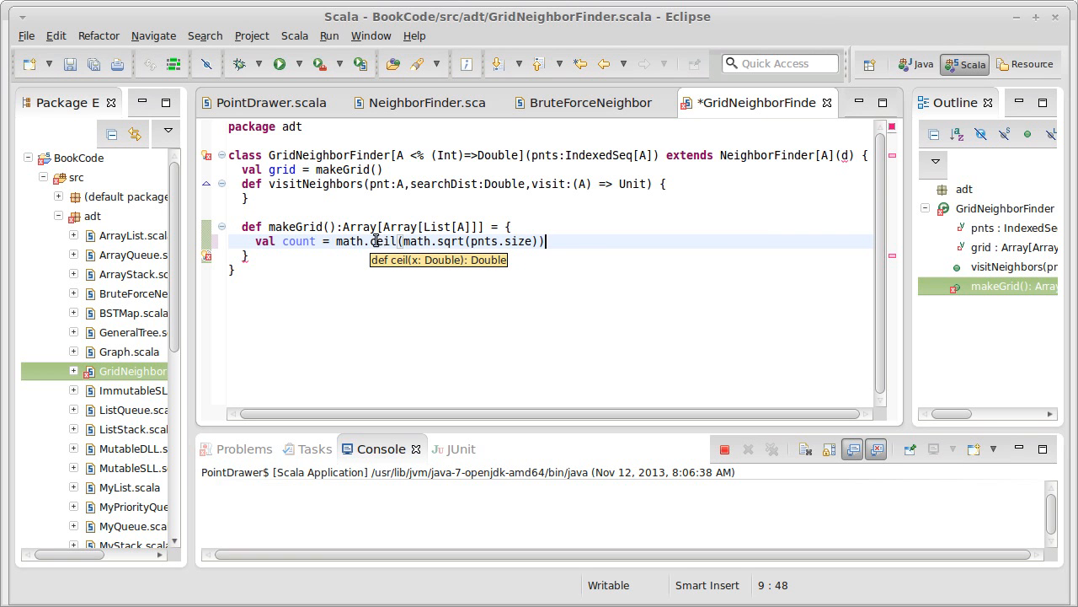
pyautogui.moveTo(567, 251)
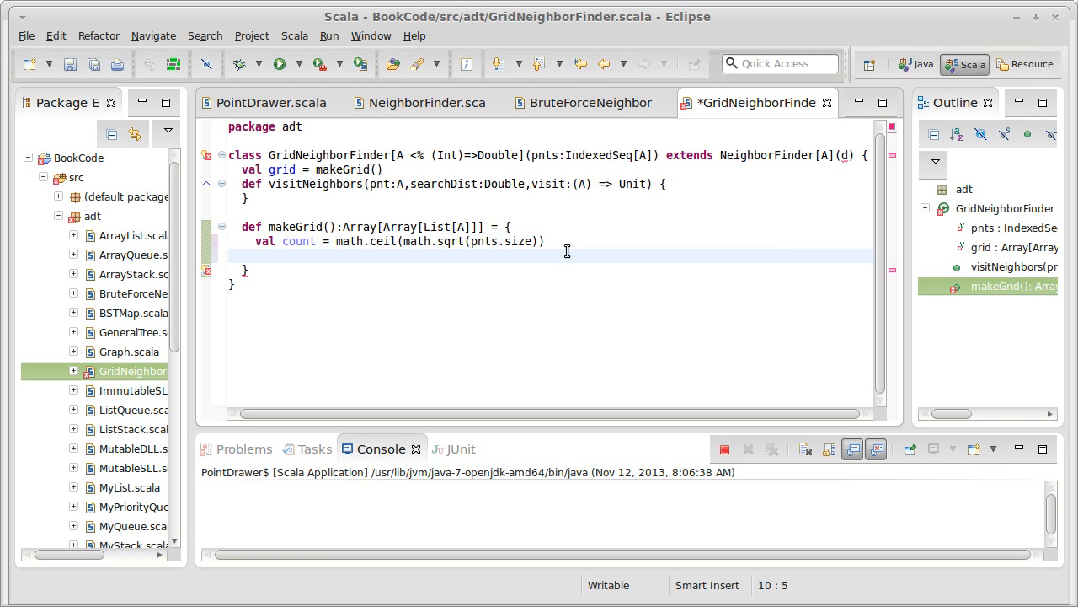
# Add val g = Array.fill(count,count)(Nil), append .toInt to count, and save
pyautogui.write('v')
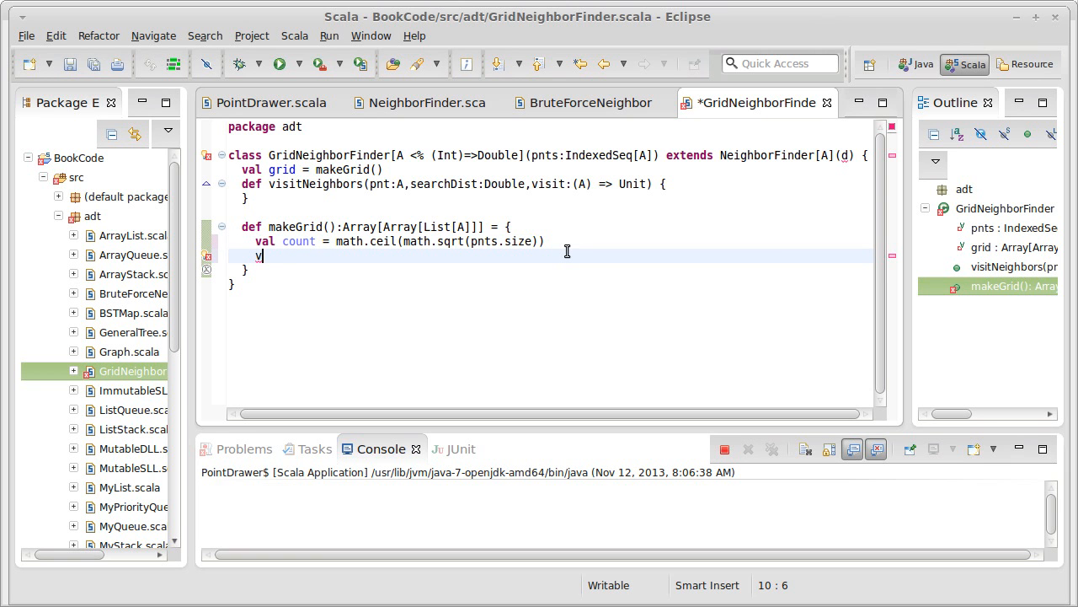
pyautogui.write('al grid')
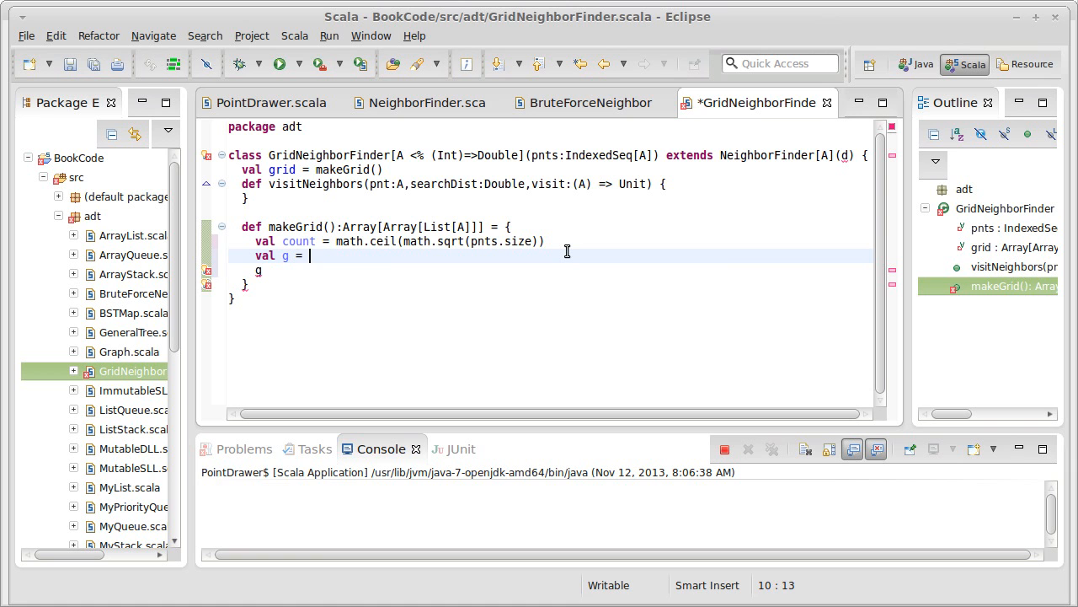
pyautogui.write('Array.fi')
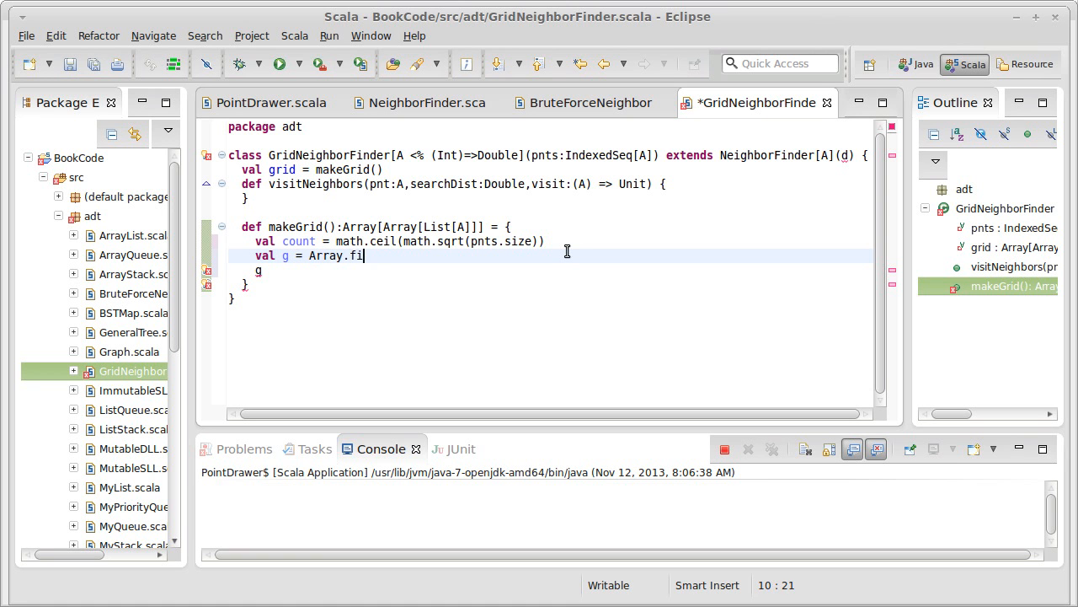
pyautogui.write('ll()')
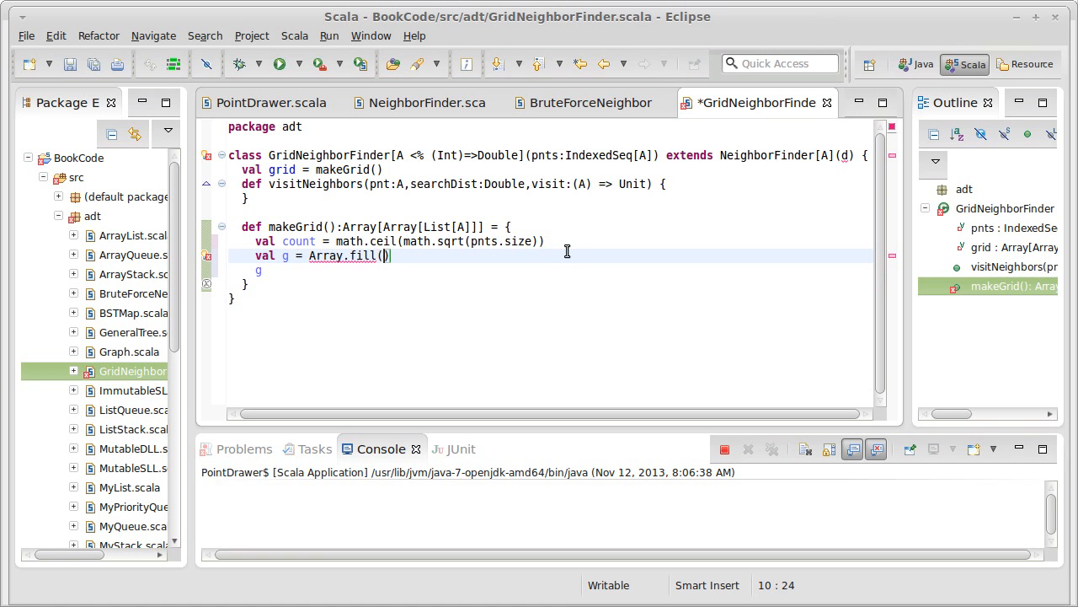
pyautogui.write('count,')
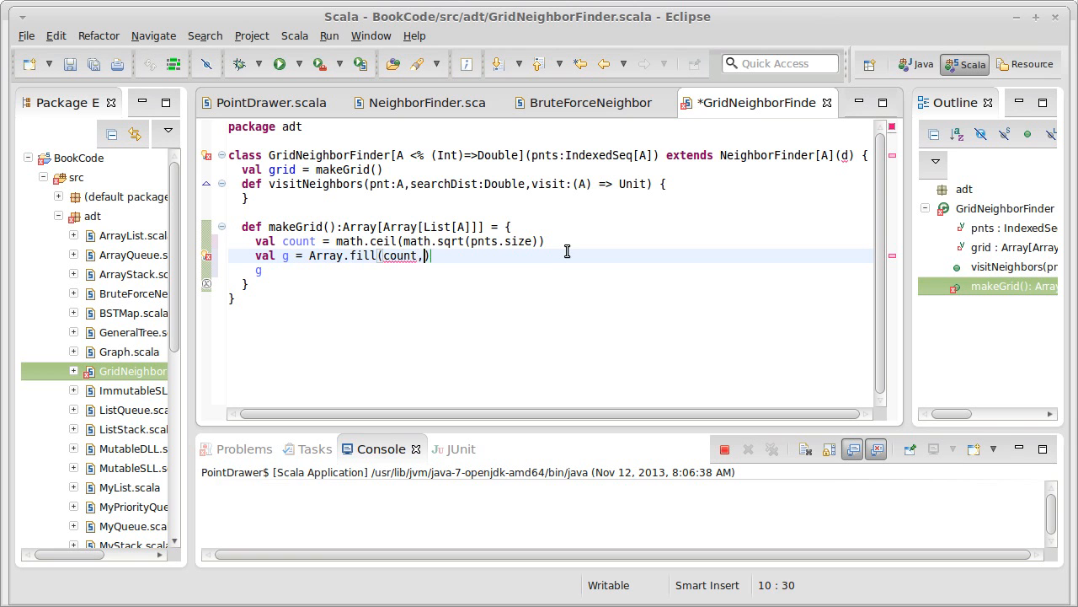
pyautogui.write('count)()')
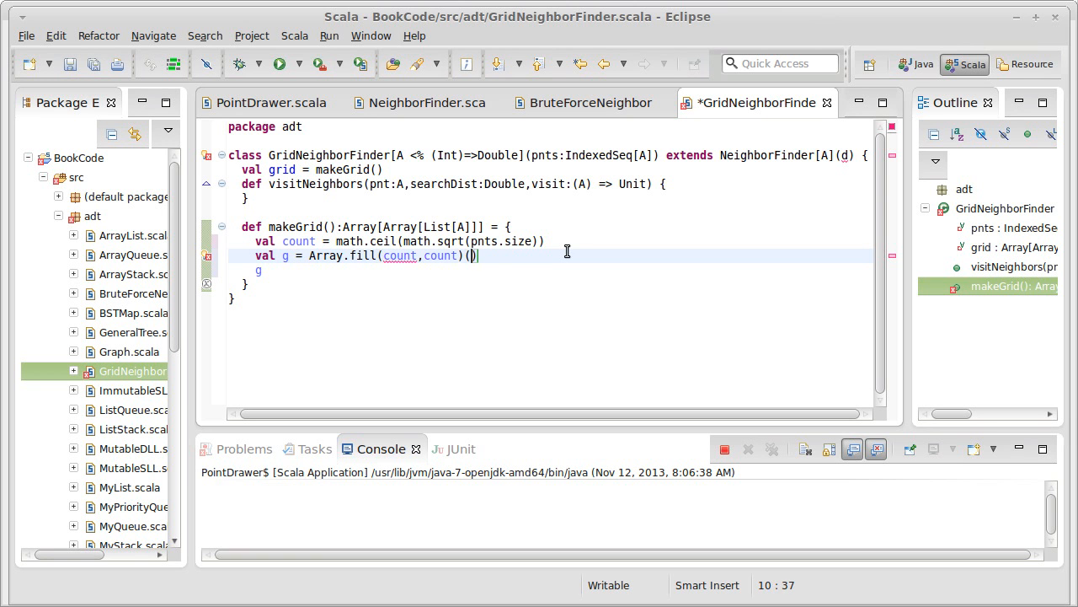
pyautogui.write('Nil')
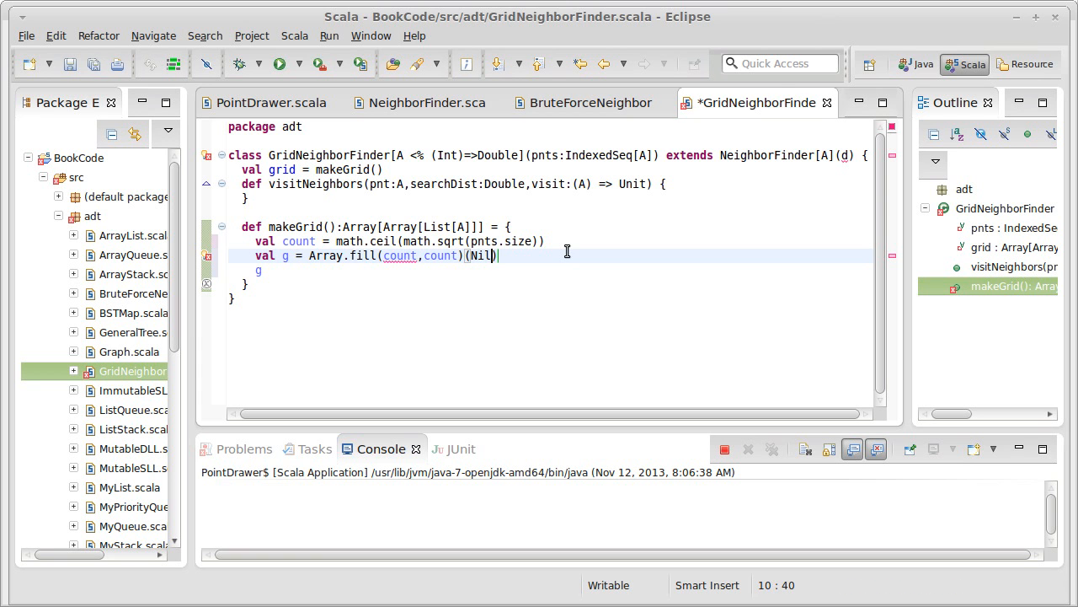
pyautogui.press('ctrl+s')
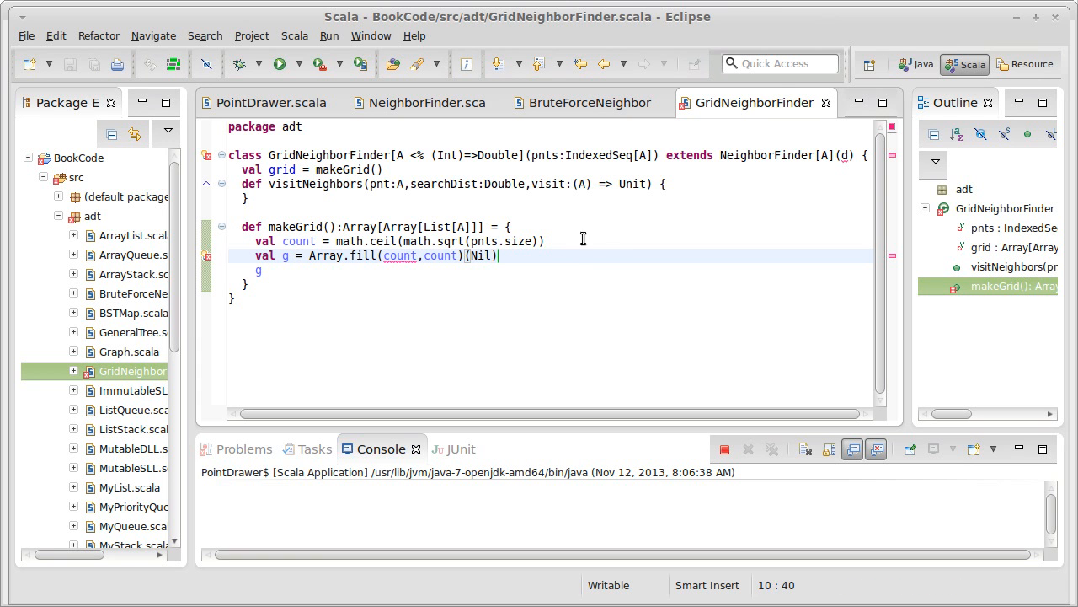
pyautogui.write('.toInt')
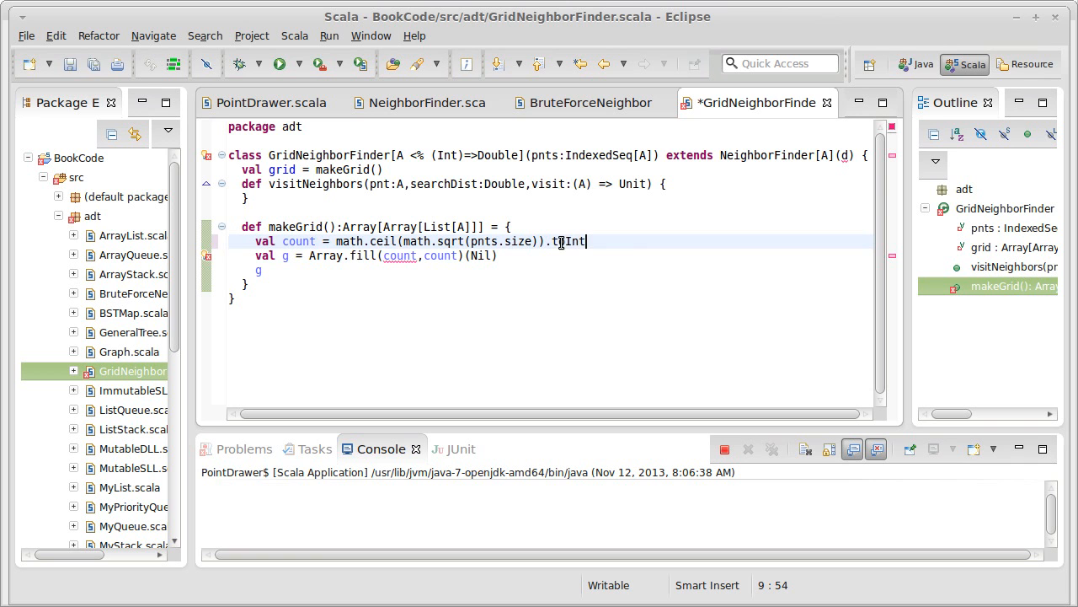
pyautogui.press('ctrl+s')
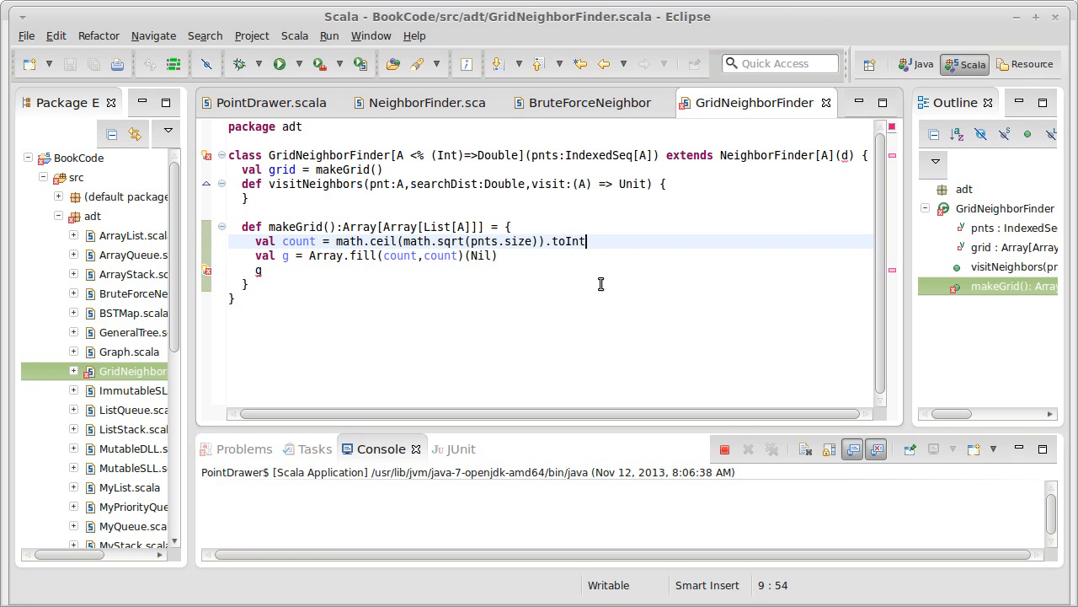
pyautogui.moveTo(380, 241)
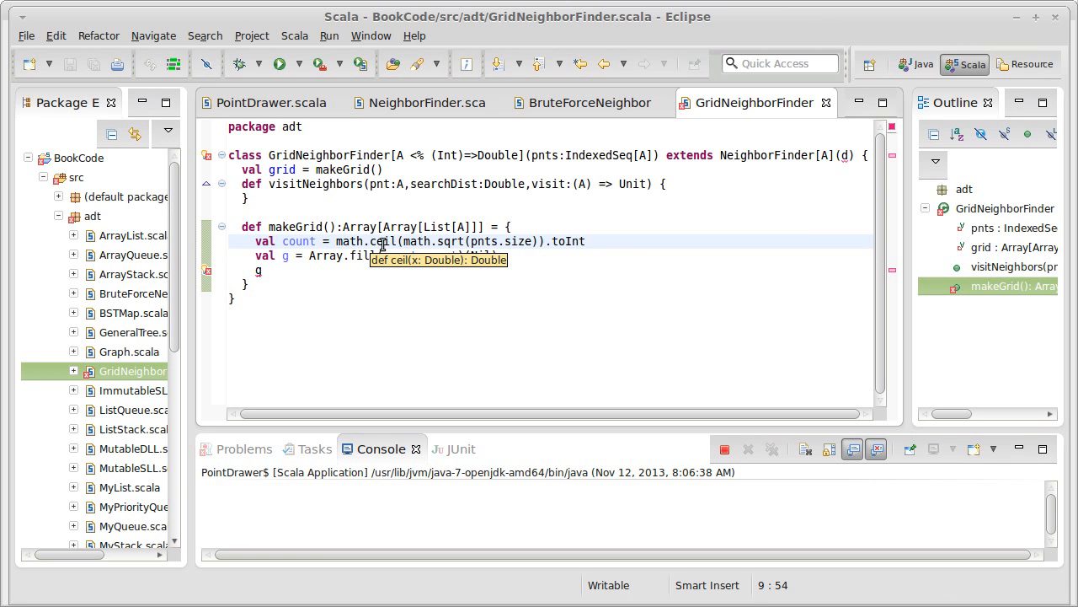
pyautogui.moveTo(569, 272)
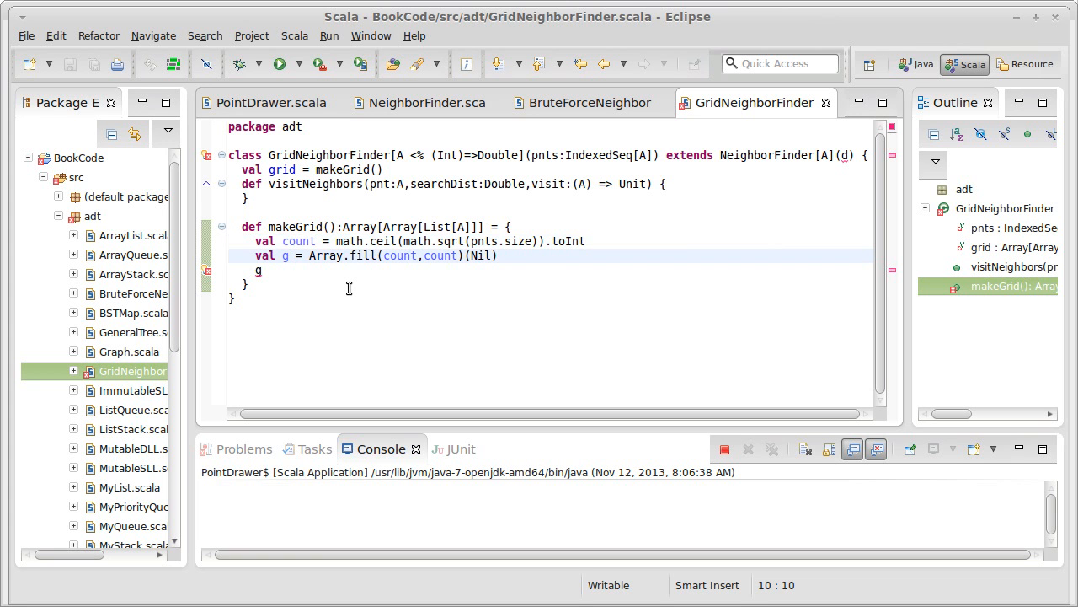
# Type the fill value as Nil:List[A], save, and insert a blank line above g
pyautogui.write('Array')
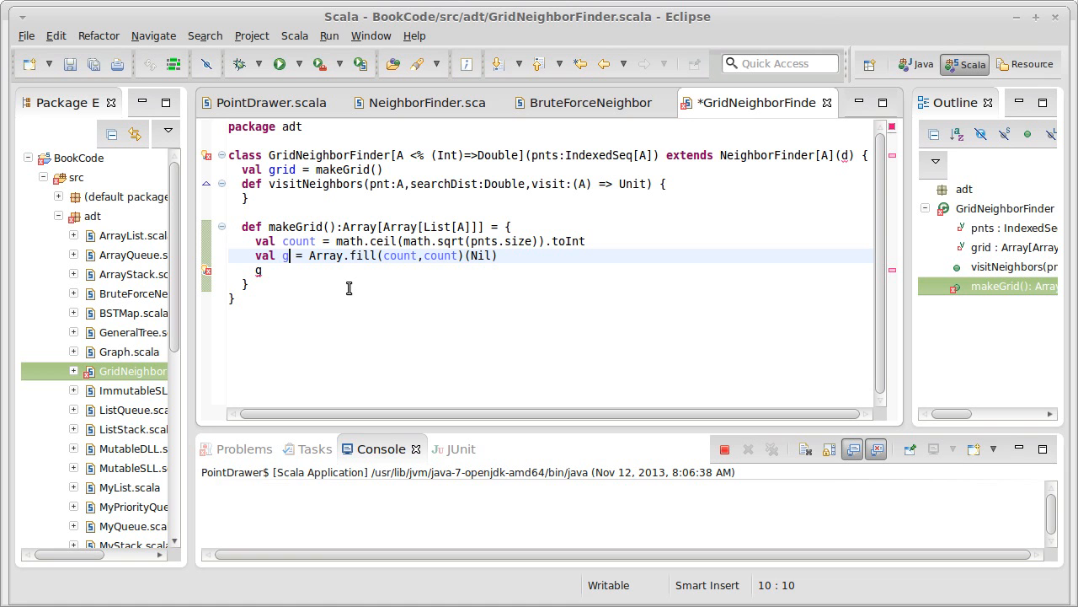
pyautogui.write(':')
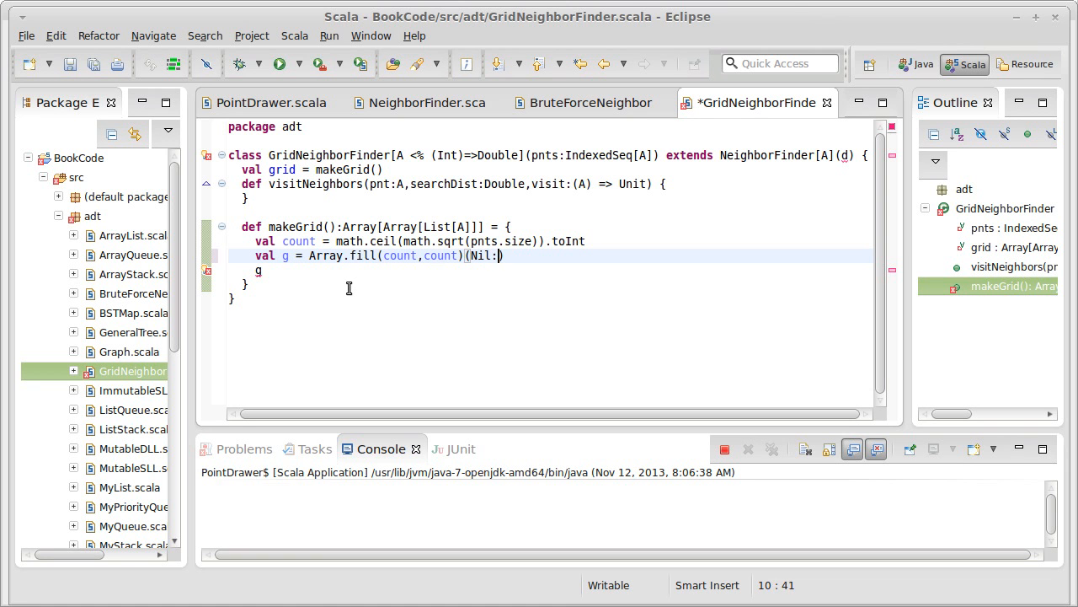
pyautogui.write('List[A]')
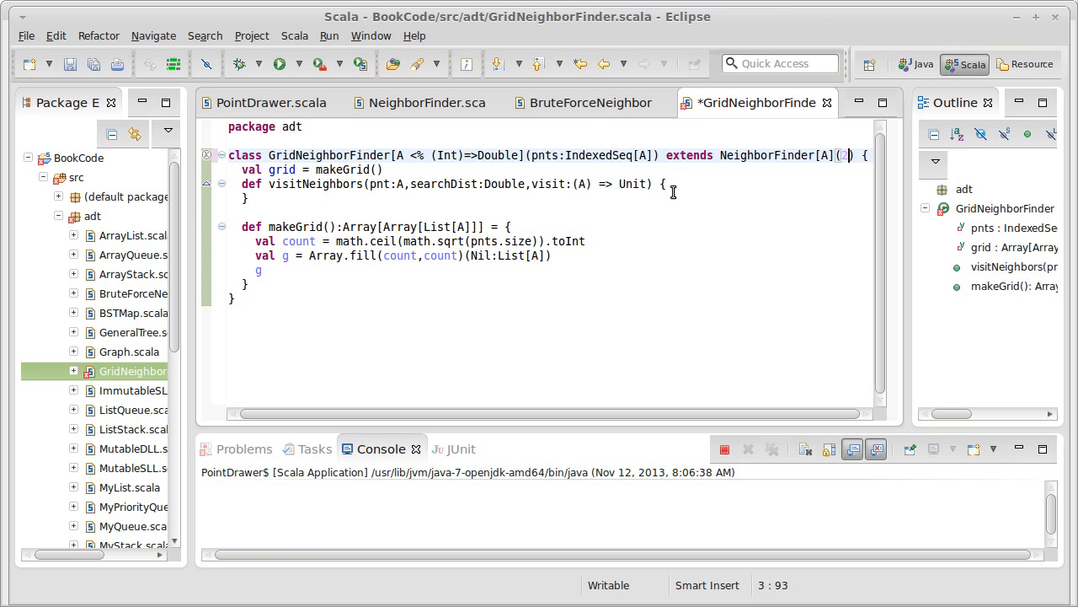
pyautogui.press('ctrl+s')
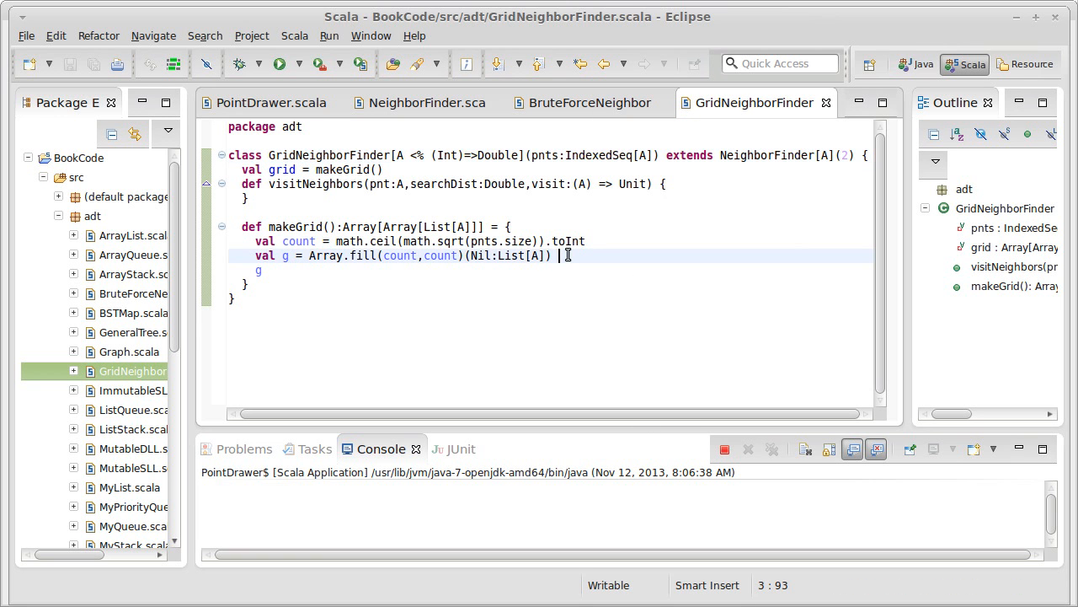
pyautogui.press('Return')
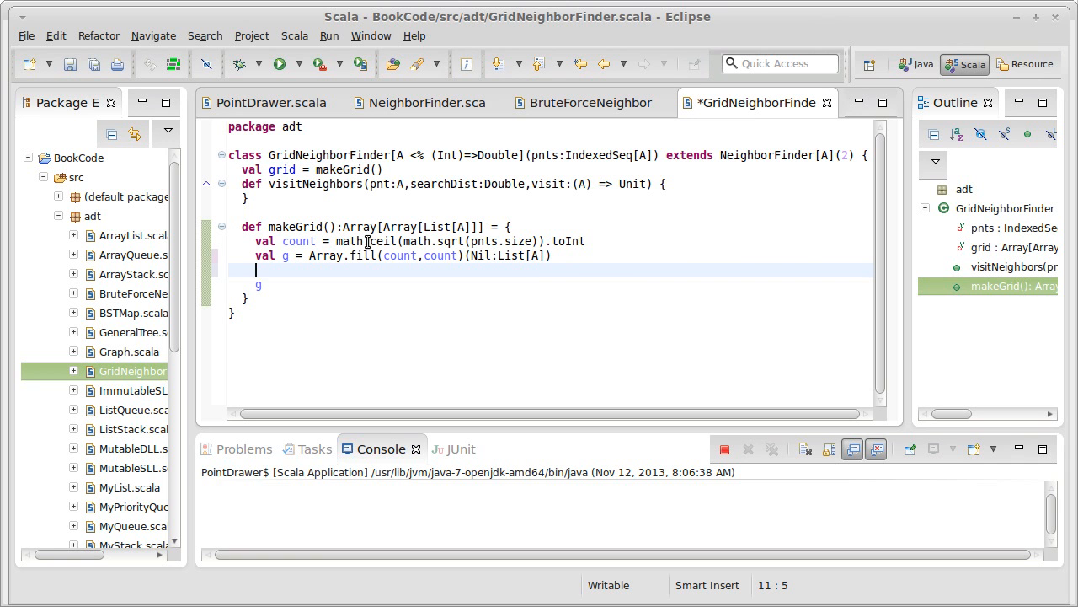
pyautogui.moveTo(324, 256)
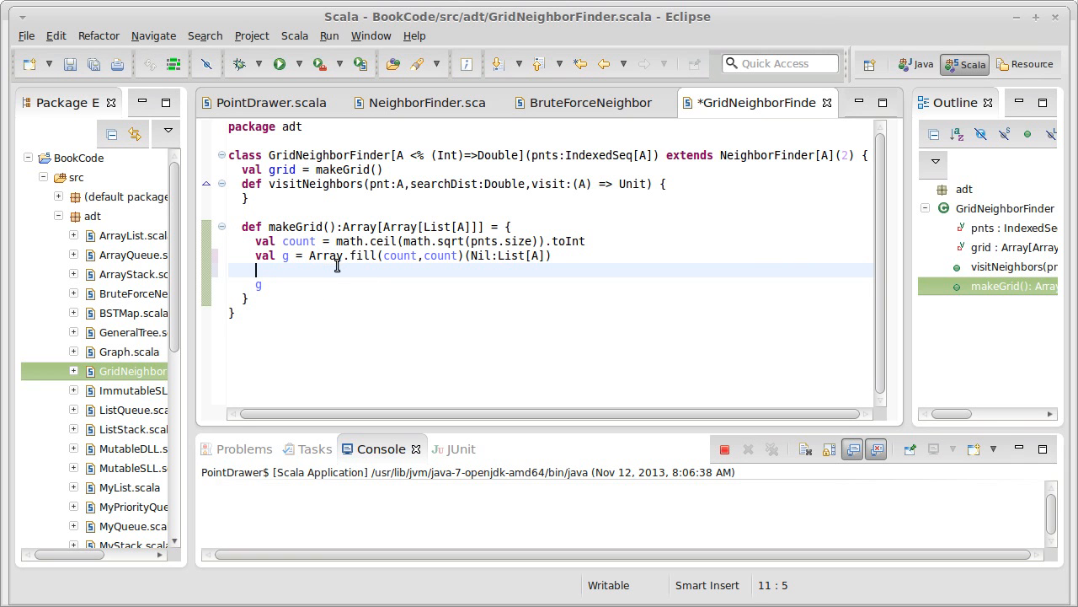
pyautogui.moveTo(326, 256)
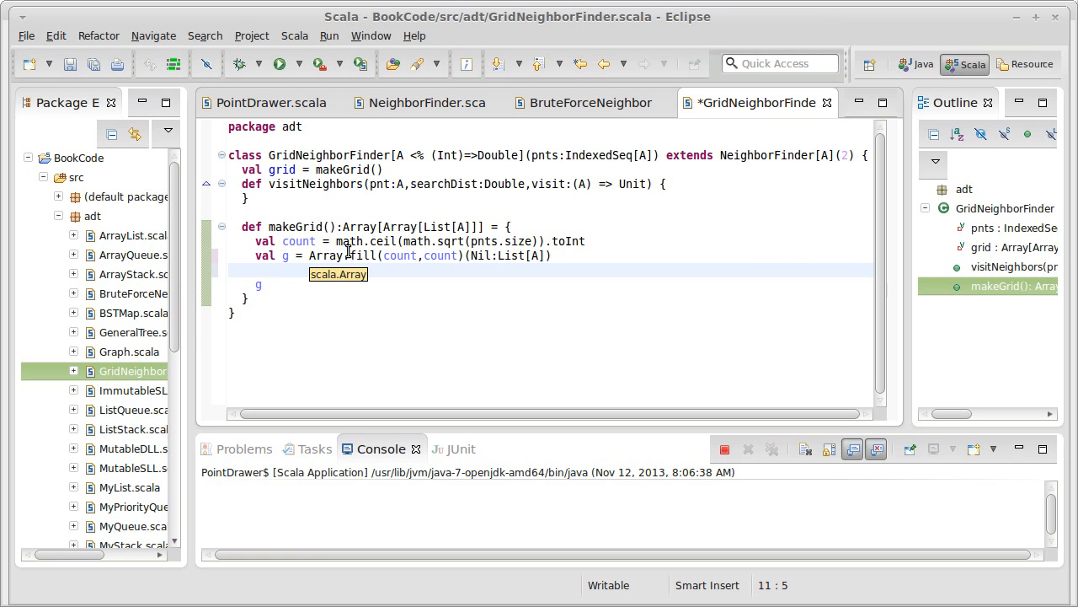